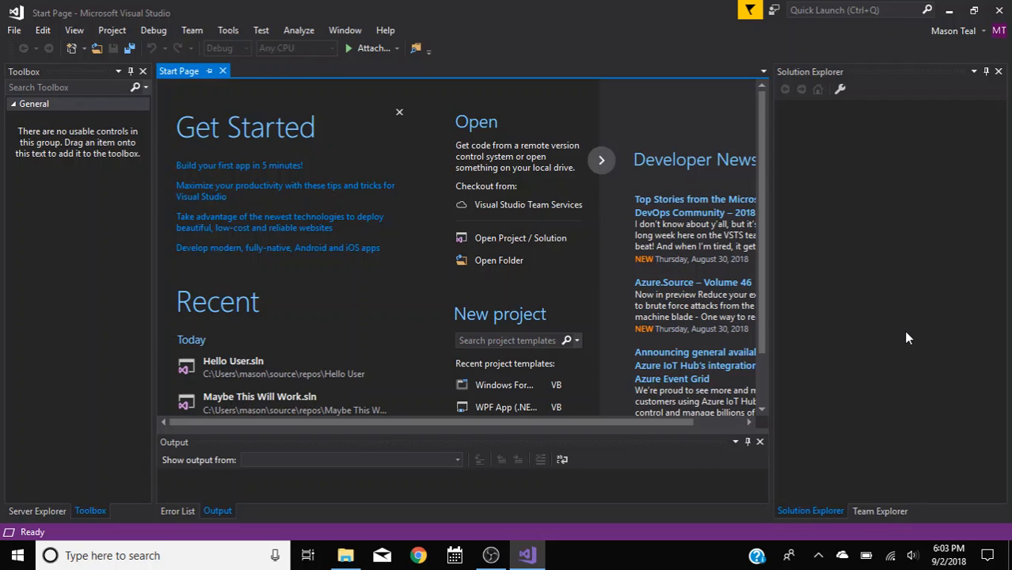
pyautogui.moveTo(887, 333)
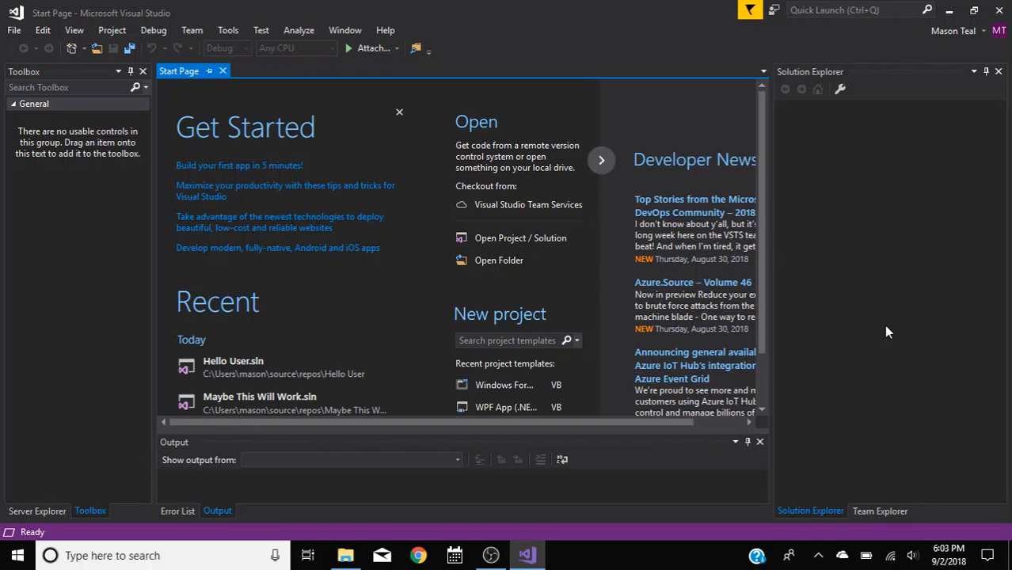
pyautogui.moveTo(871, 279)
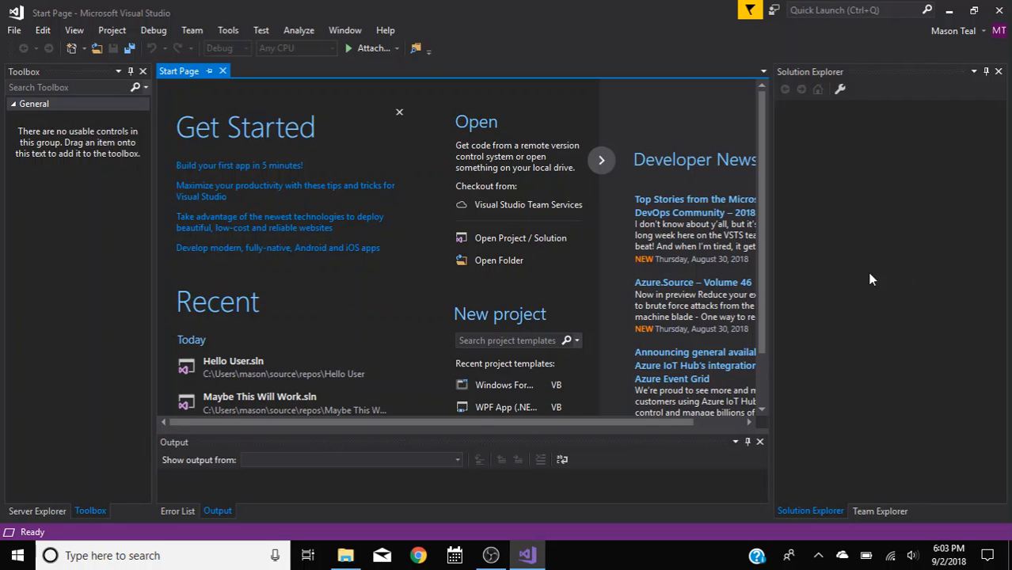
# - Start a new Visual Basic Windows Forms App (.NET Framework) project
pyautogui.scroll(-3)
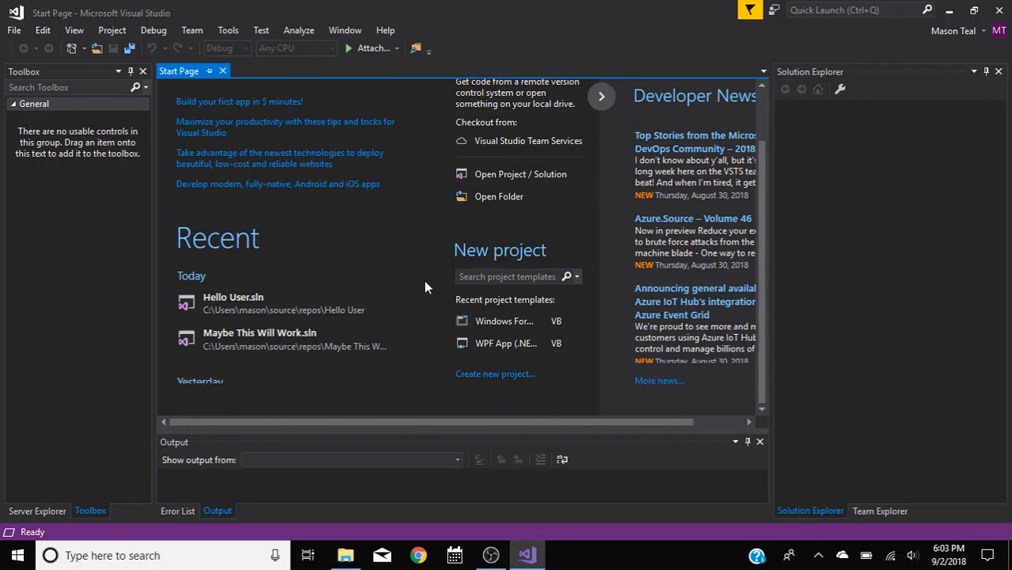
pyautogui.moveTo(444, 286)
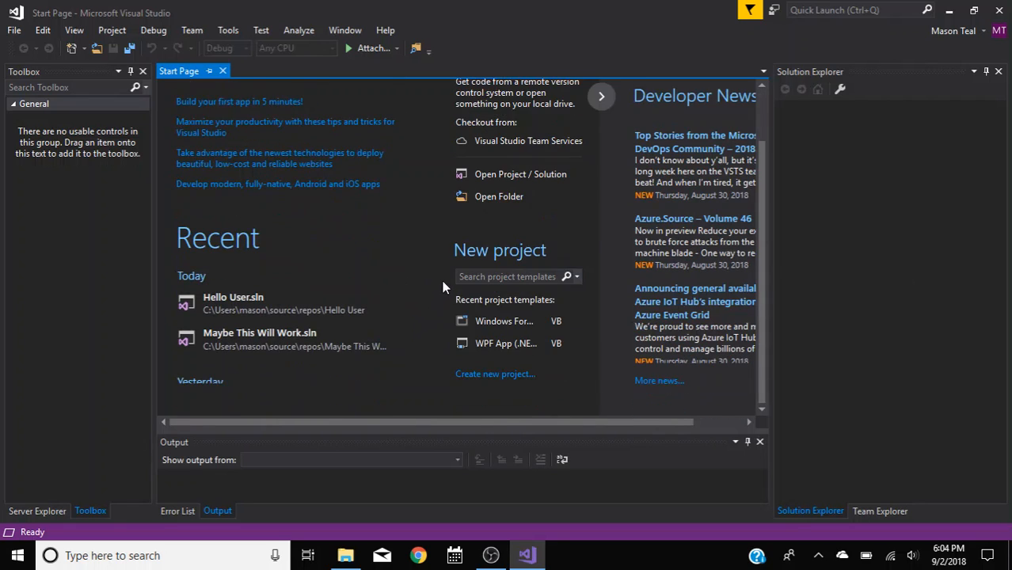
pyautogui.moveTo(285, 301)
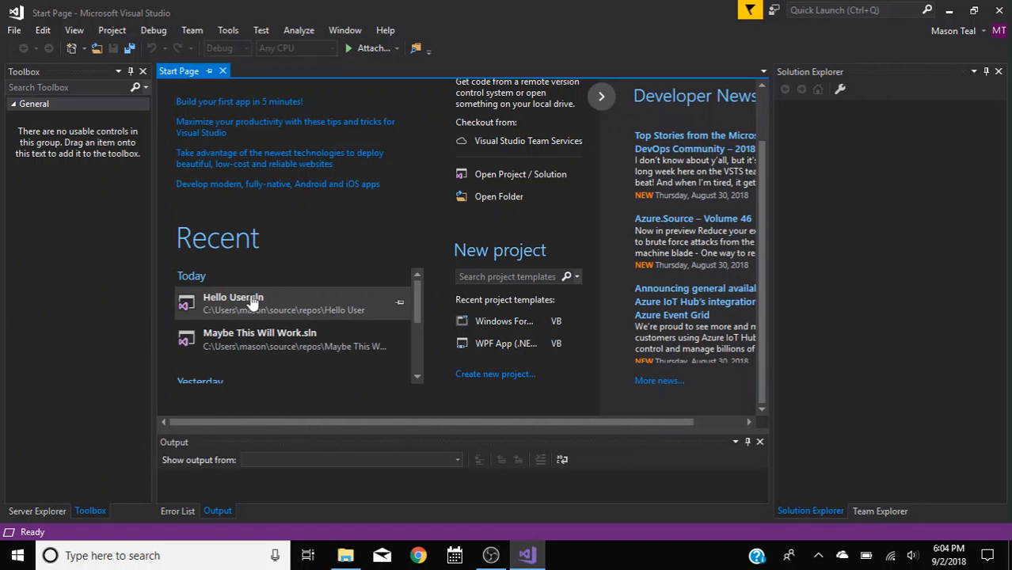
pyautogui.moveTo(301, 234)
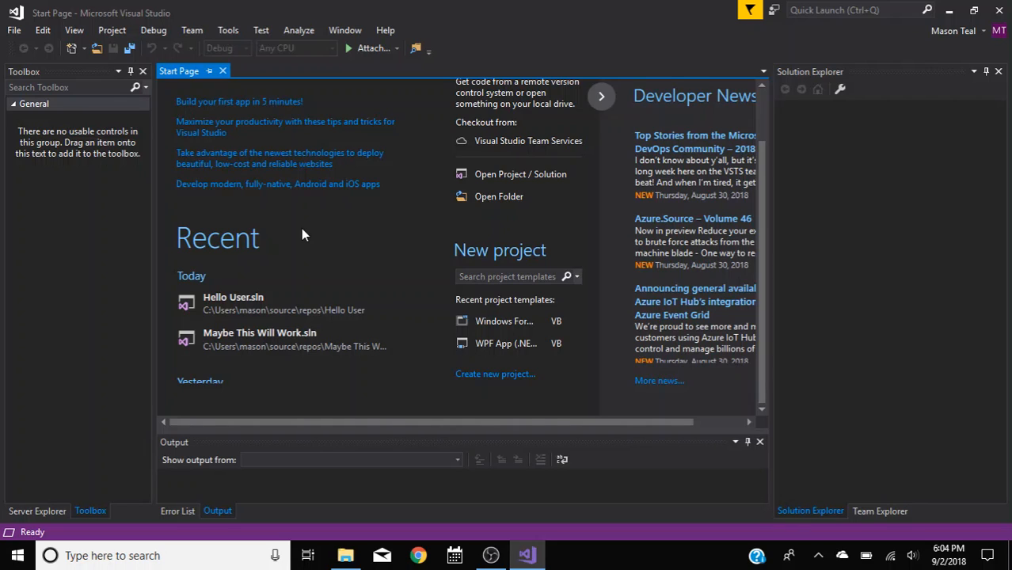
pyautogui.moveTo(373, 224)
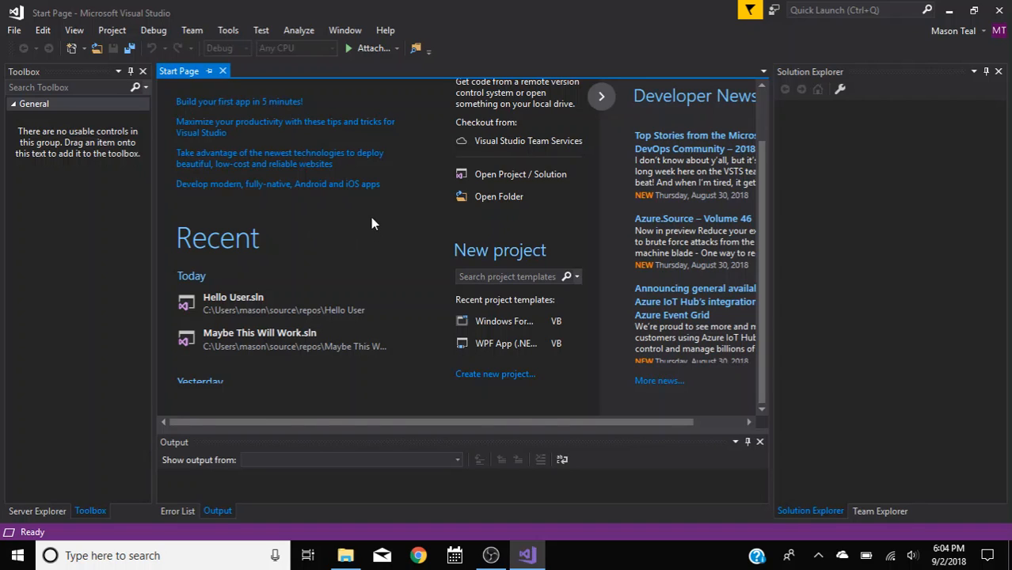
pyautogui.moveTo(499, 309)
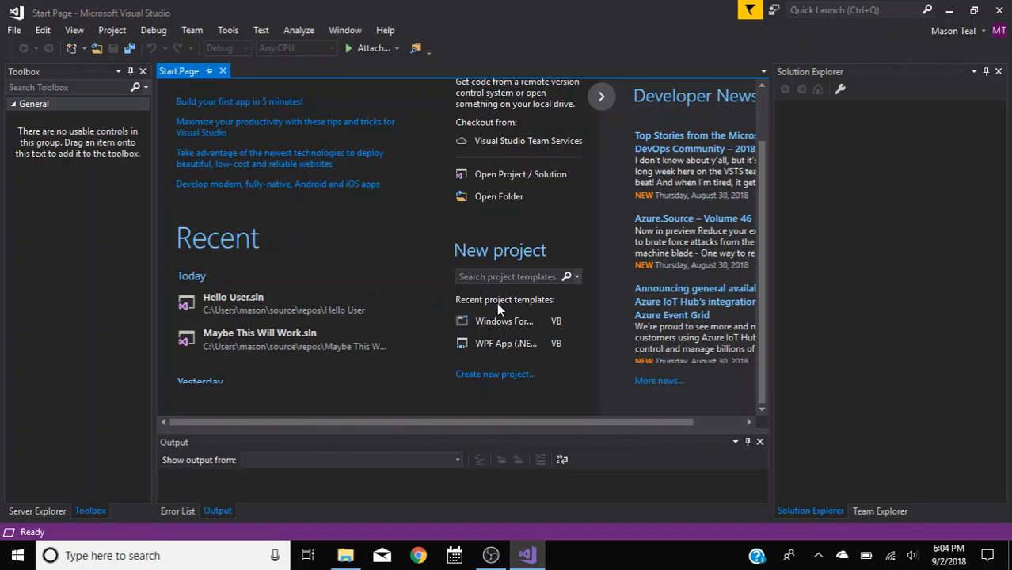
pyautogui.moveTo(504, 320)
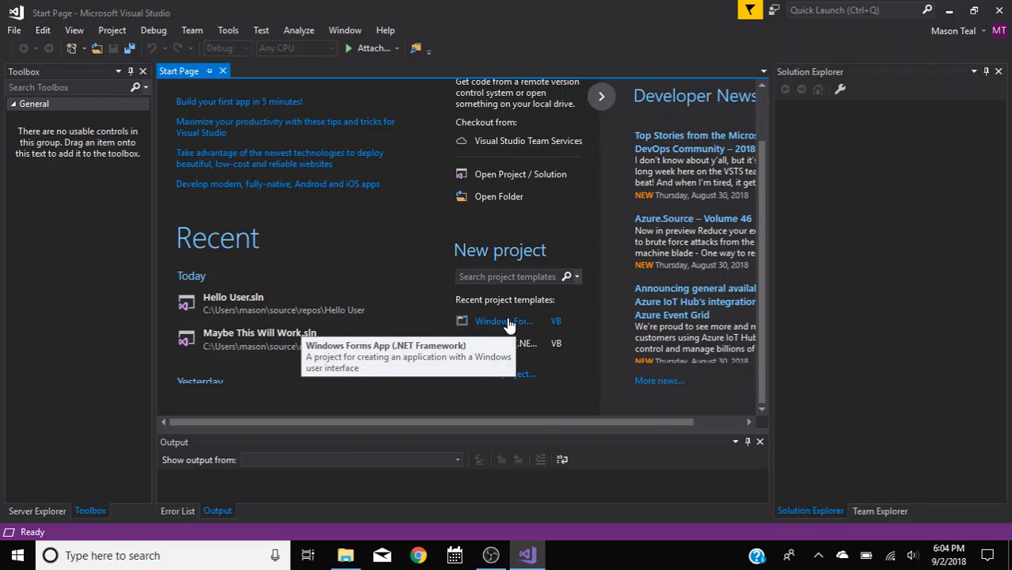
pyautogui.moveTo(552, 402)
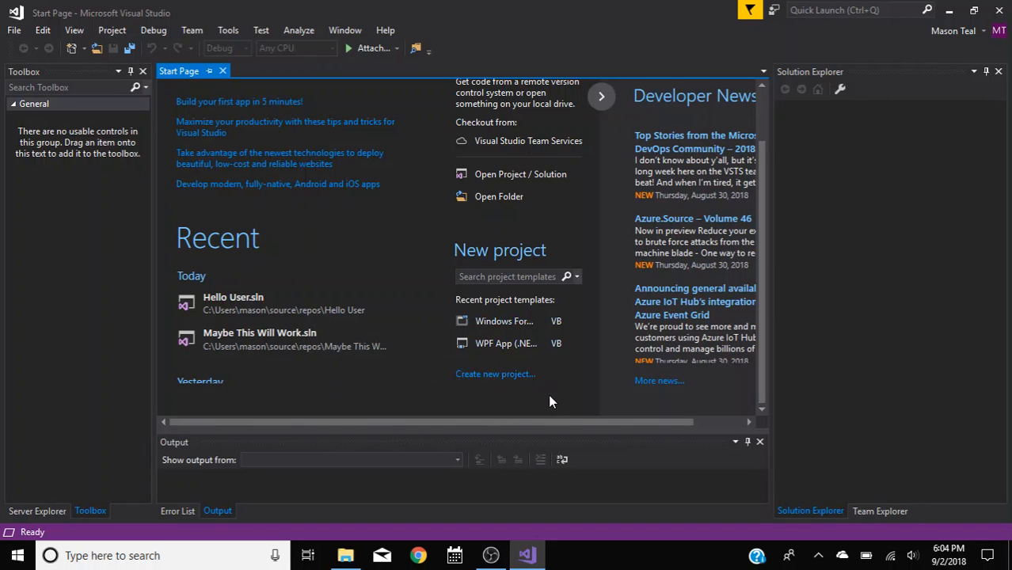
pyautogui.moveTo(556, 406)
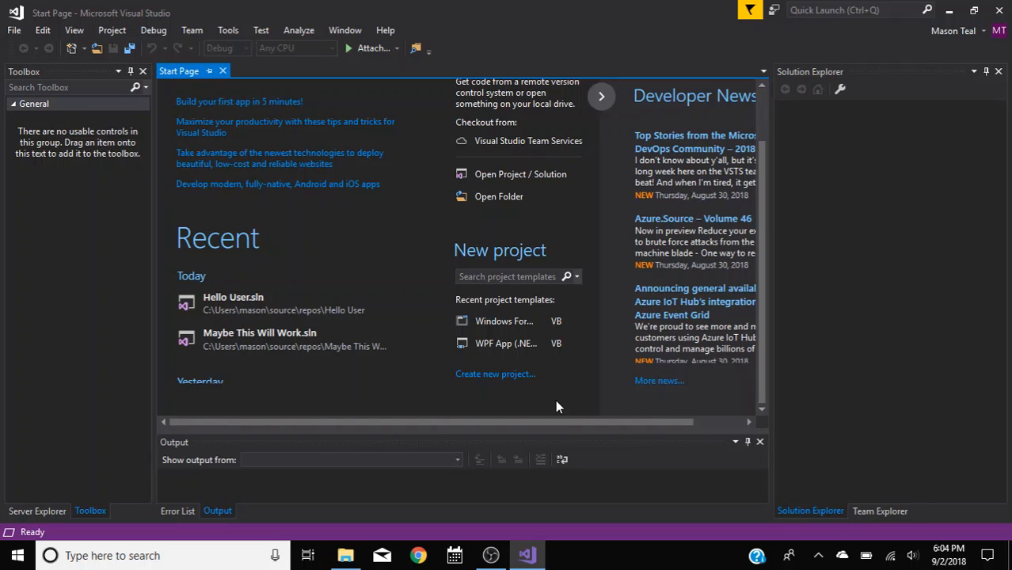
pyautogui.moveTo(495, 374)
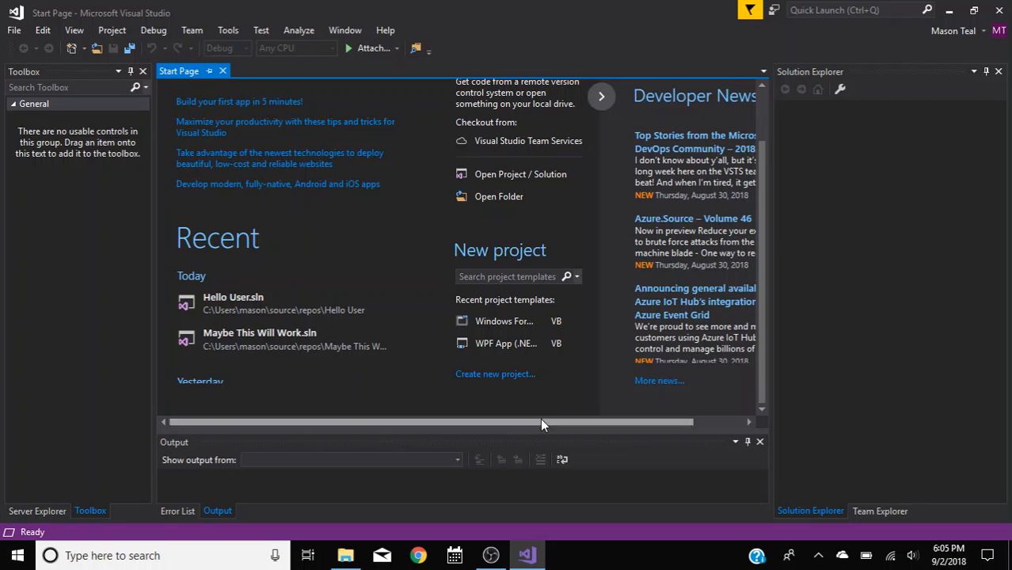
pyautogui.moveTo(495, 374)
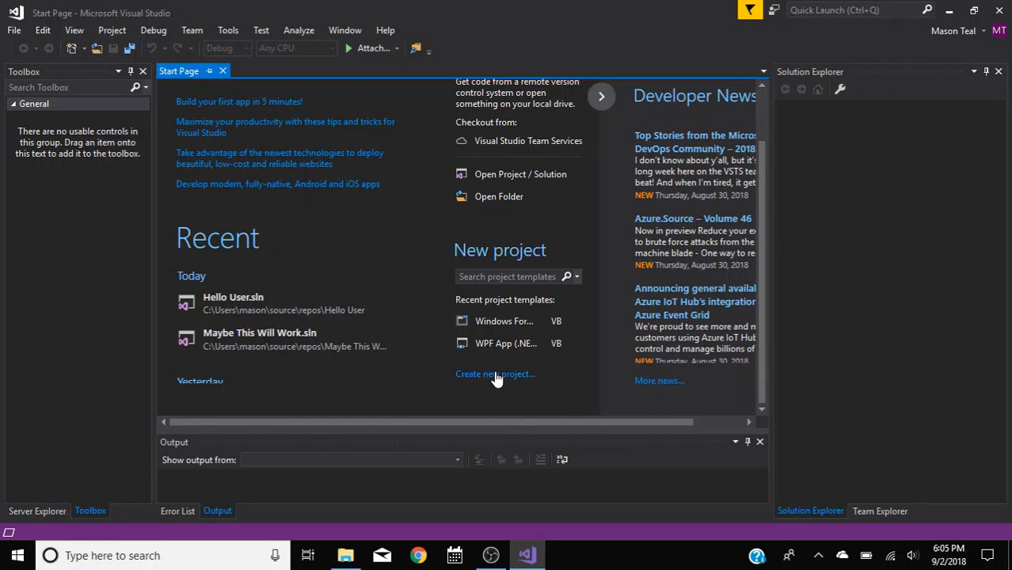
pyautogui.click(495, 374)
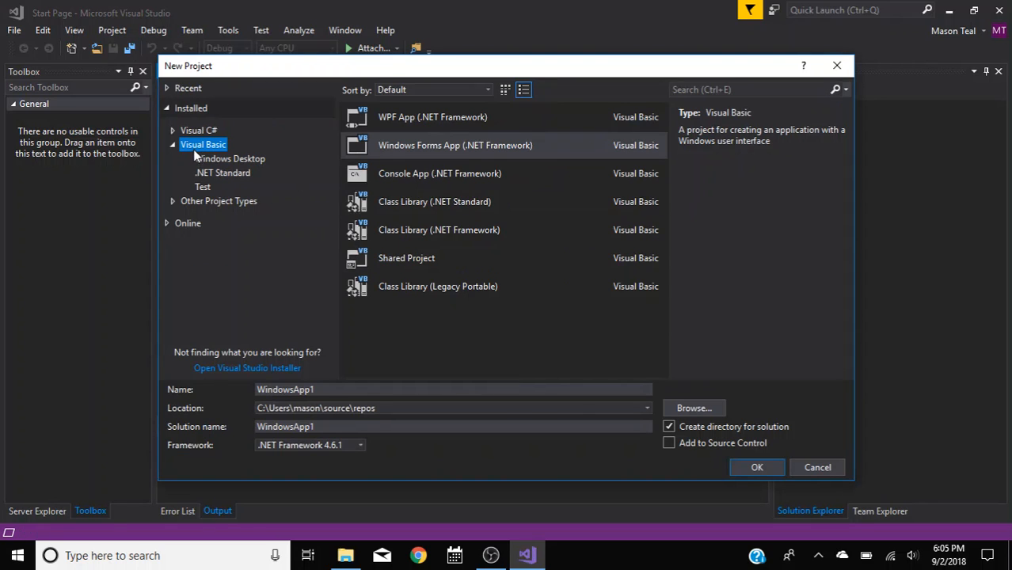
pyautogui.moveTo(198, 159)
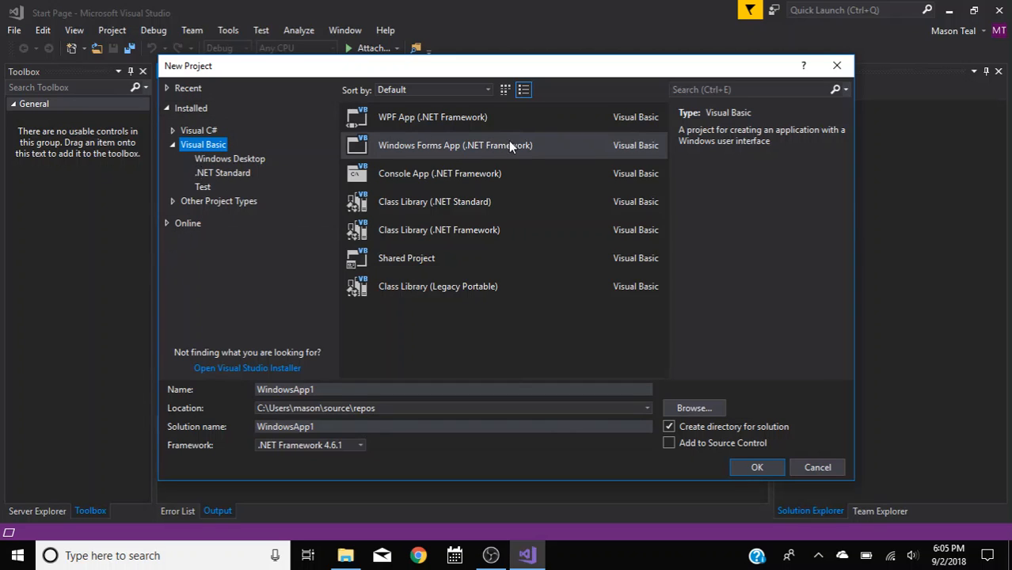
pyautogui.click(456, 146)
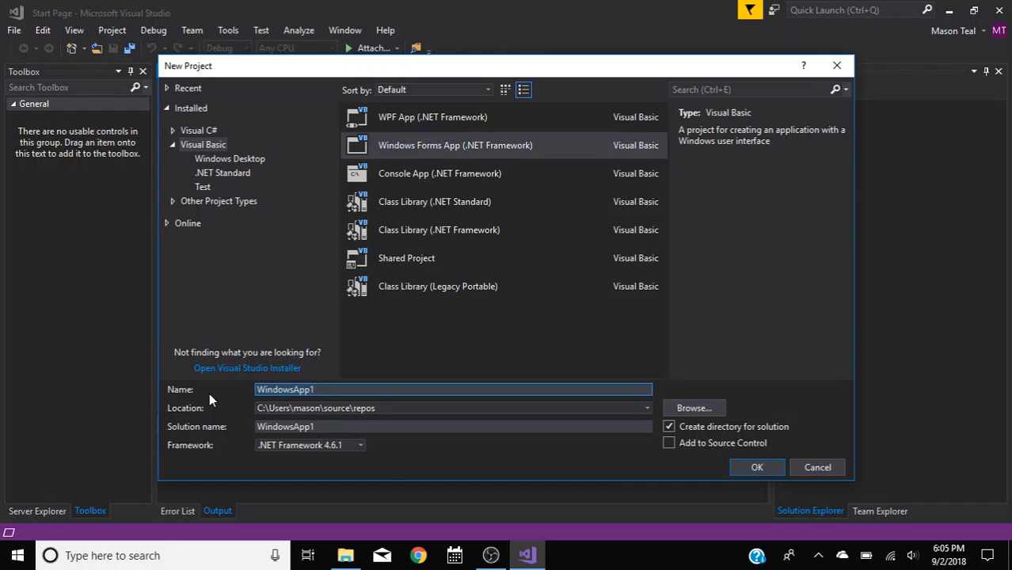
# - Name the project Hello User Tutorial and create it, opening Form1 in the designer
pyautogui.write('Hello User')
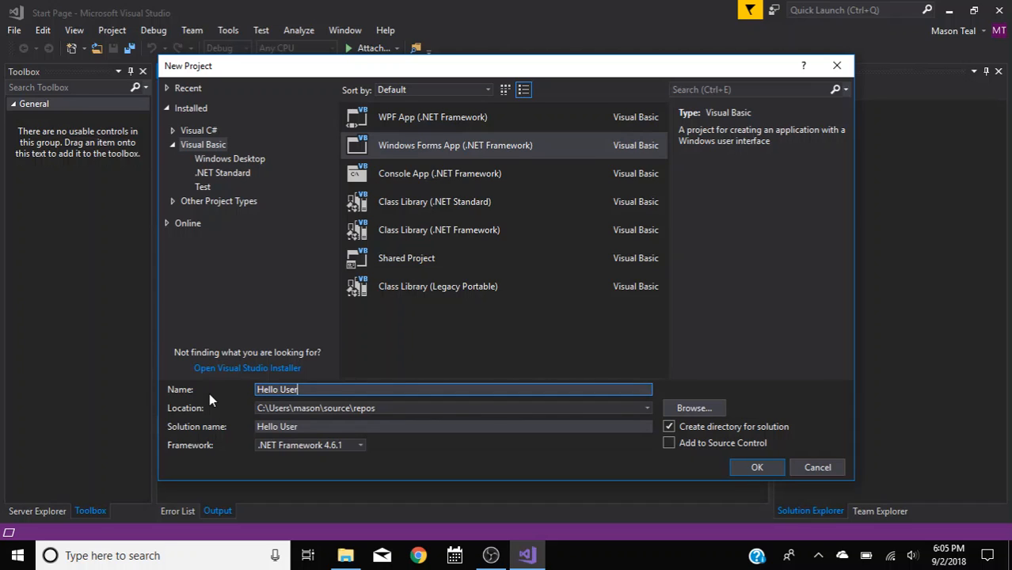
pyautogui.write('T')
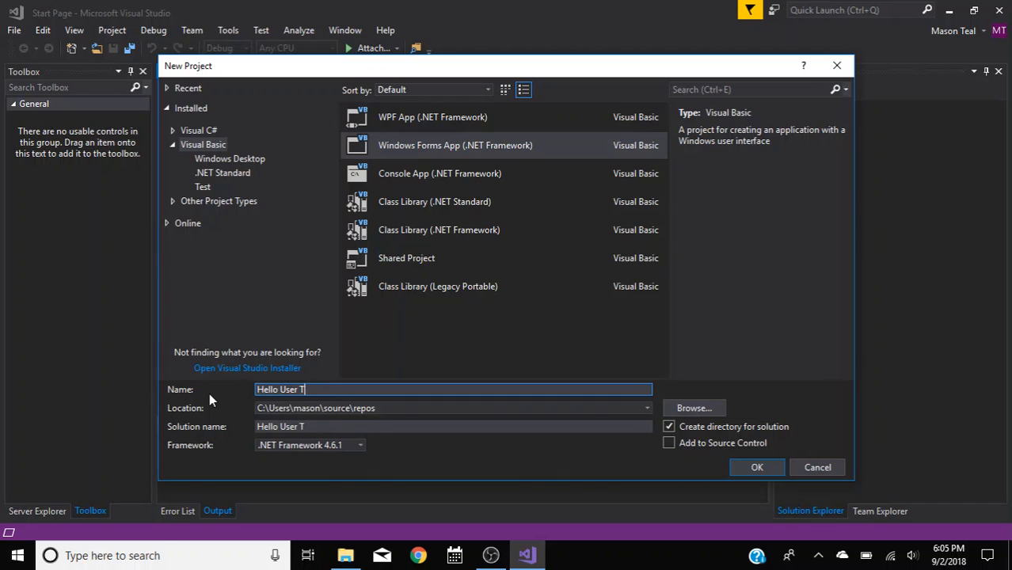
pyautogui.write('utorial')
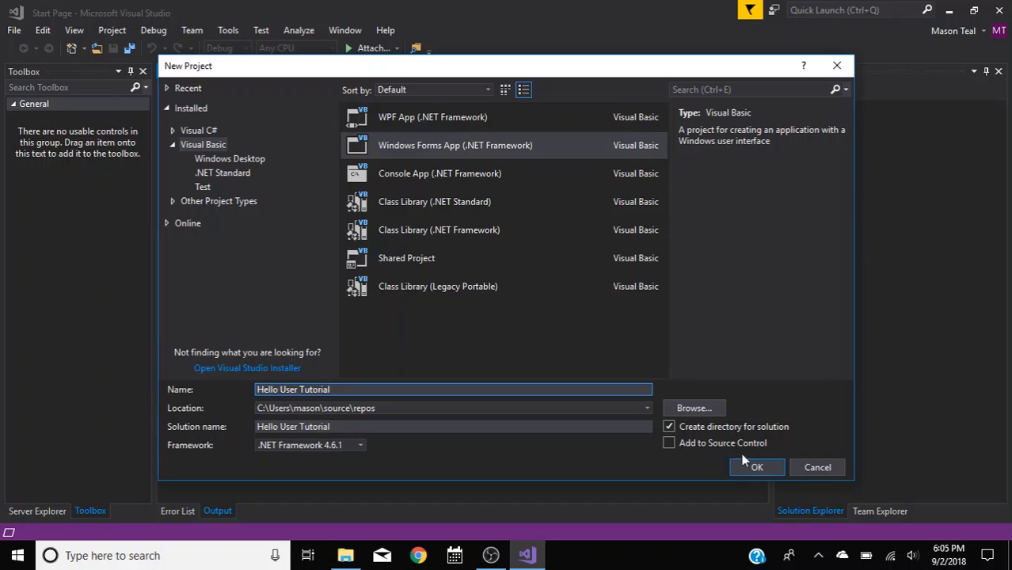
pyautogui.moveTo(758, 468)
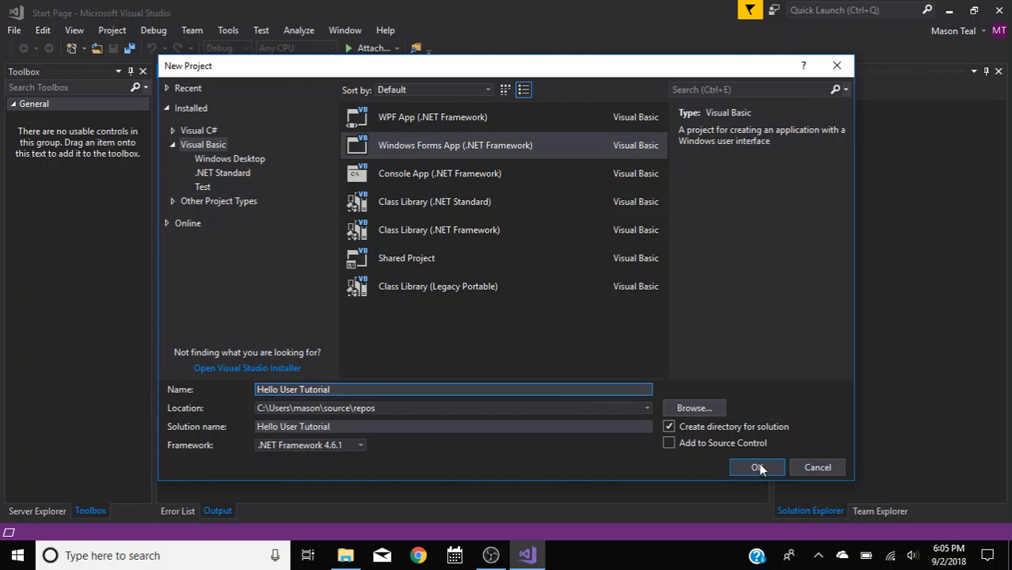
pyautogui.click(757, 467)
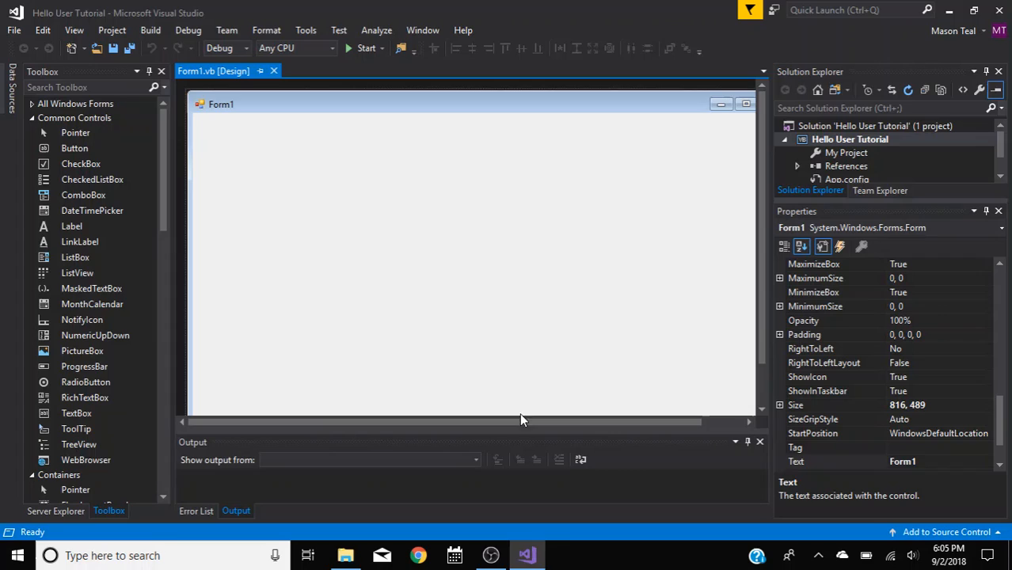
pyautogui.moveTo(574, 229)
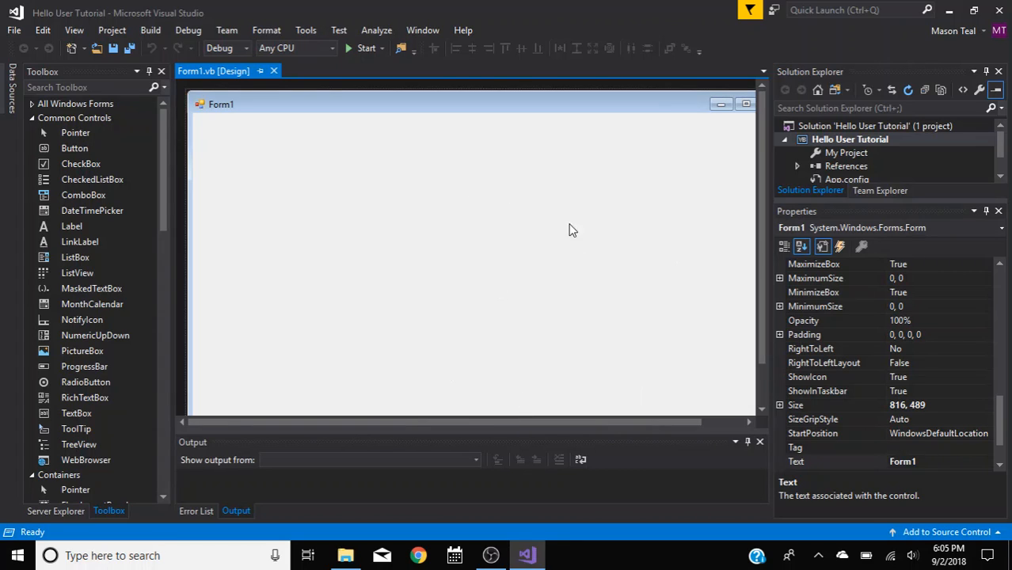
pyautogui.moveTo(727, 441)
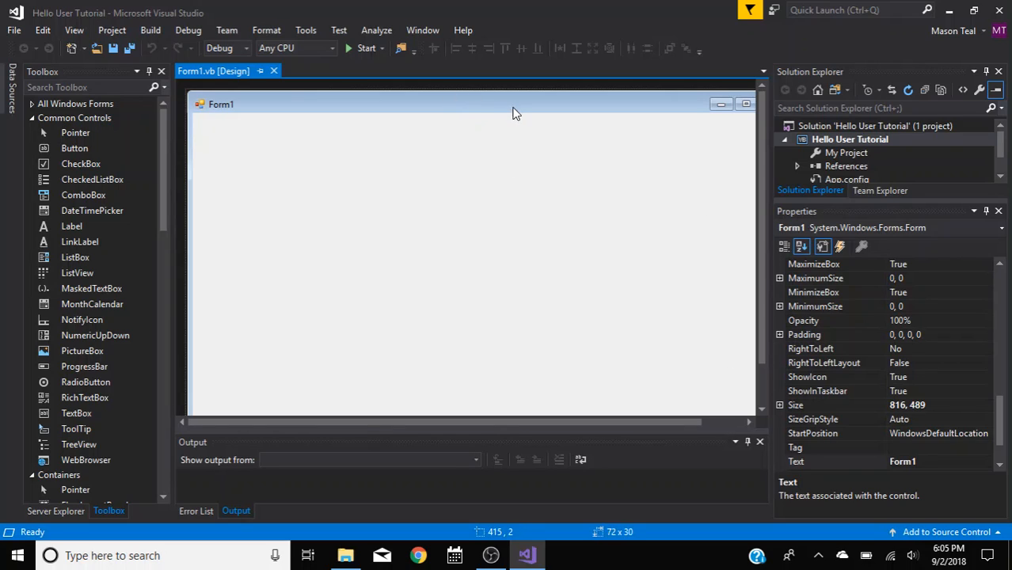
pyautogui.moveTo(895, 379)
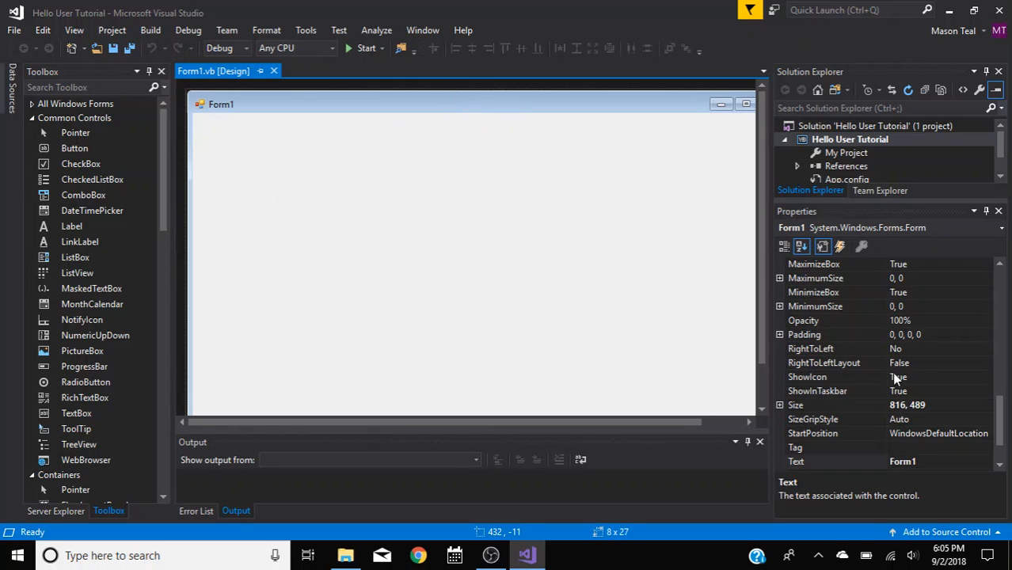
# - Resize Form1 from 816 by 489 to 765 by 436 pixels
pyautogui.click(795, 406)
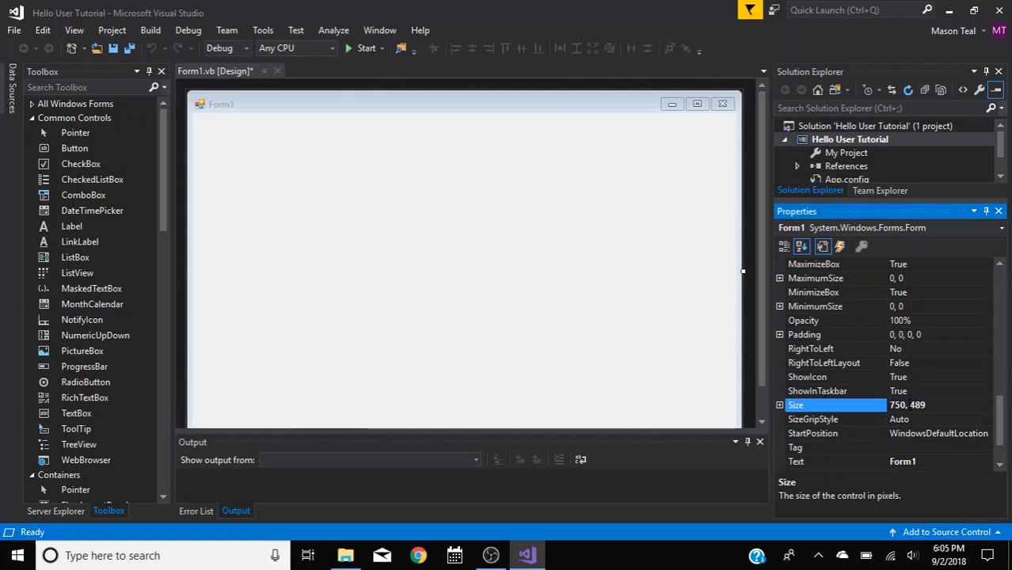
pyautogui.press('backspace')
pyautogui.write('50')
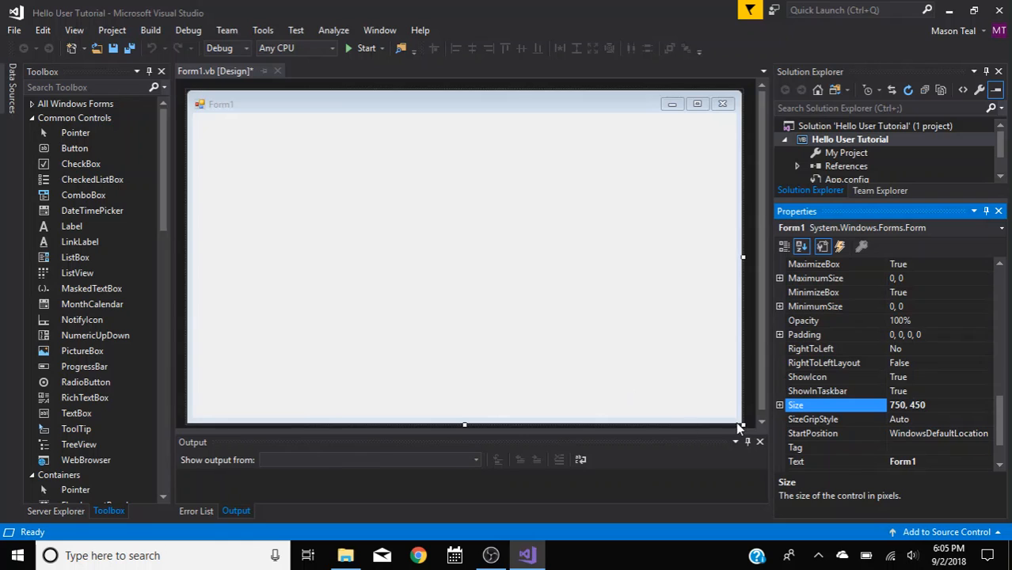
pyautogui.moveTo(741, 424); pyautogui.dragTo(686, 298)
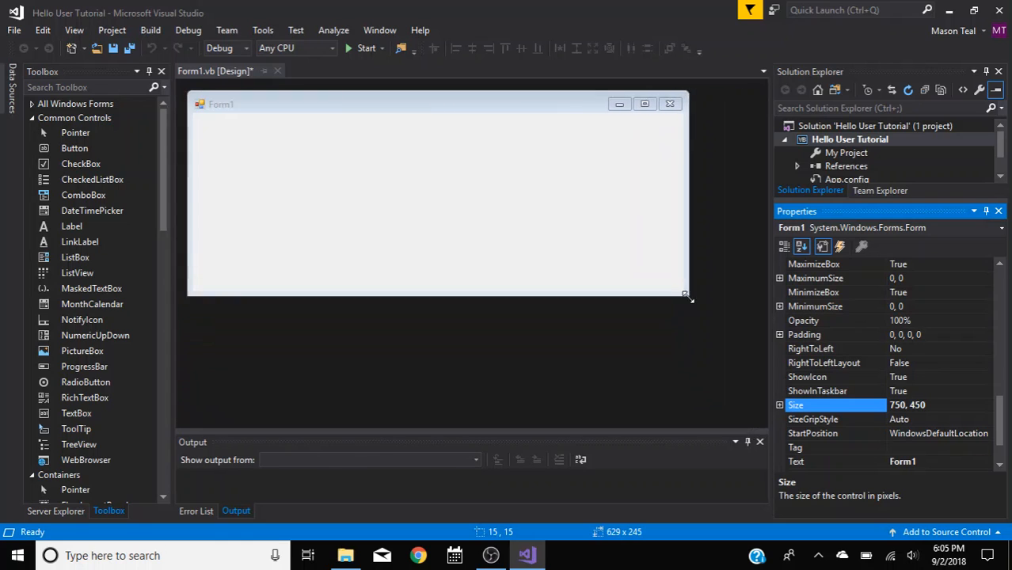
pyautogui.moveTo(686, 297); pyautogui.dragTo(754, 416)
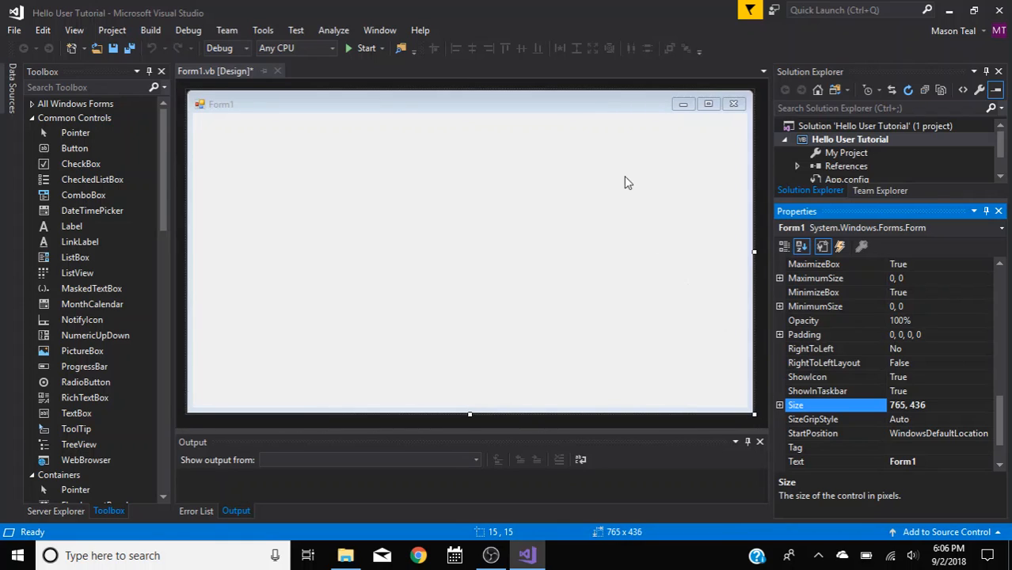
pyautogui.moveTo(488, 227)
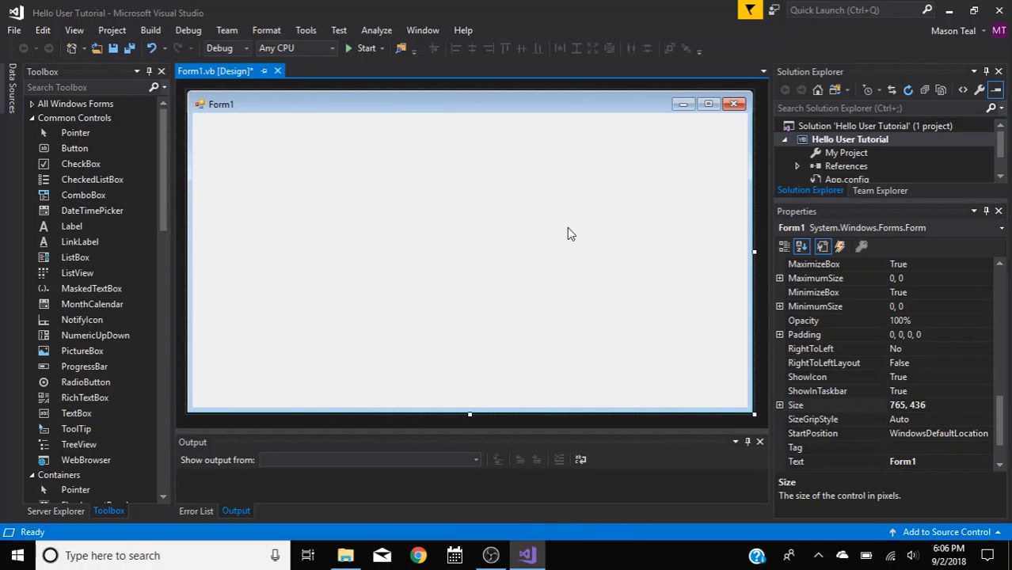
pyautogui.moveTo(263, 143)
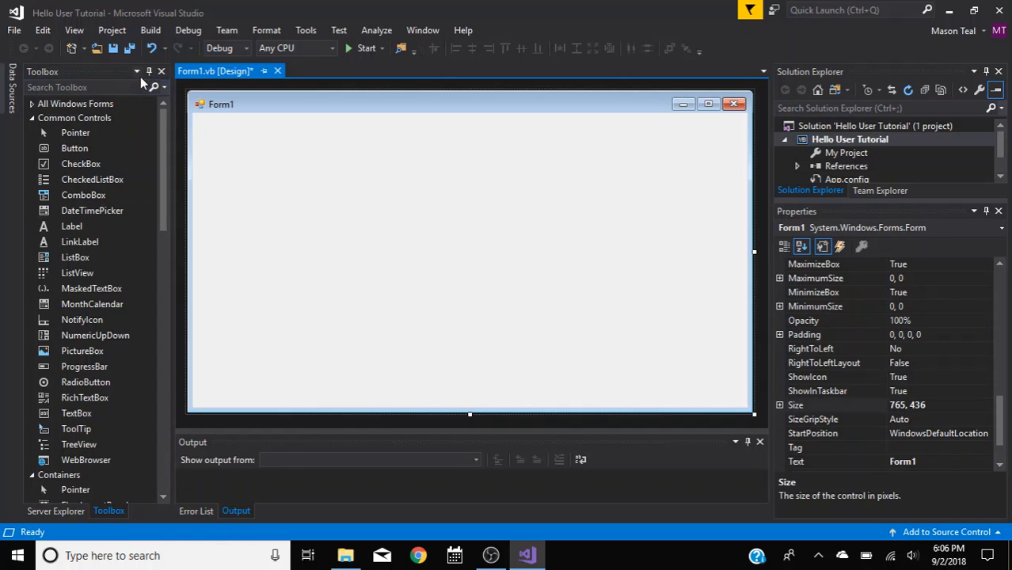
pyautogui.click(149, 72)
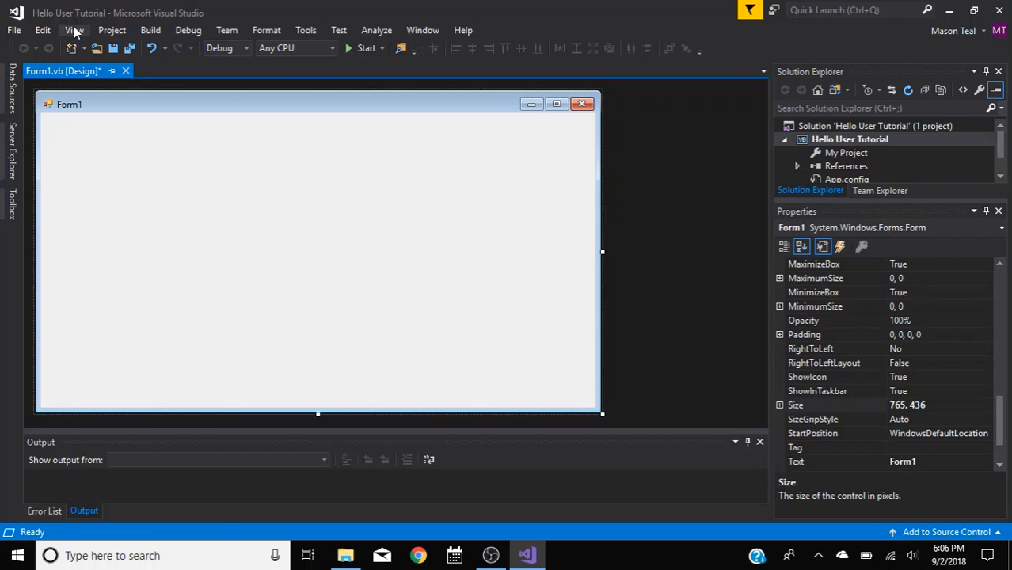
pyautogui.click(72, 30)
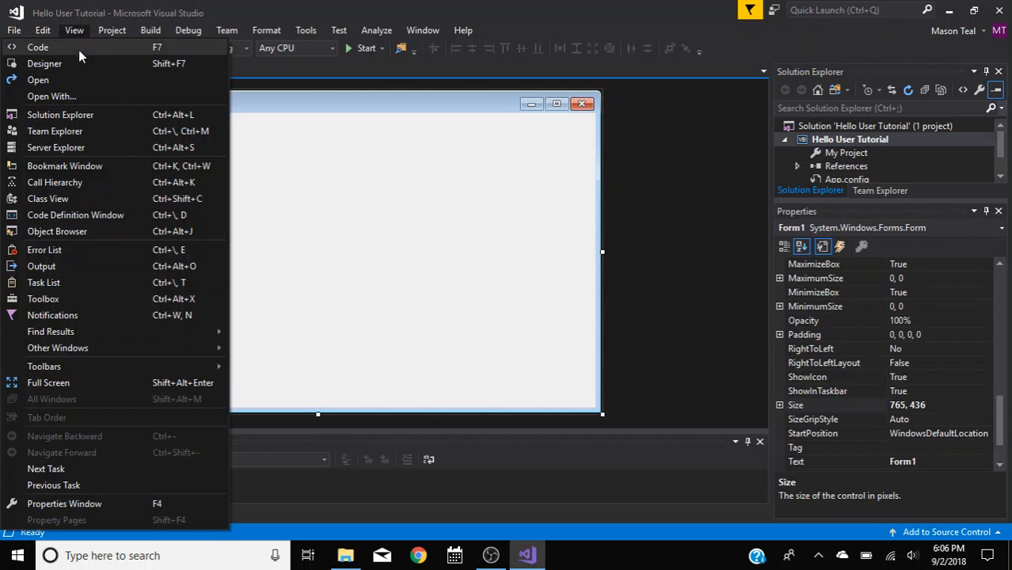
pyautogui.moveTo(115, 252)
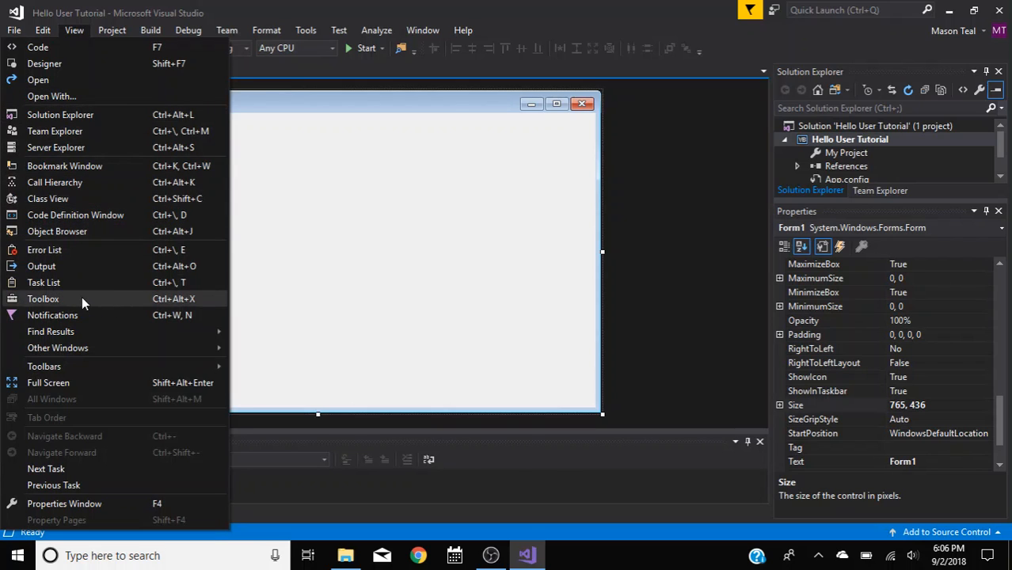
pyautogui.click(43, 298)
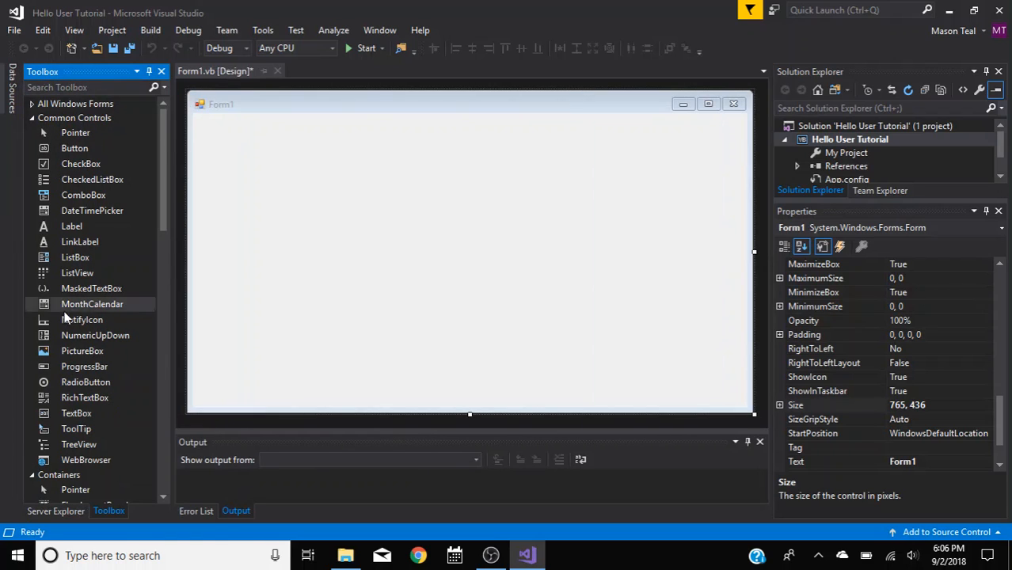
pyautogui.moveTo(631, 190)
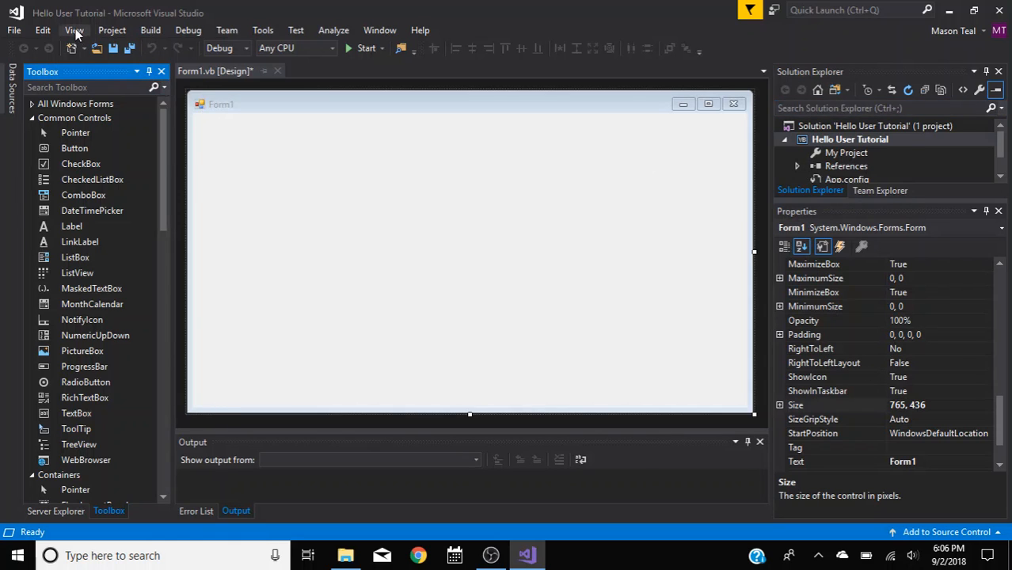
# - Show the Properties window and inspect the Form1.vb file's properties
pyautogui.click(73, 30)
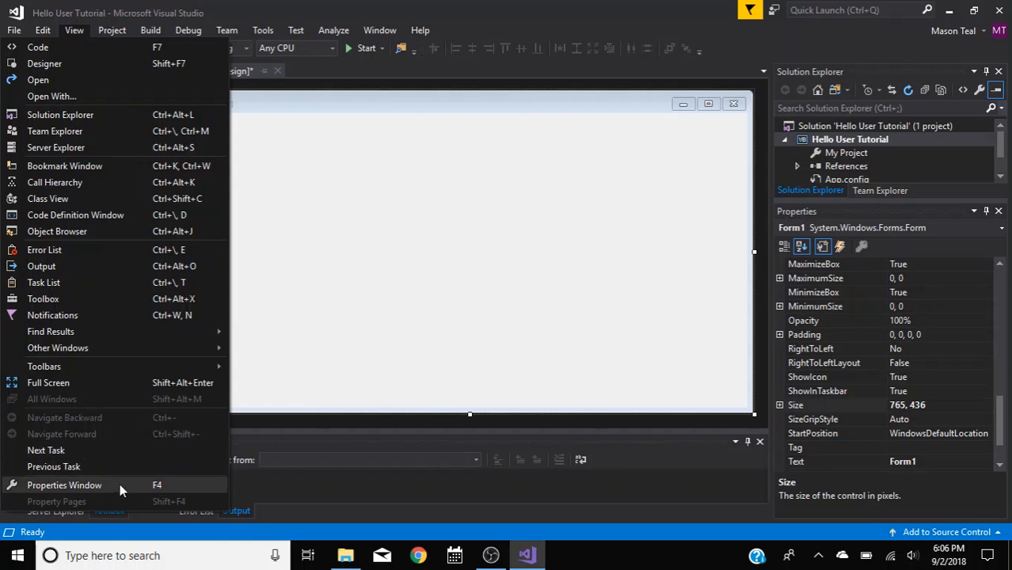
pyautogui.moveTo(123, 114)
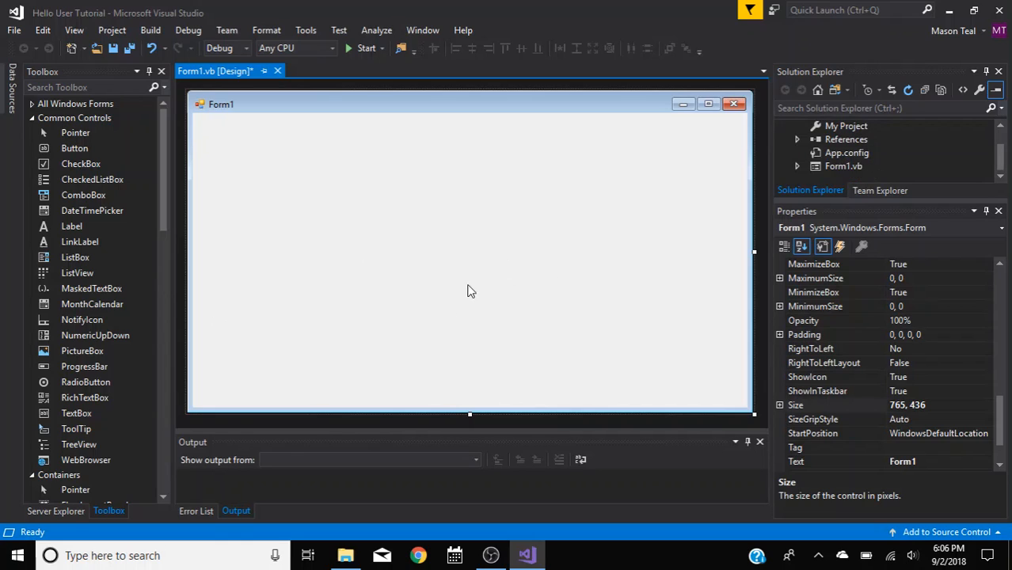
pyautogui.moveTo(887, 161)
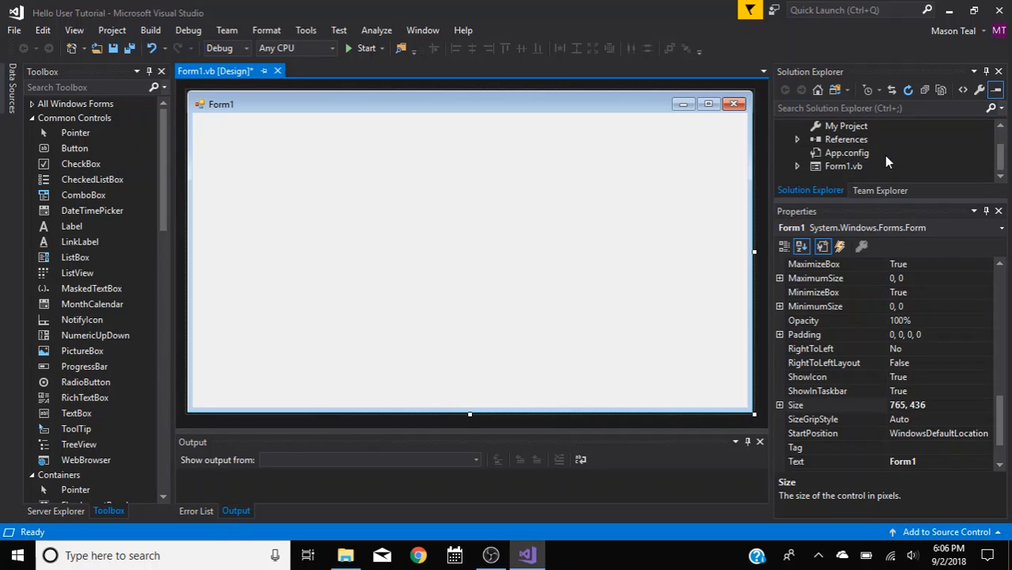
pyautogui.click(843, 167)
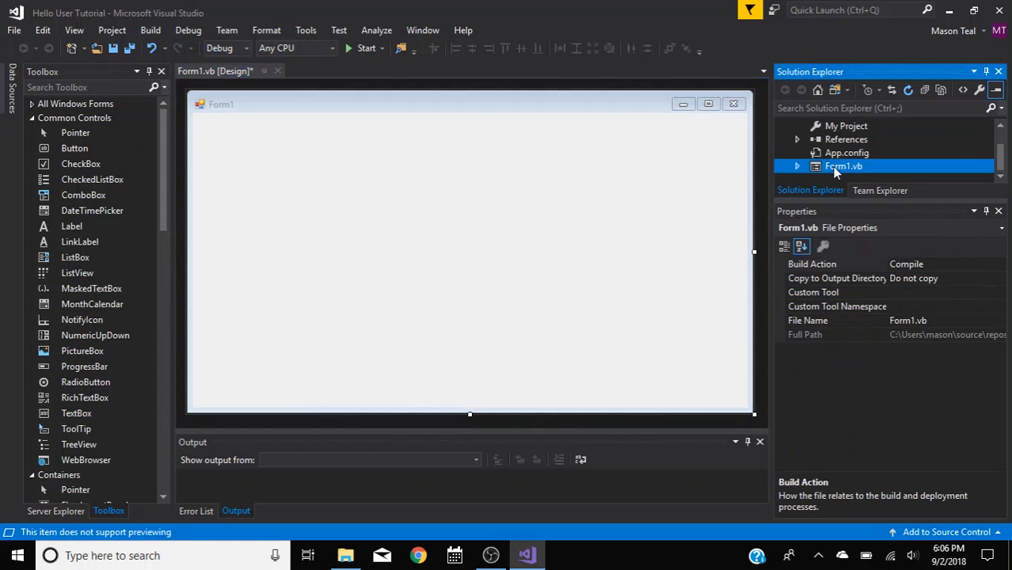
pyautogui.click(797, 167)
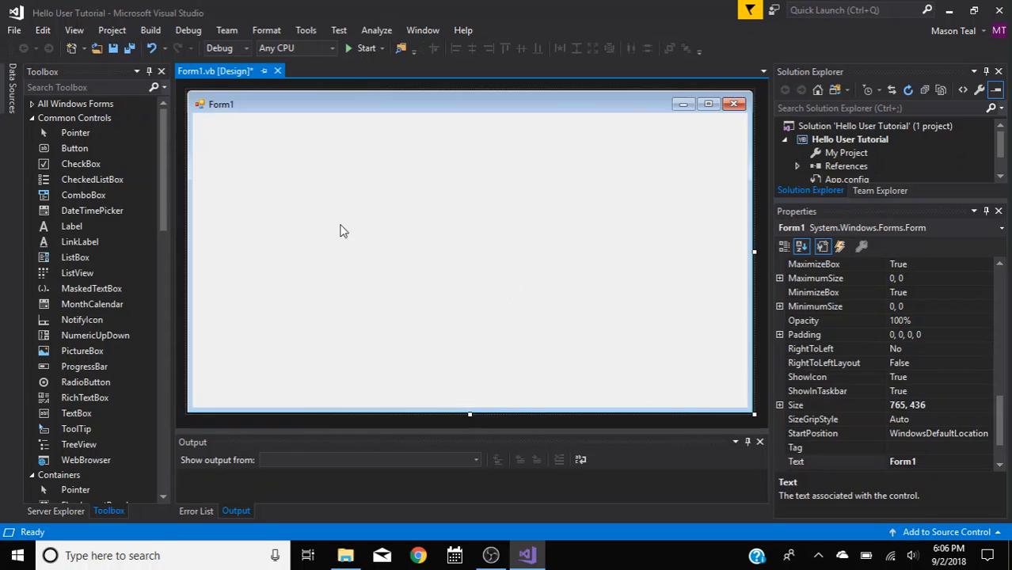
pyautogui.moveTo(412, 257)
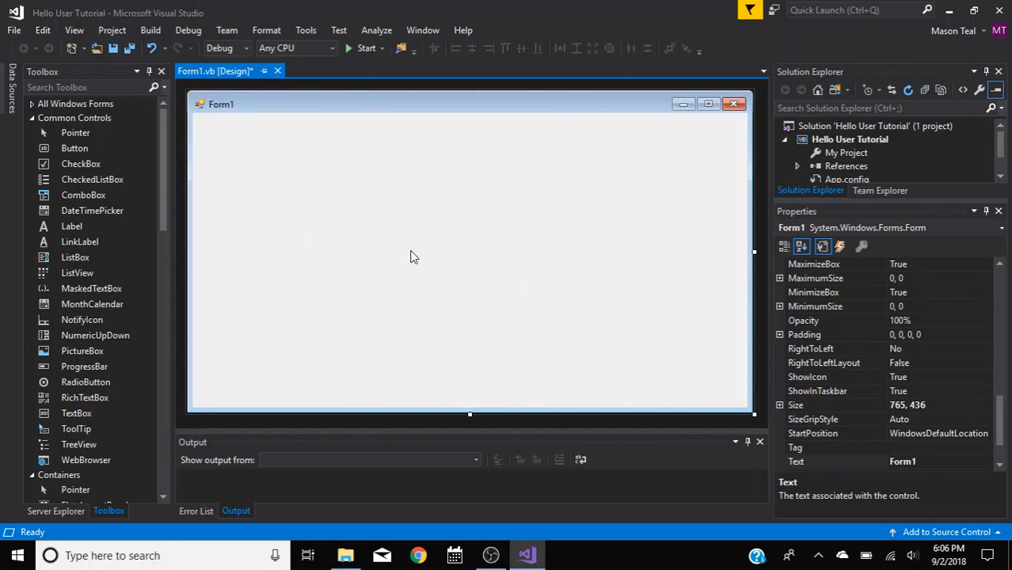
# - Rename the form from Form1 to frmHelloUser in the (Name) property
pyautogui.click(802, 247)
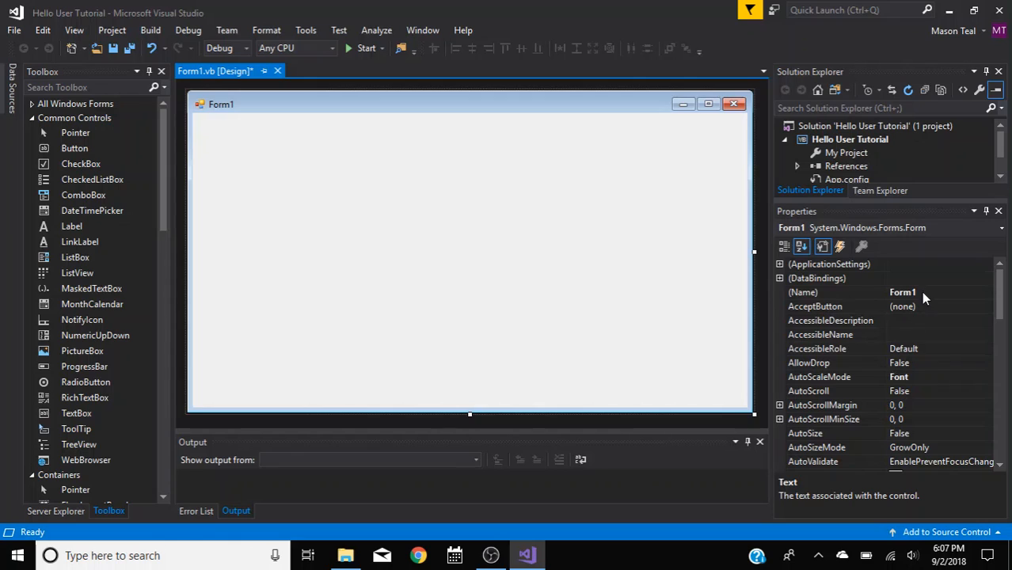
pyautogui.click(801, 291)
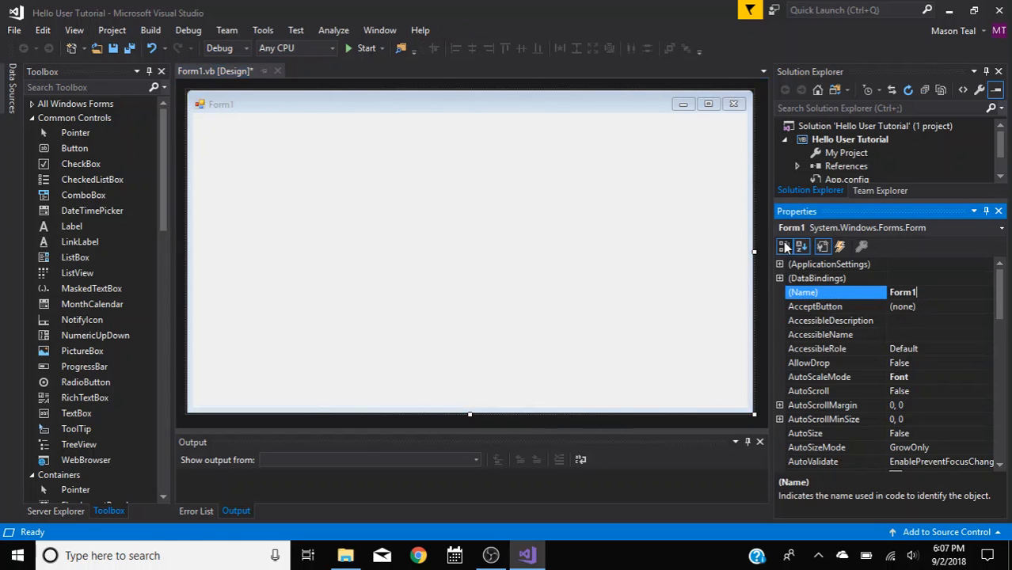
pyautogui.click(784, 248)
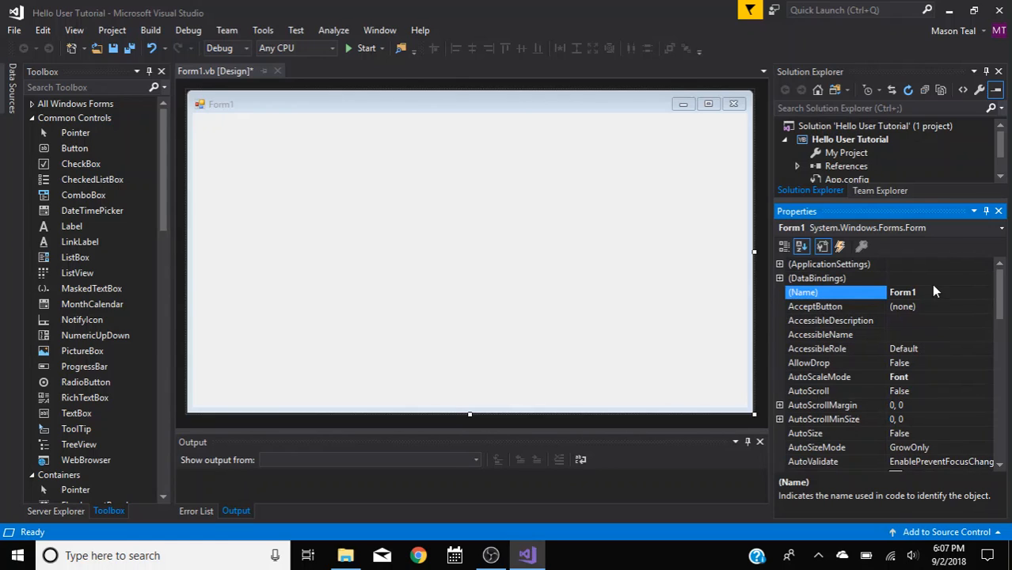
pyautogui.click(903, 292)
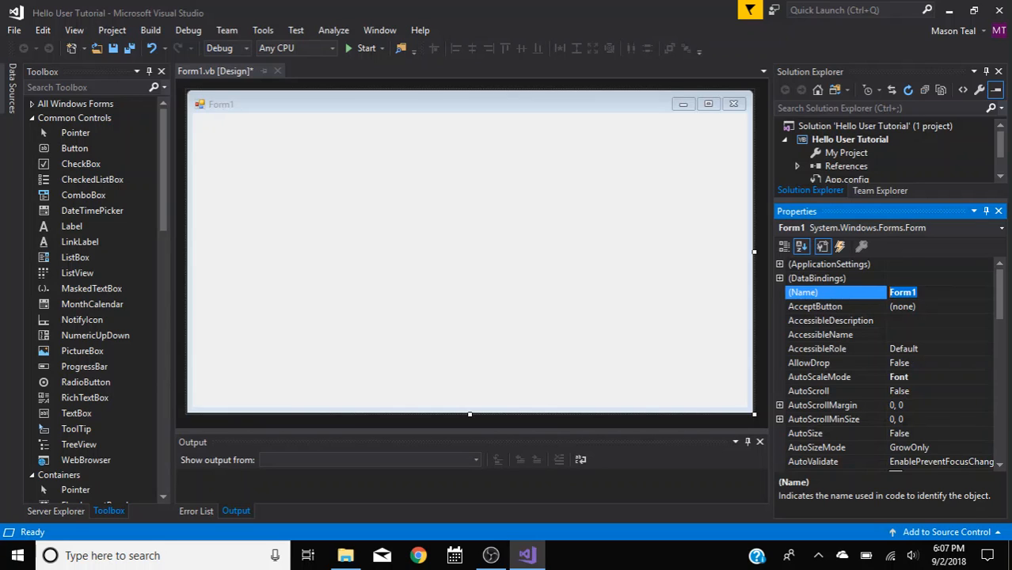
pyautogui.write('frm')
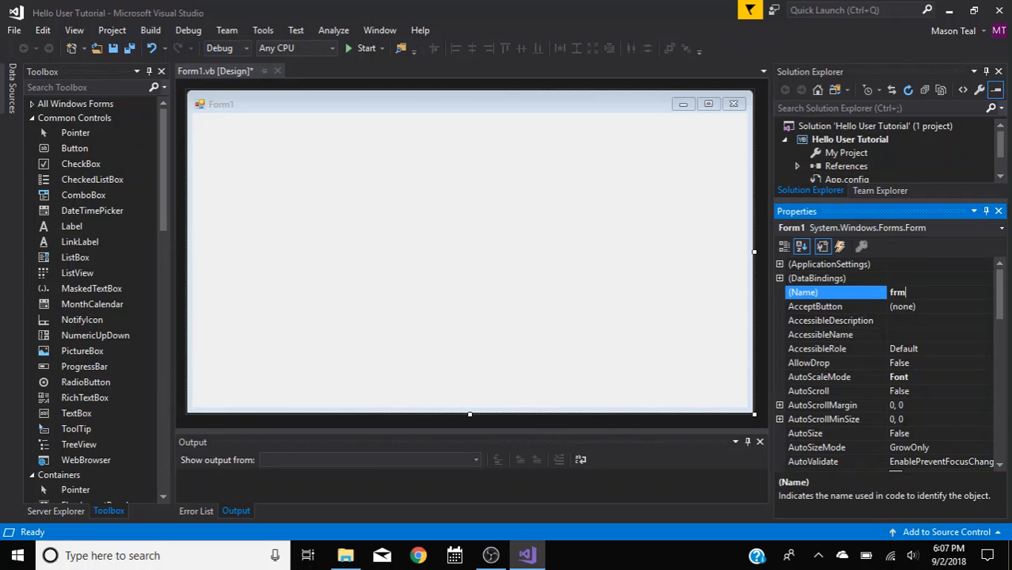
pyautogui.write('H')
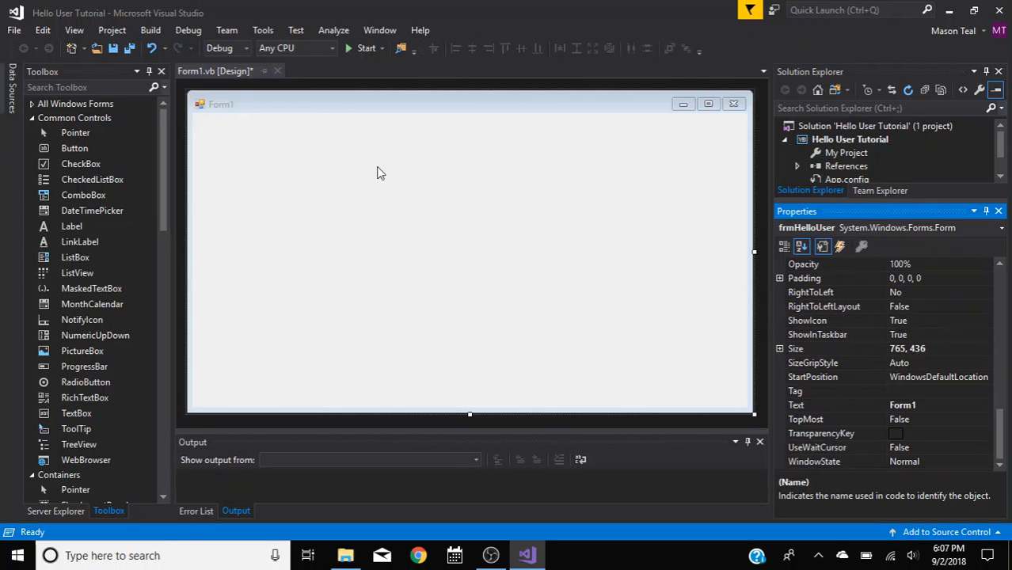
pyautogui.moveTo(270, 163)
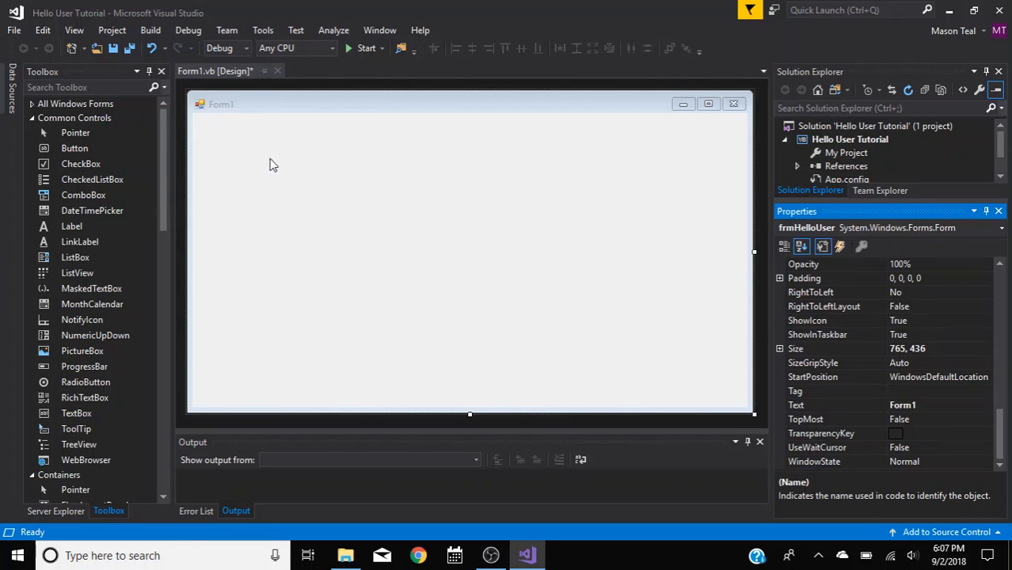
pyautogui.click(796, 405)
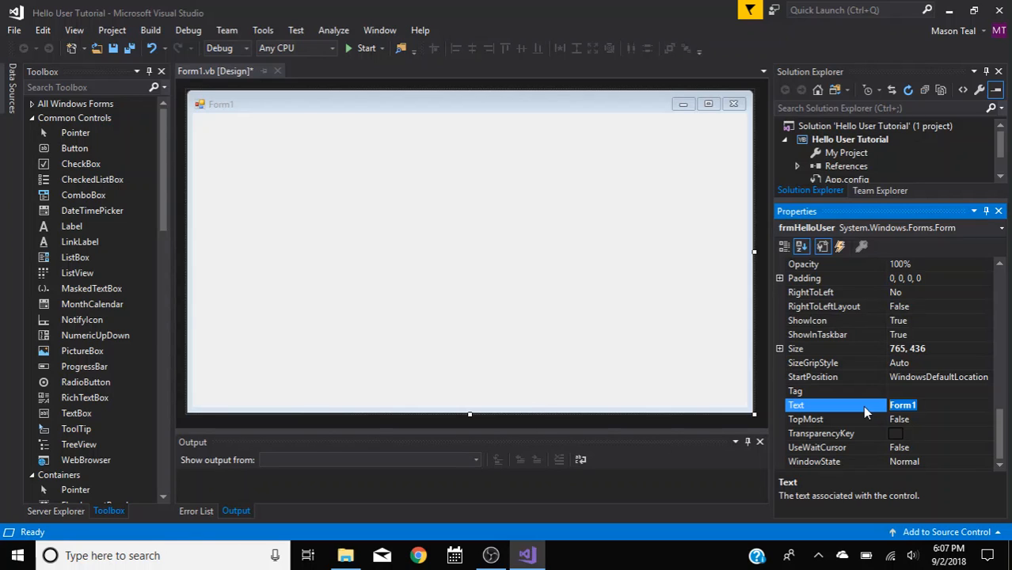
# - Set the form's title text to Hello User, then build and run the project
pyautogui.write('Hello User')
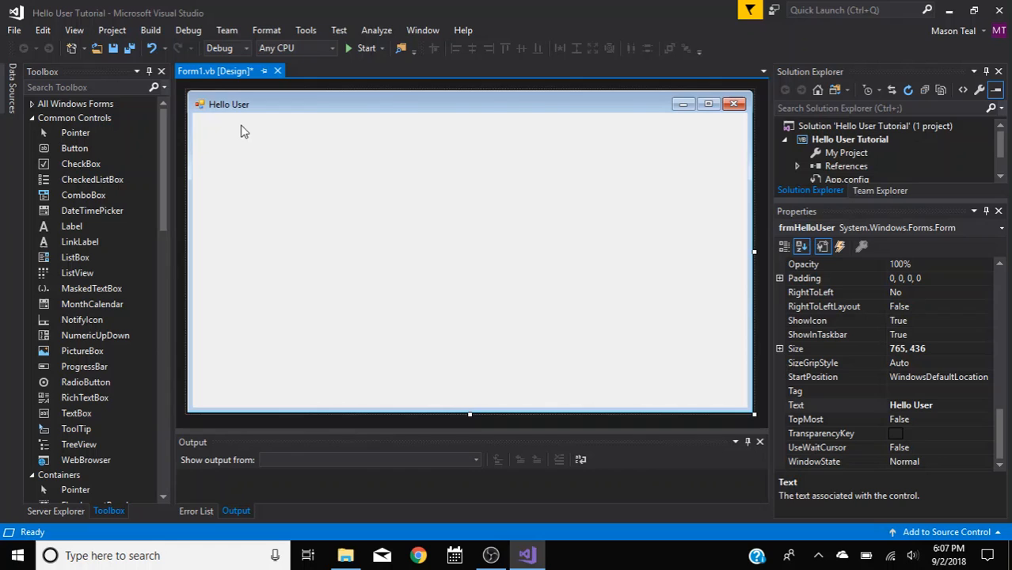
pyautogui.click(366, 48)
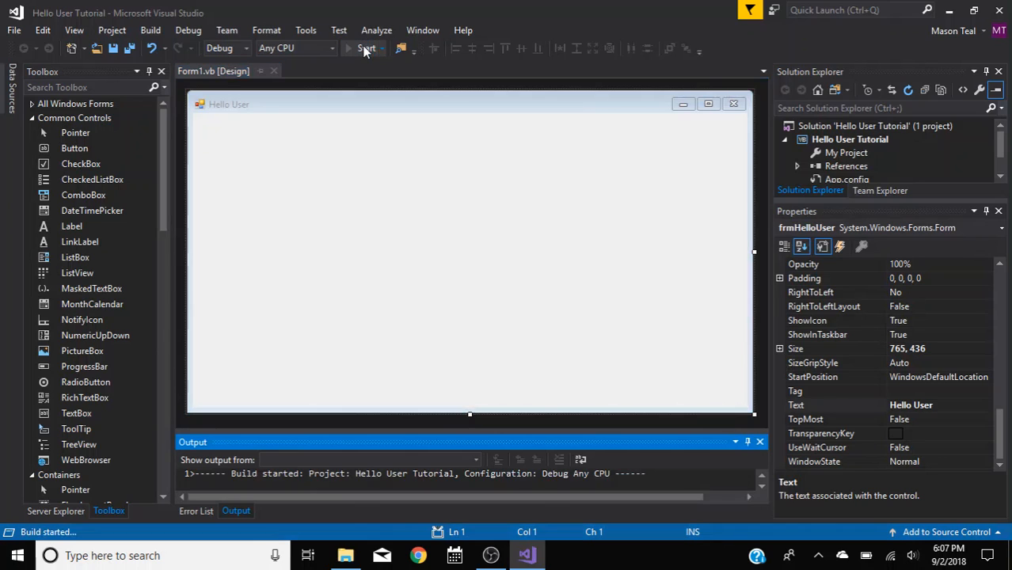
pyautogui.click(364, 47)
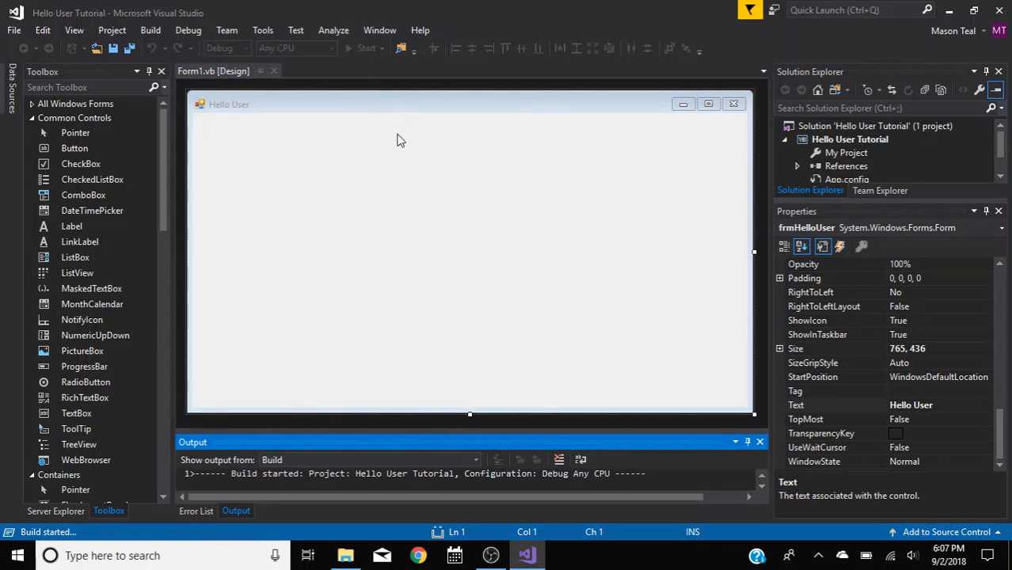
pyautogui.moveTo(380, 145)
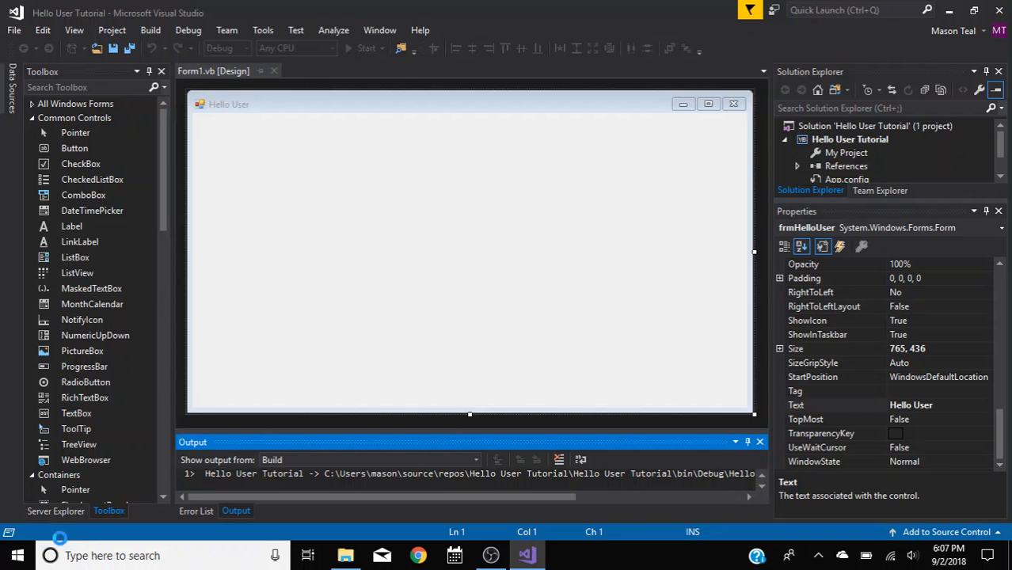
pyautogui.click(364, 47)
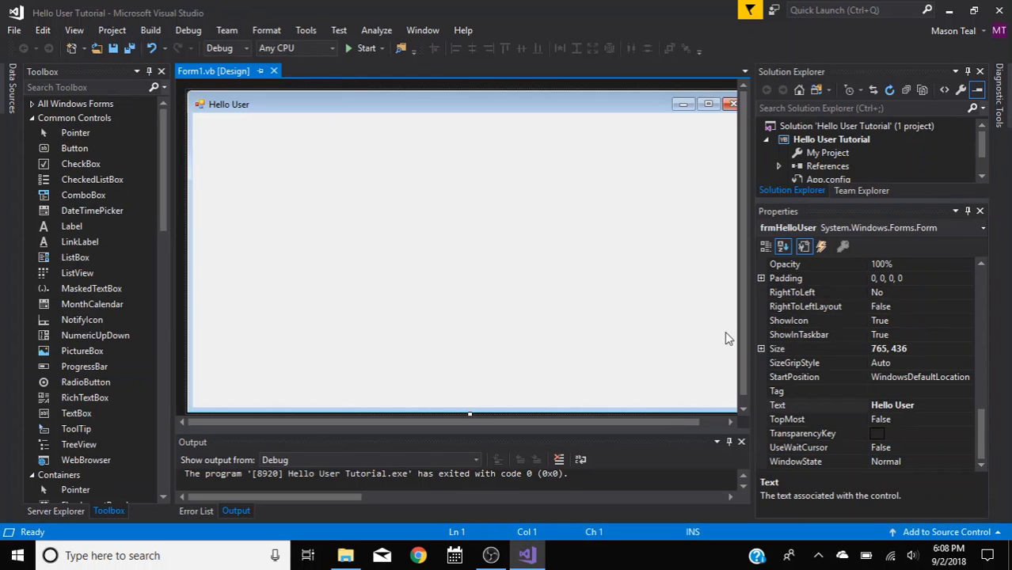
pyautogui.moveTo(447, 332)
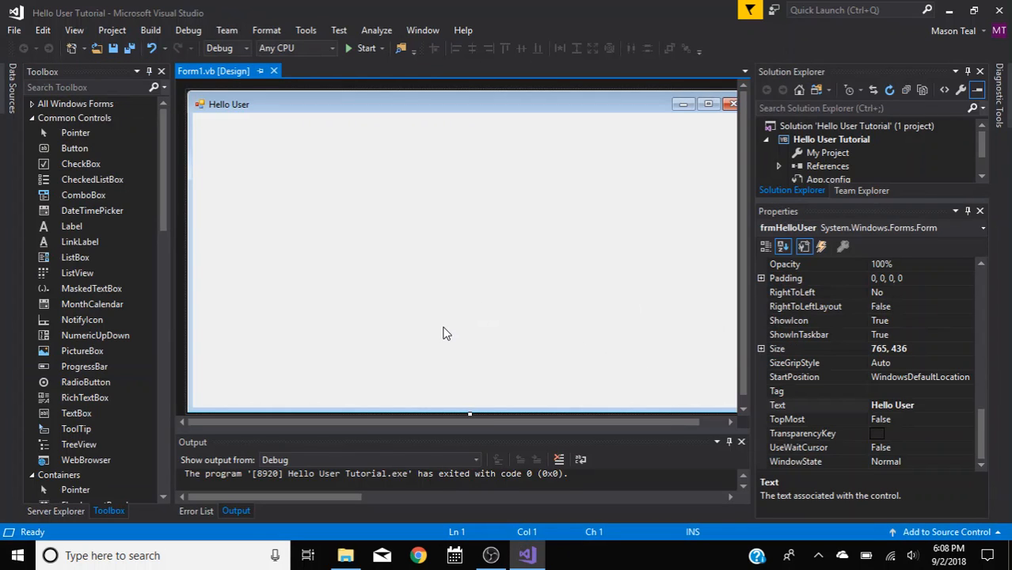
pyautogui.moveTo(531, 377)
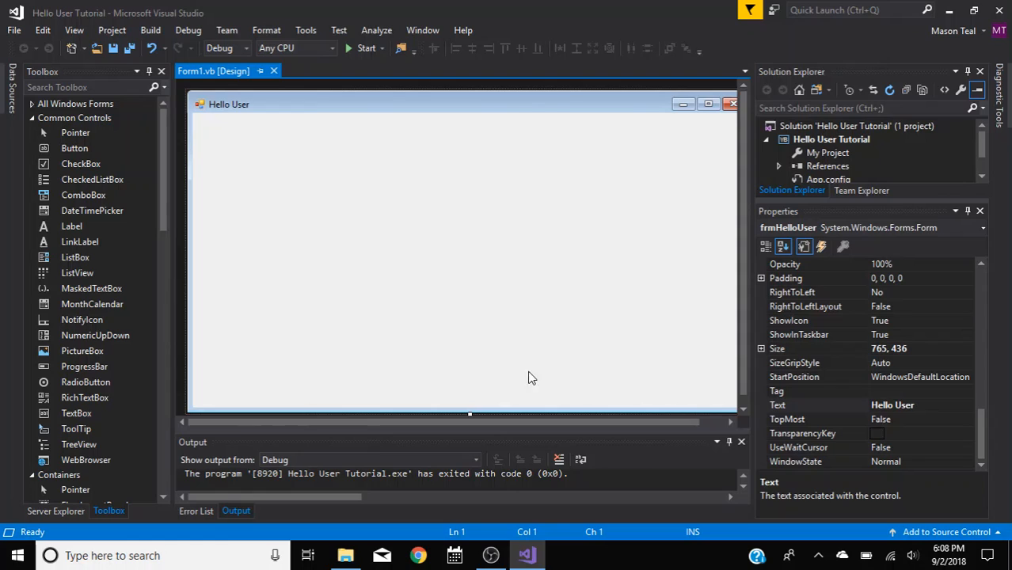
pyautogui.moveTo(74, 149)
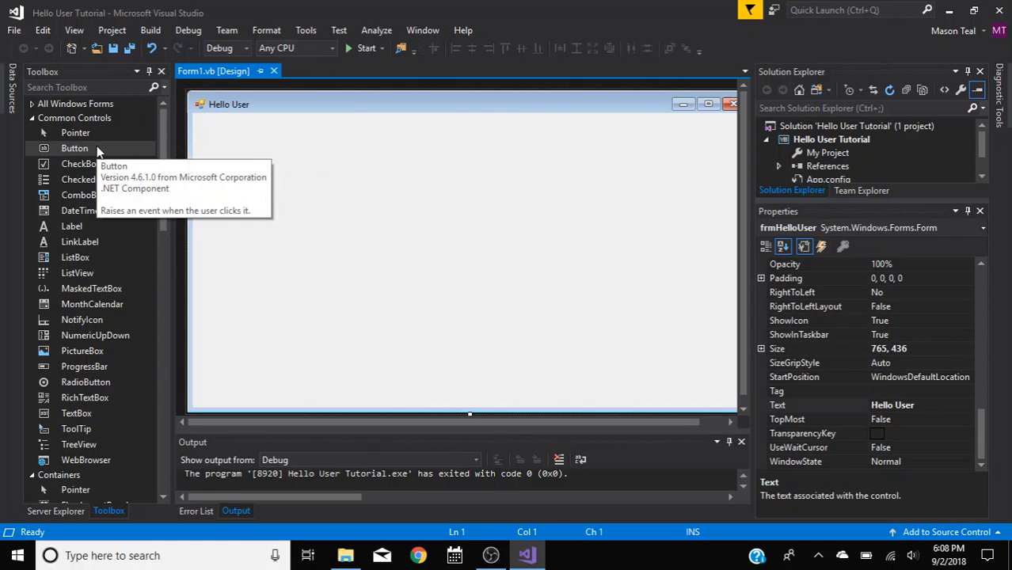
pyautogui.moveTo(76, 428)
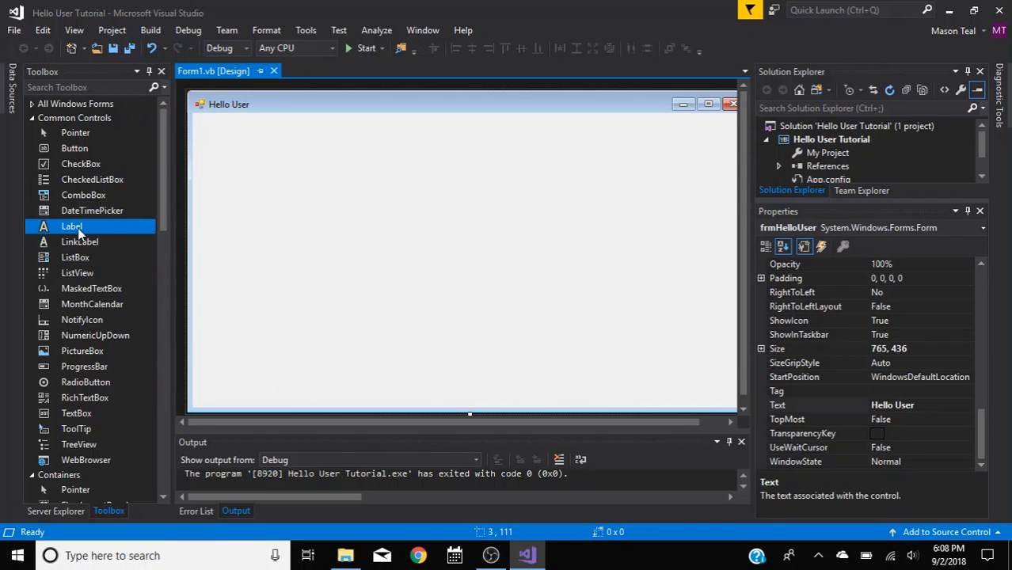
pyautogui.moveTo(71, 228)
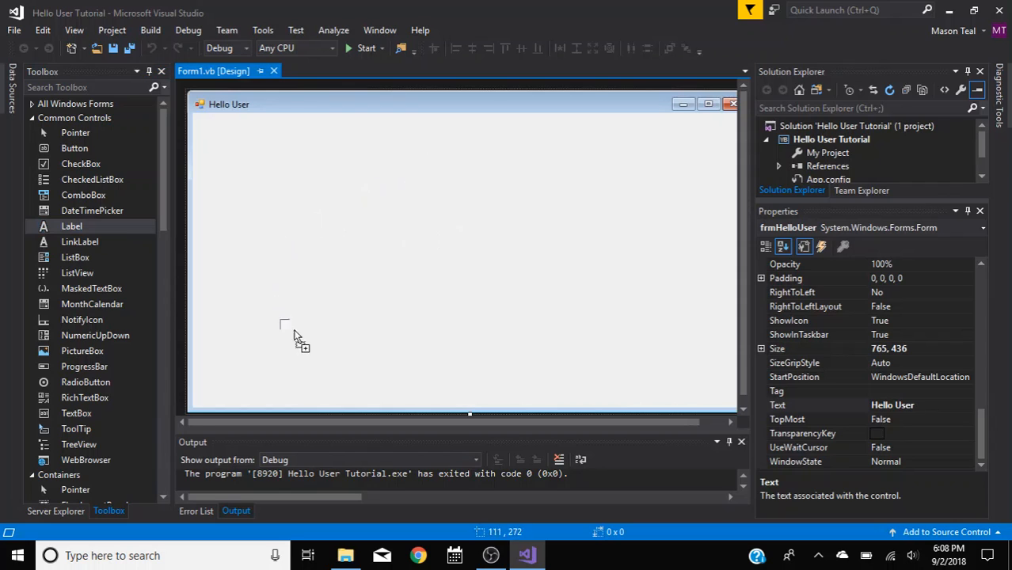
pyautogui.moveTo(396, 251)
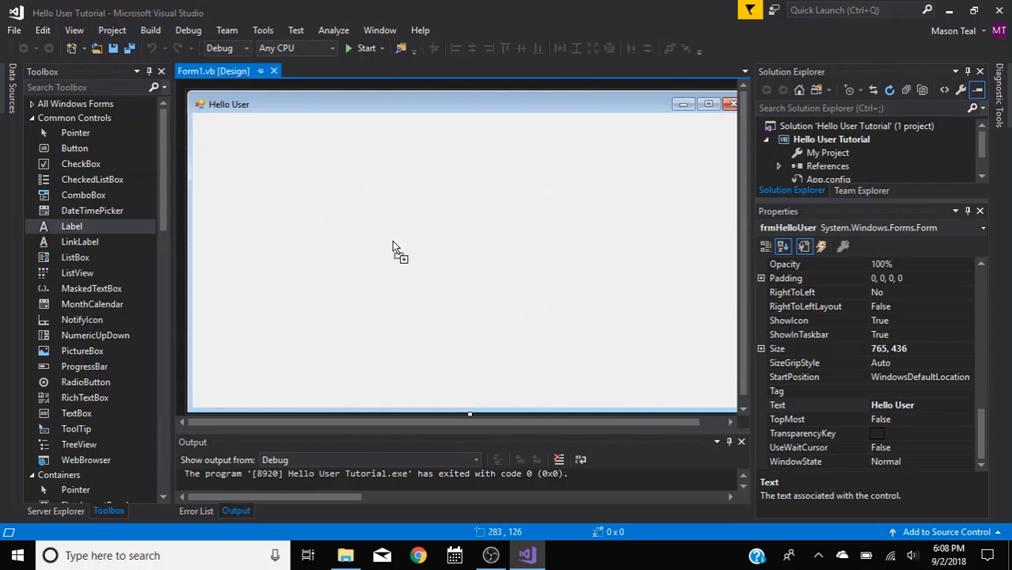
pyautogui.moveTo(420, 194)
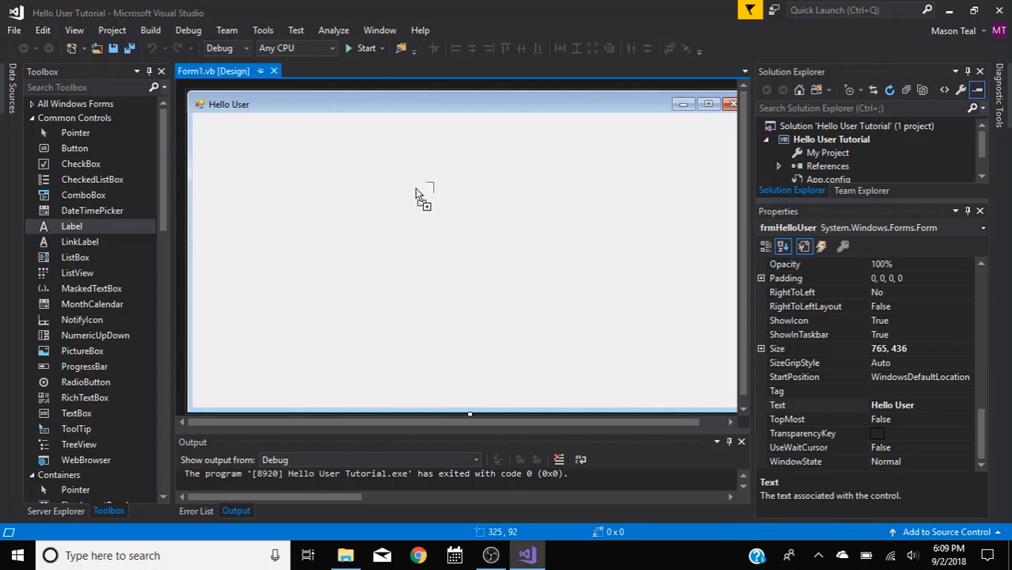
# - Draw a Label control, Label1, near the top centre of the form
pyautogui.moveTo(71, 225); pyautogui.dragTo(412, 184)
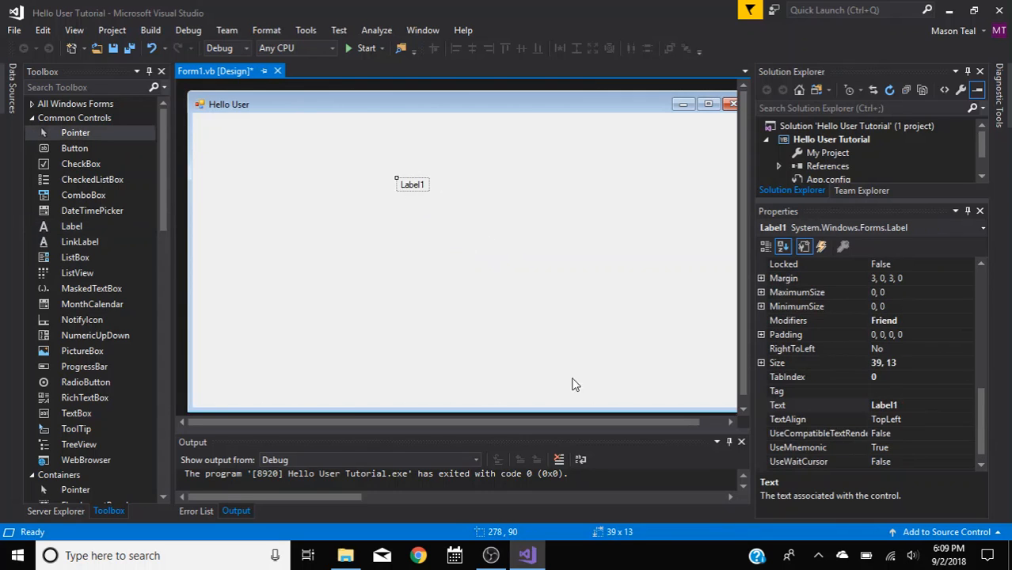
pyautogui.moveTo(313, 350)
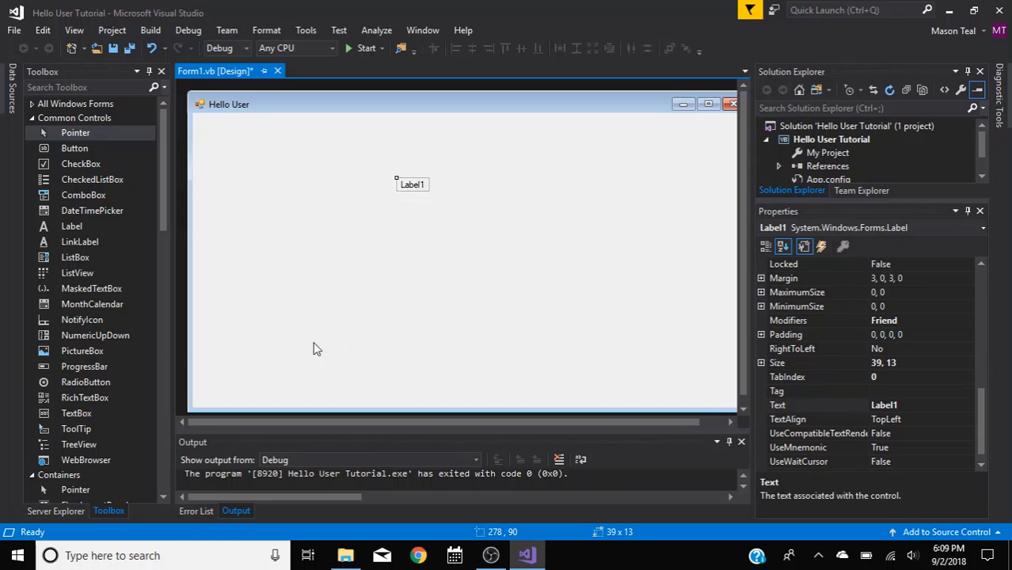
pyautogui.moveTo(71, 226)
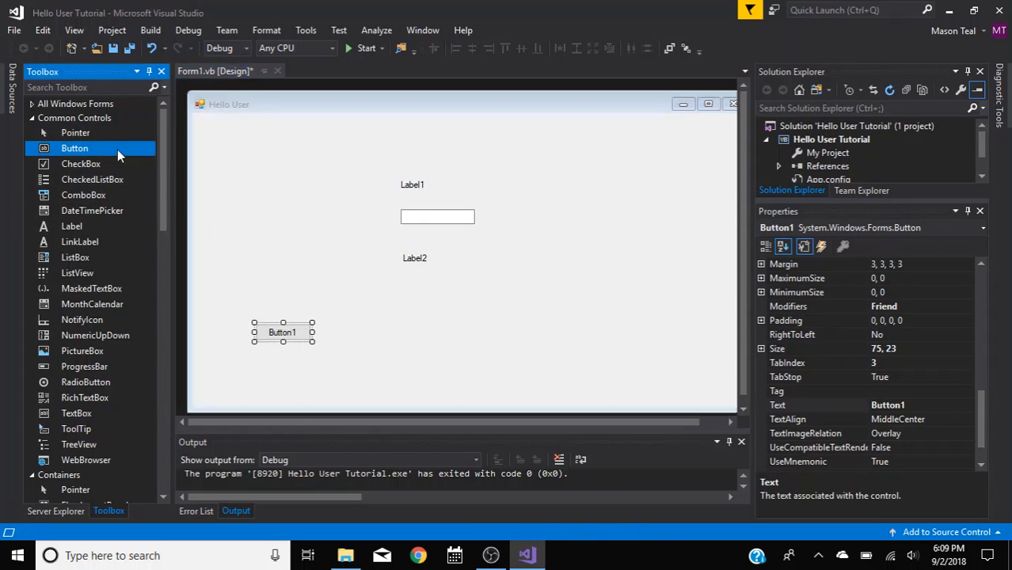
# - Place Button2 on the right and drag Button1 until it sits level with Button2
pyautogui.moveTo(75, 149); pyautogui.dragTo(588, 333)
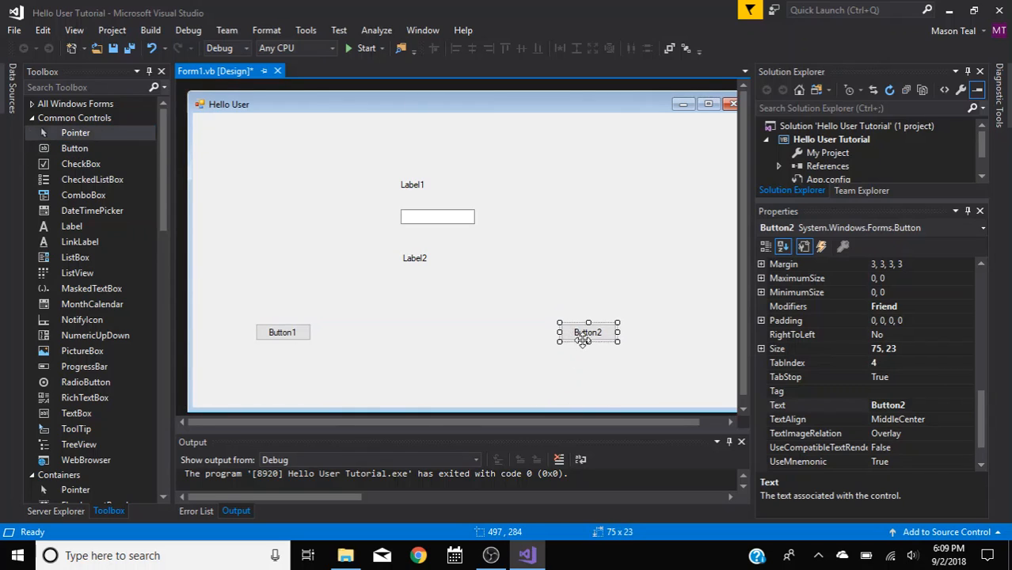
pyautogui.moveTo(282, 333); pyautogui.dragTo(314, 298)
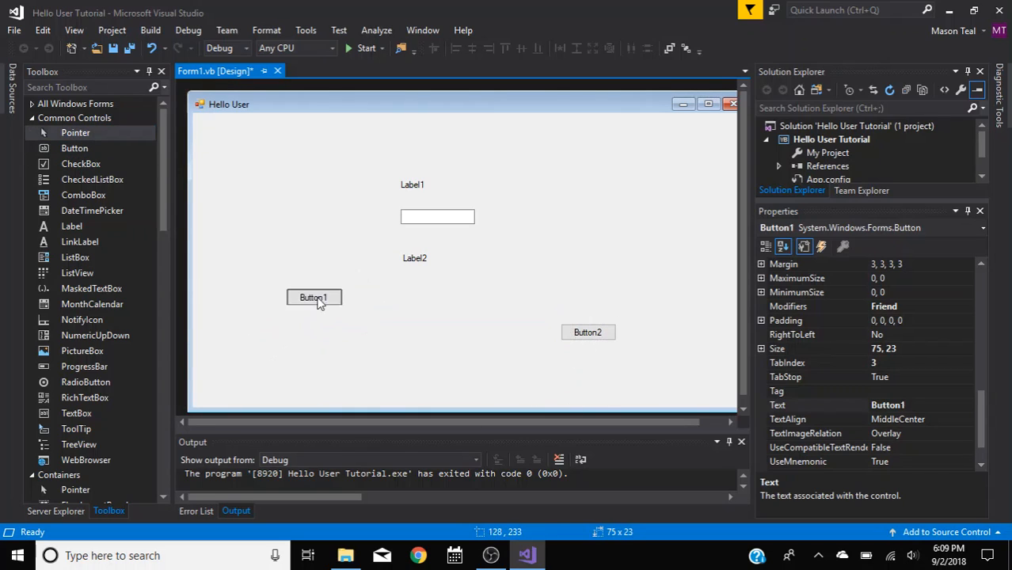
pyautogui.moveTo(314, 298); pyautogui.dragTo(309, 333)
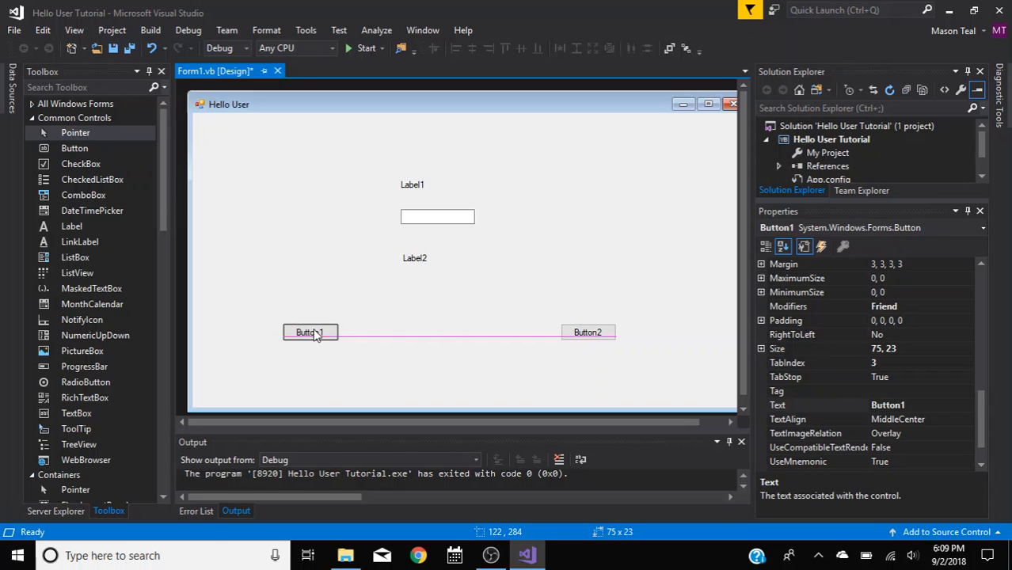
pyautogui.moveTo(309, 333); pyautogui.dragTo(343, 333)
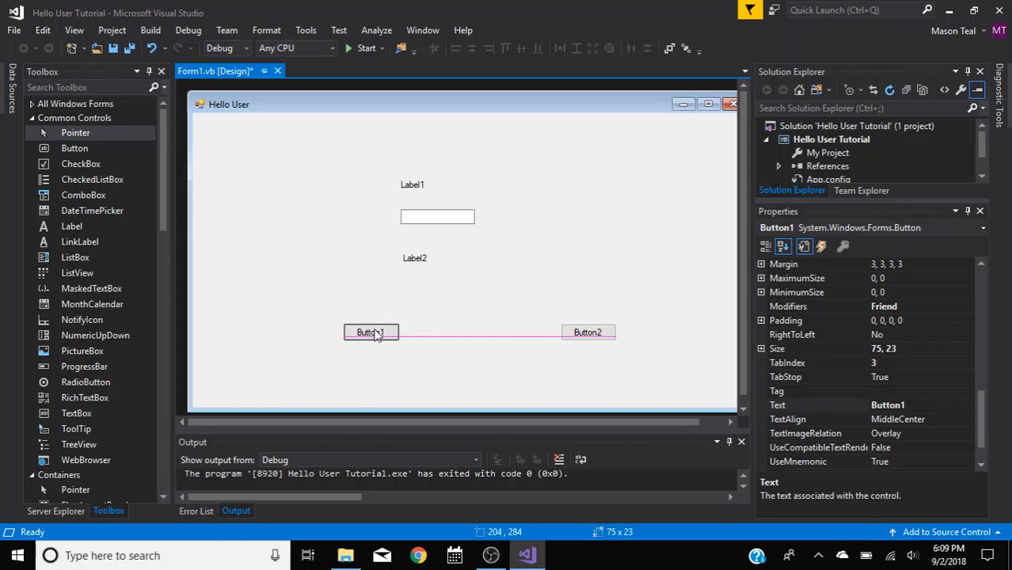
pyautogui.moveTo(371, 332); pyautogui.dragTo(401, 332)
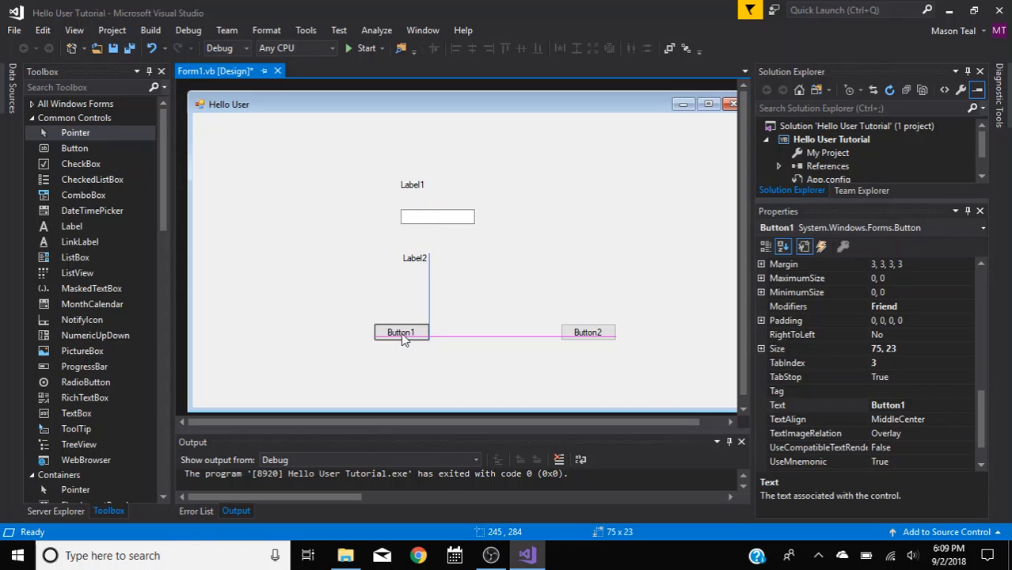
pyautogui.moveTo(399, 332); pyautogui.dragTo(317, 333)
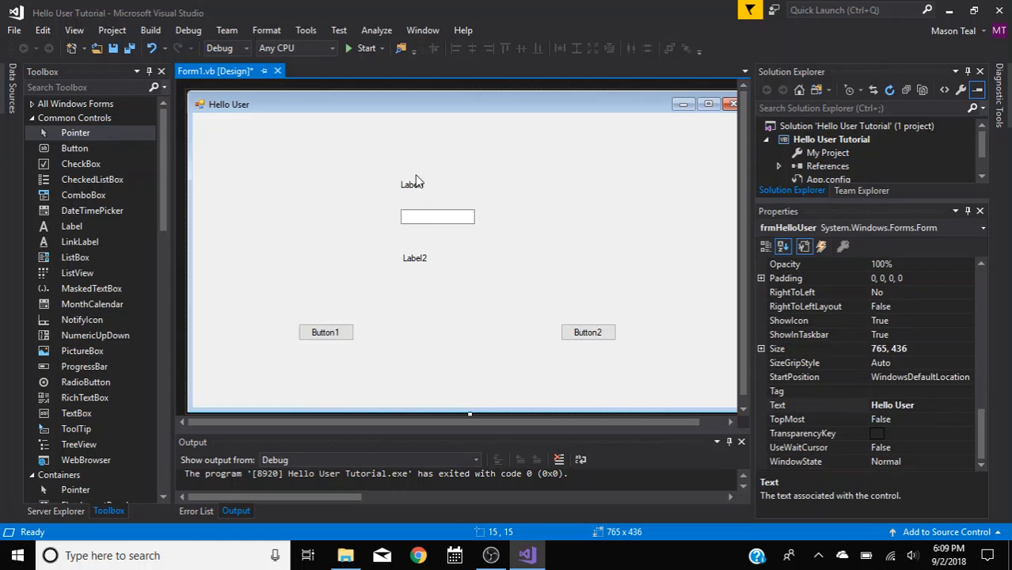
pyautogui.click(412, 184)
pyautogui.write('lblDirections')
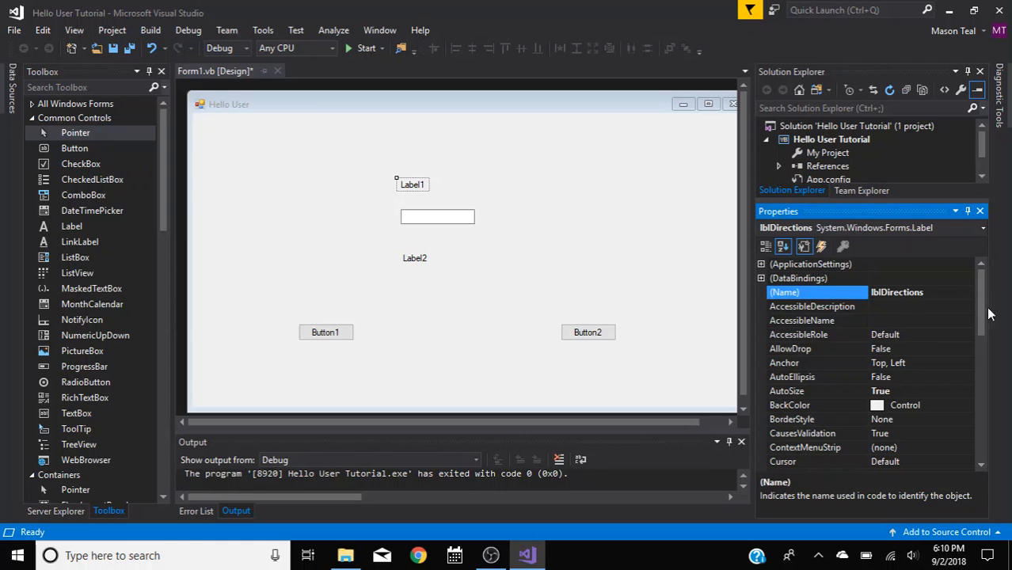
# - Set lblDirections' text to Enter Your Name Below, then select the text box
pyautogui.scroll(-3)
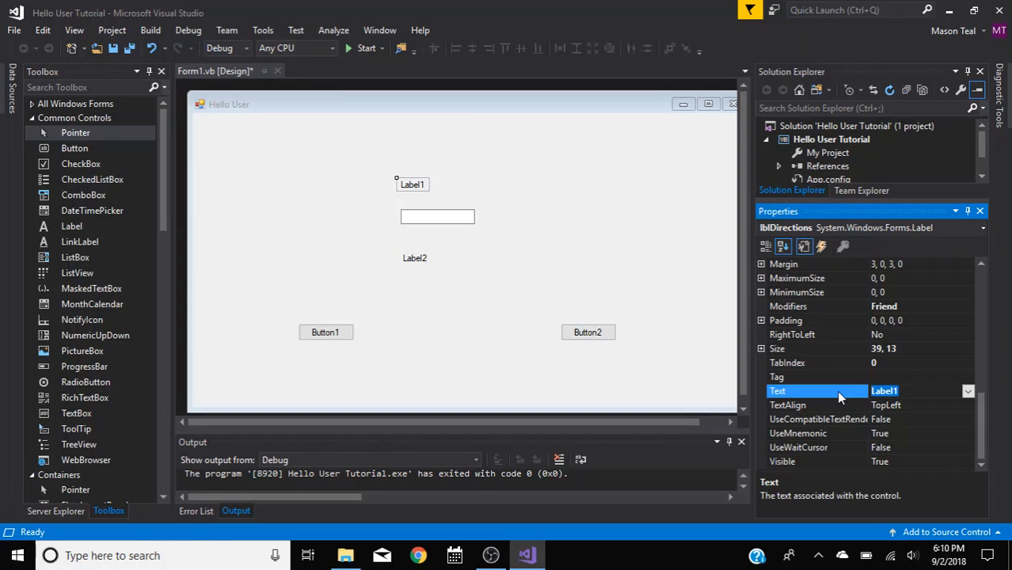
pyautogui.write('Enter Your')
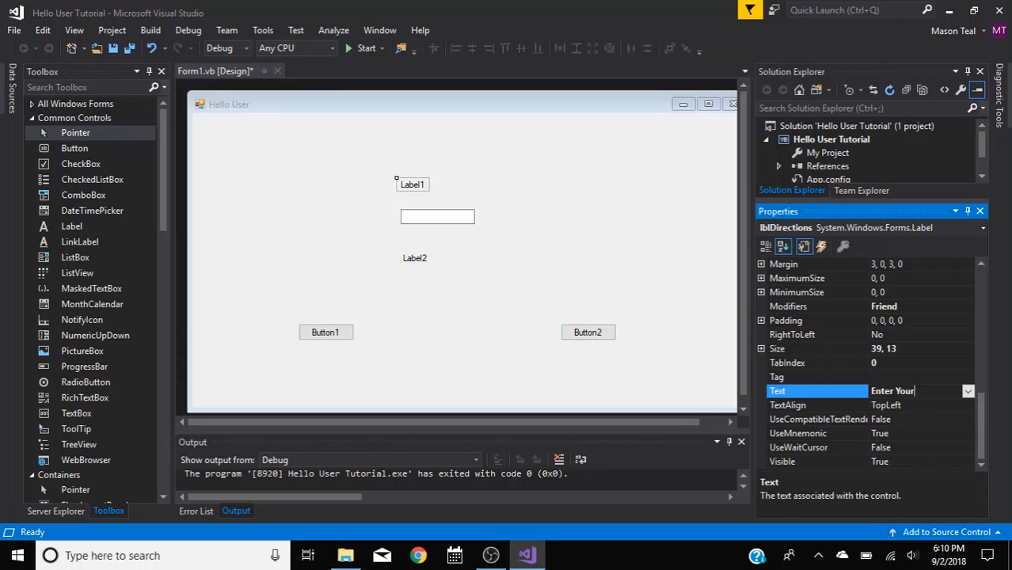
pyautogui.write('Name BElow')
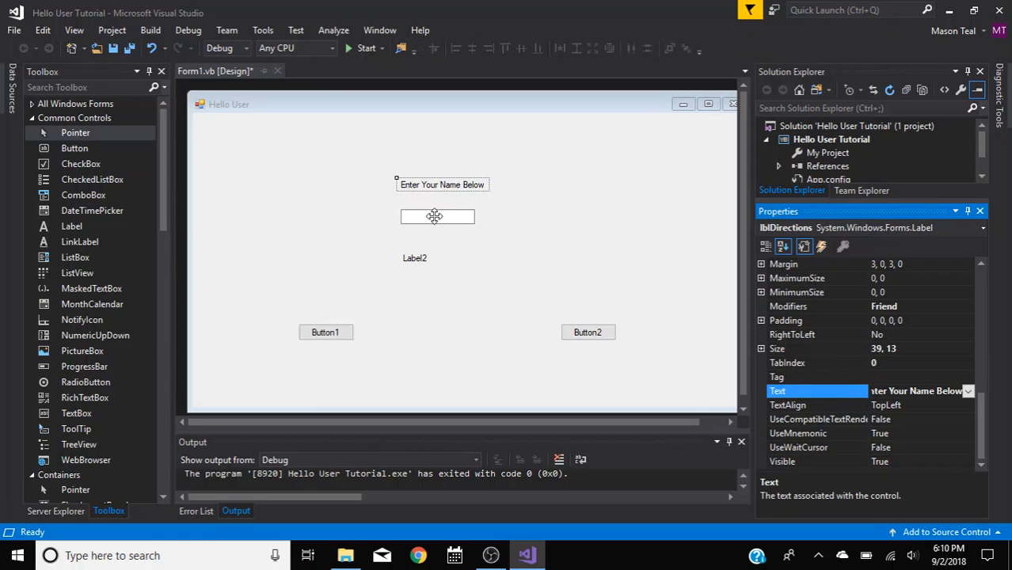
pyautogui.click(437, 216)
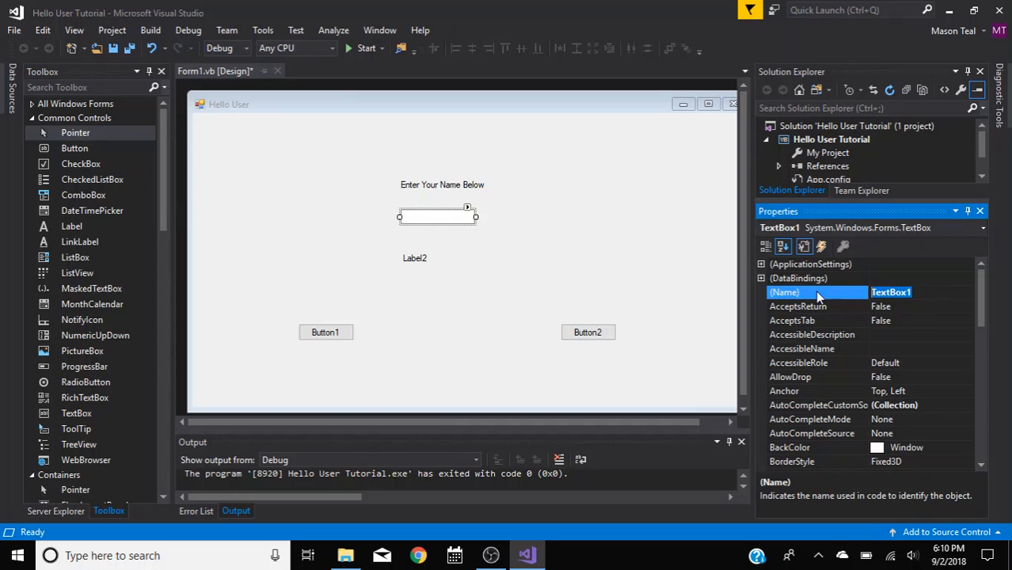
# - Name the text box txtName and leave its Text property empty
pyautogui.write('txtName')
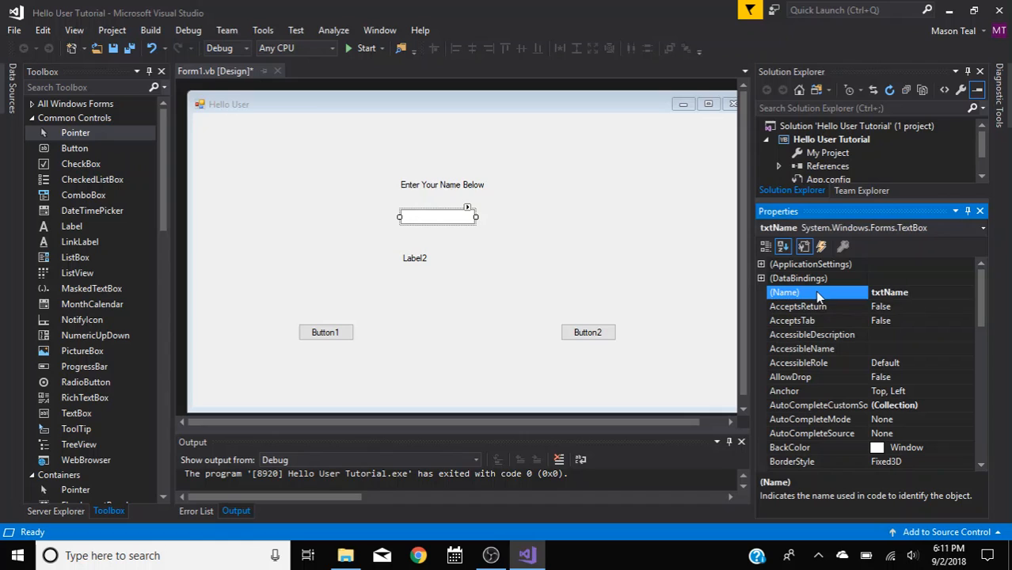
pyautogui.scroll(-3)
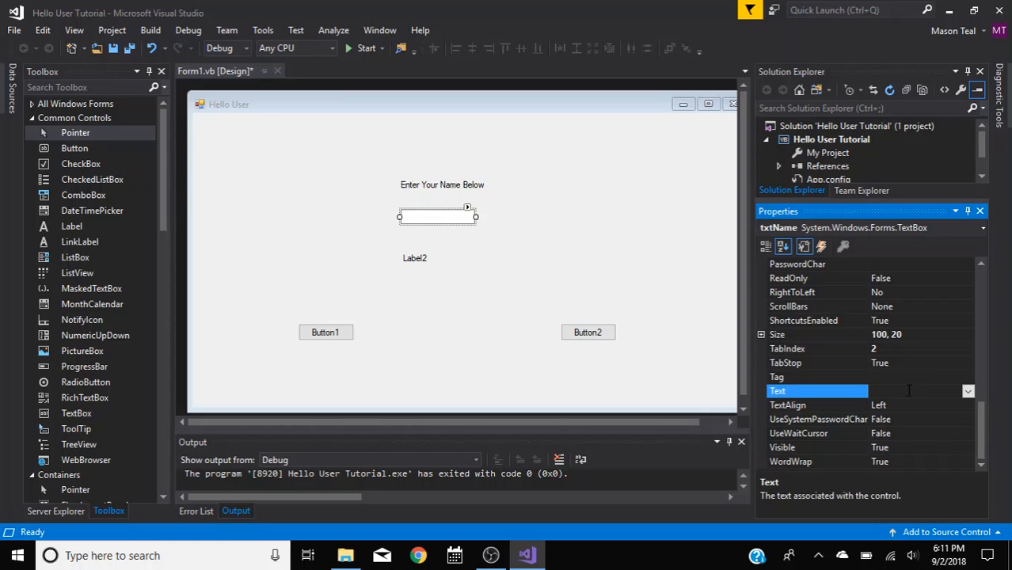
pyautogui.write('Name')
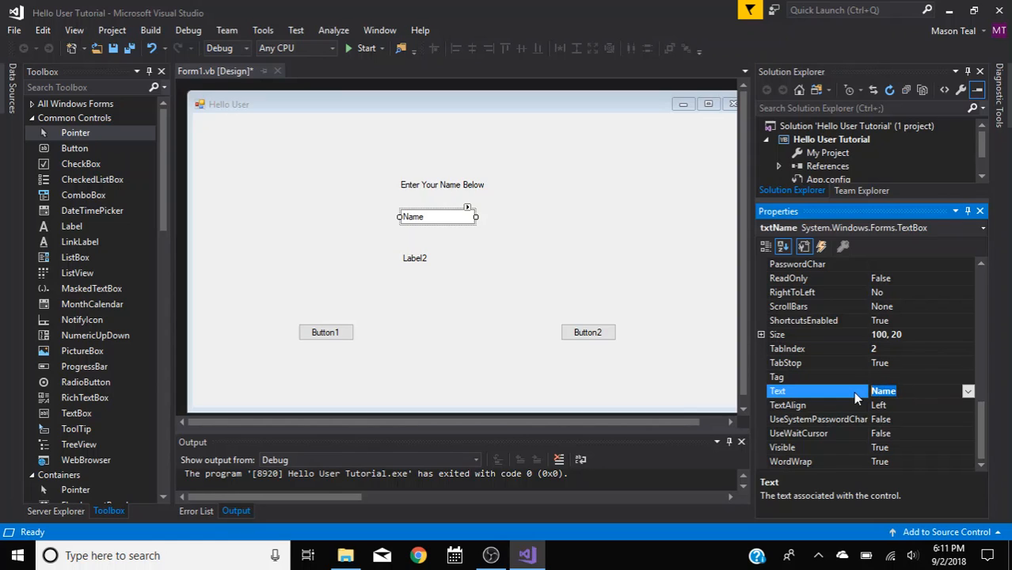
pyautogui.write('MM/D')
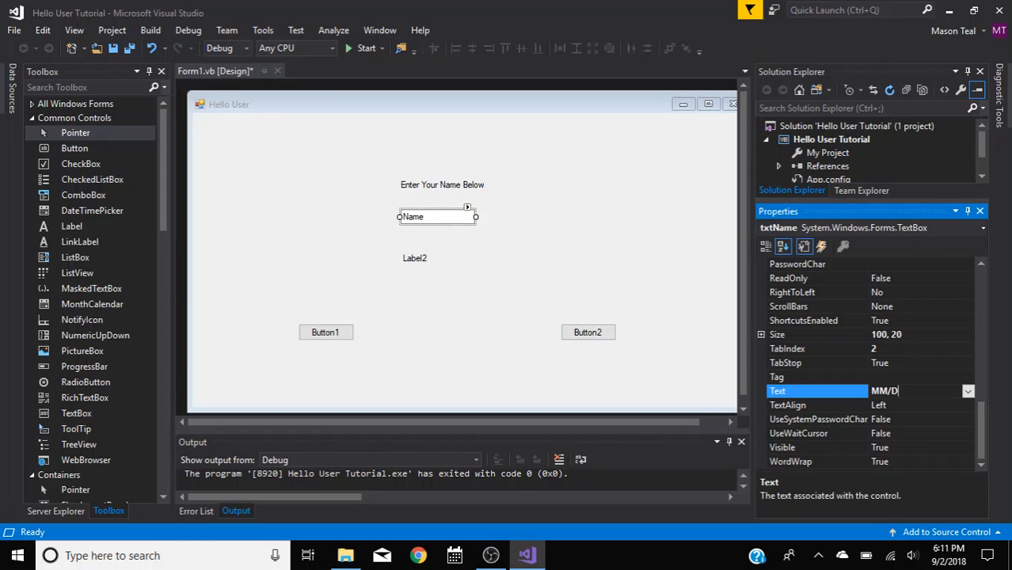
pyautogui.write('D/YYYYU')
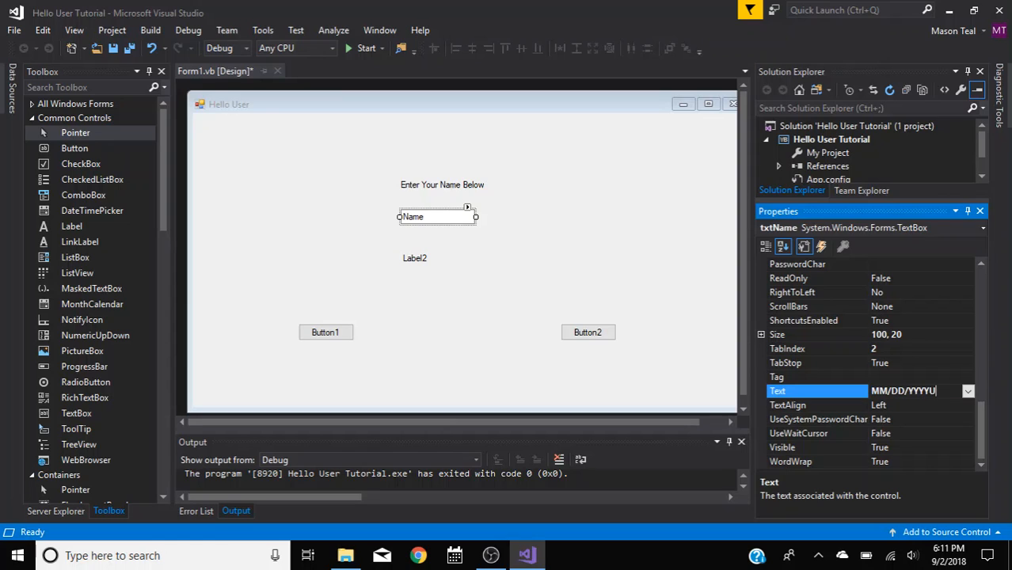
pyautogui.press('Backspace')
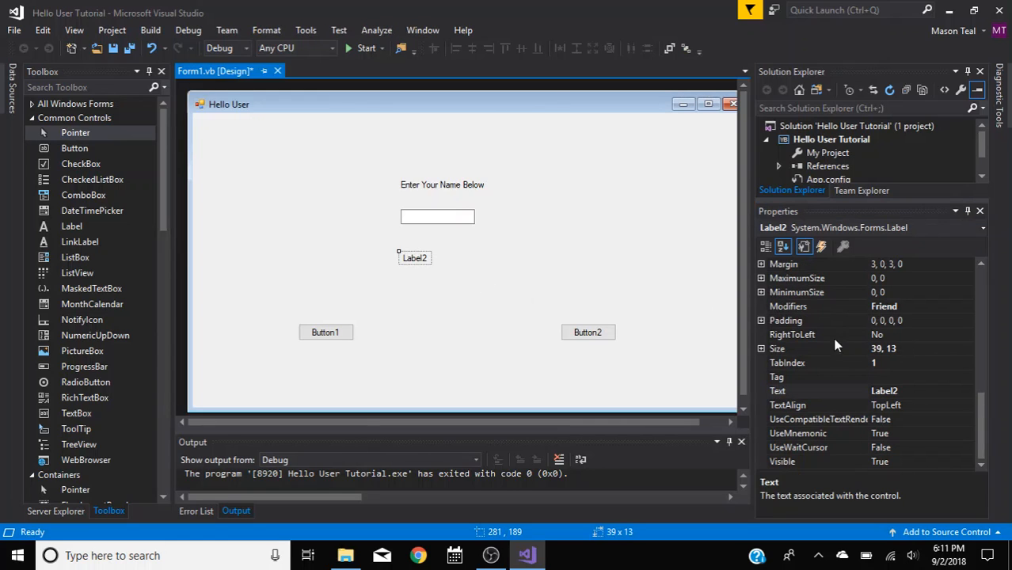
# - Attempt to rename Label2 and dismiss the invalid property value warning
pyautogui.click(782, 247)
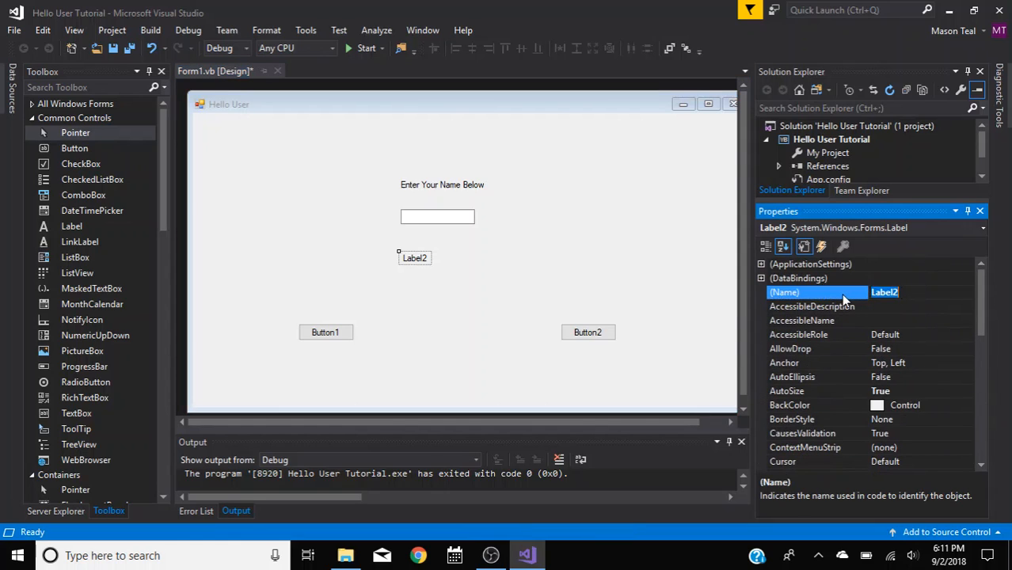
pyautogui.write('Hello')
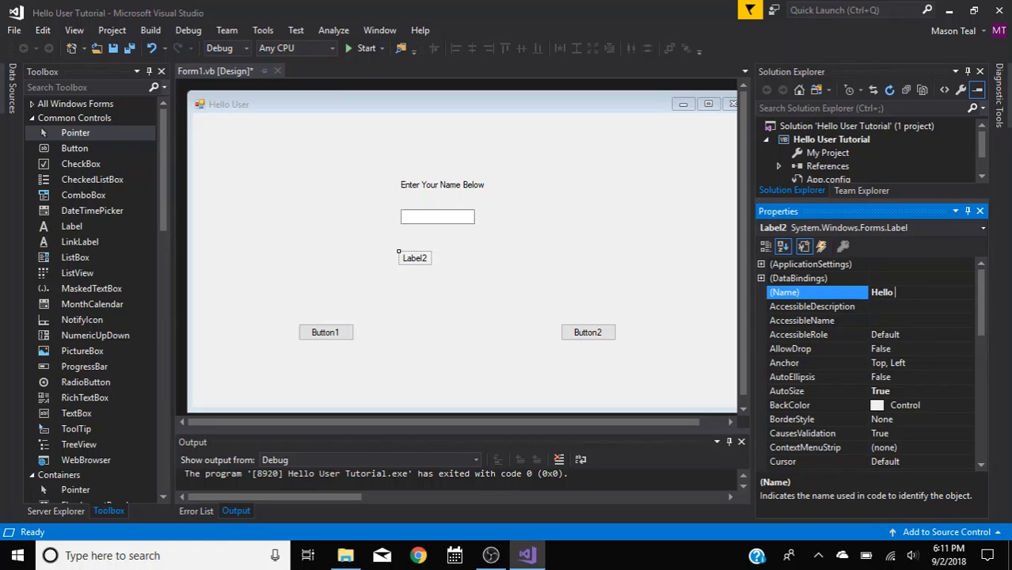
pyautogui.write('User!')
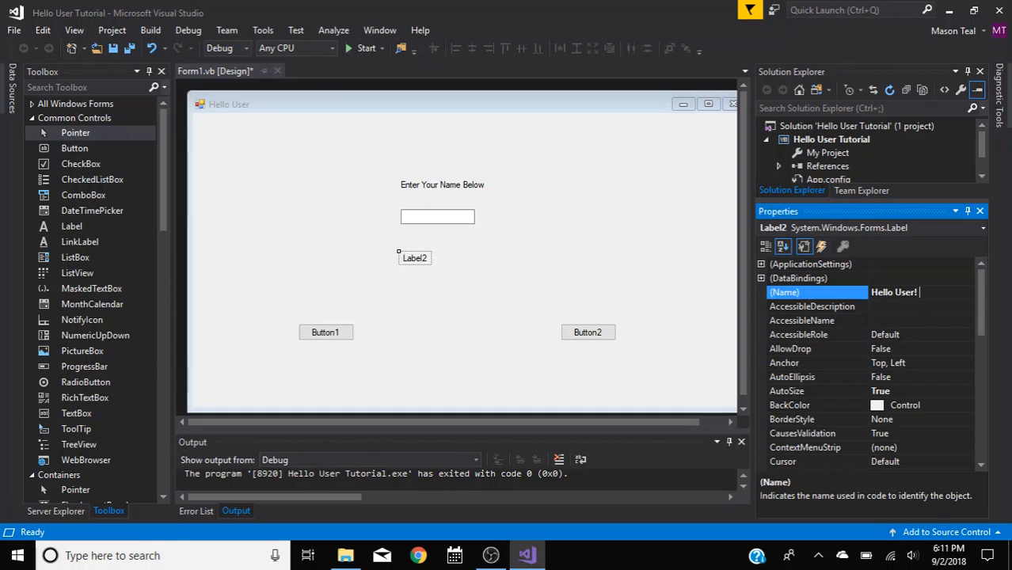
pyautogui.write('Welcome t')
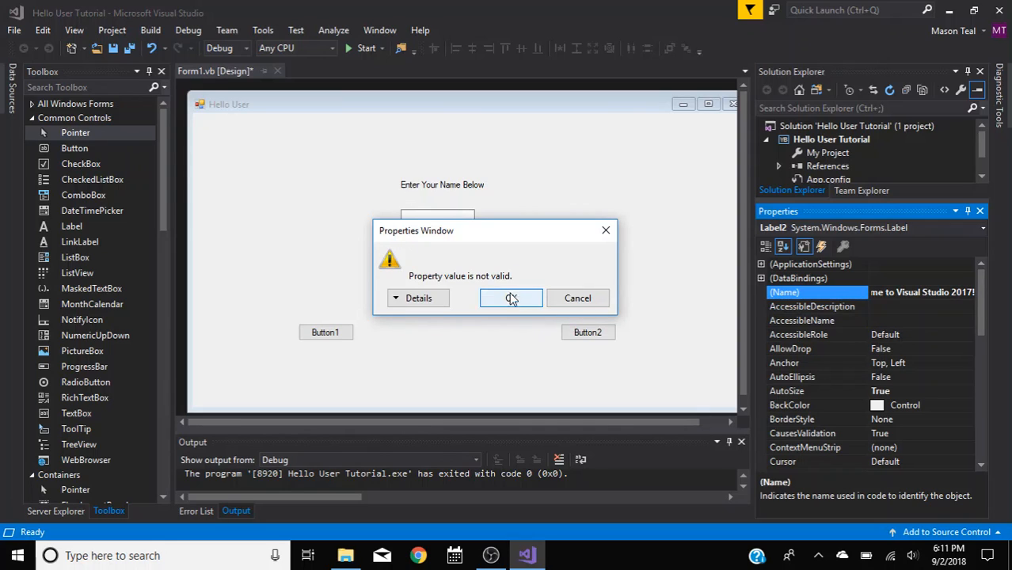
pyautogui.click(510, 298)
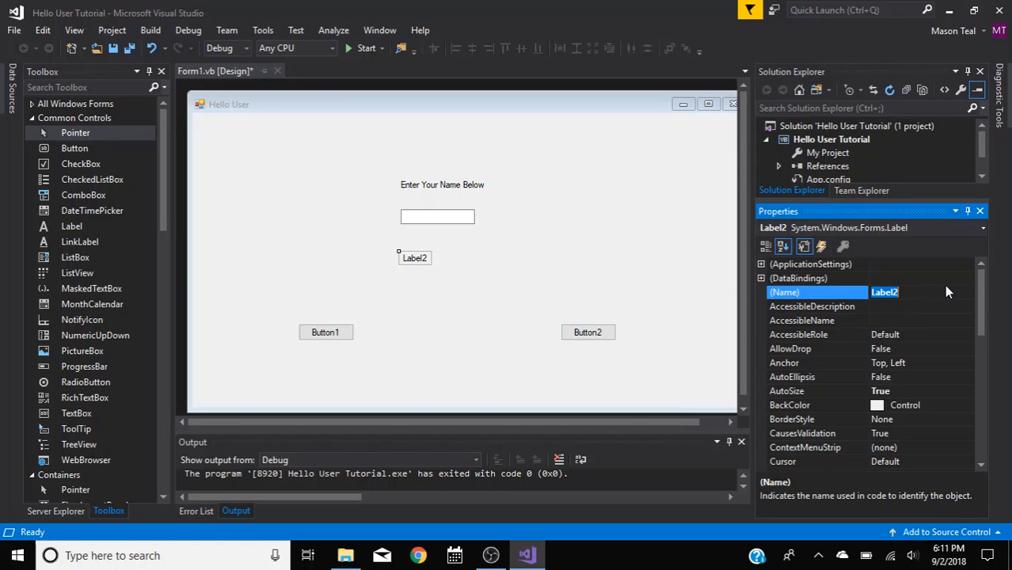
# - Name the label lblOutput with text Hello User! Welcome to Visual Studio 2017!
pyautogui.write('lbl')
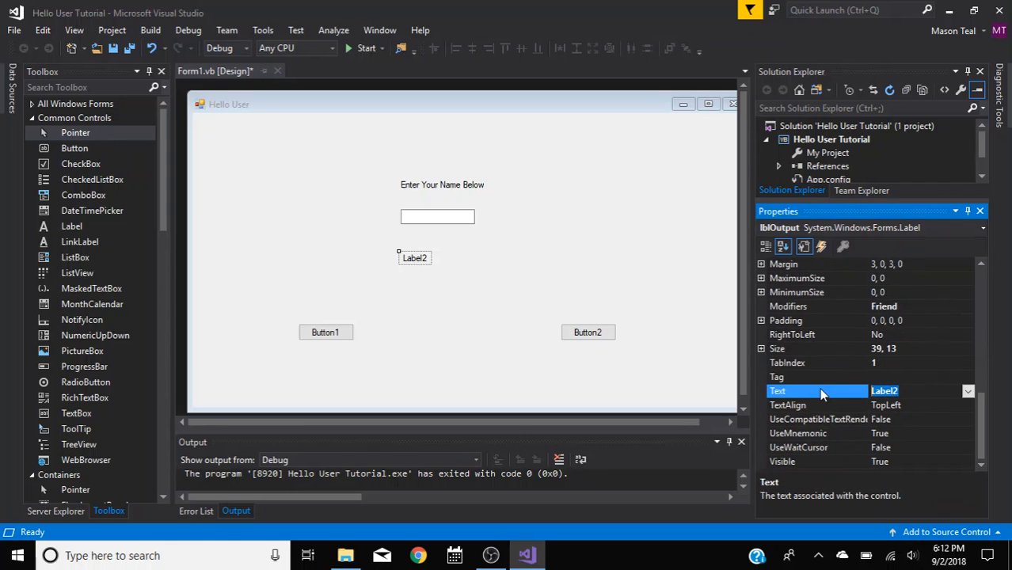
pyautogui.write('Hello User!')
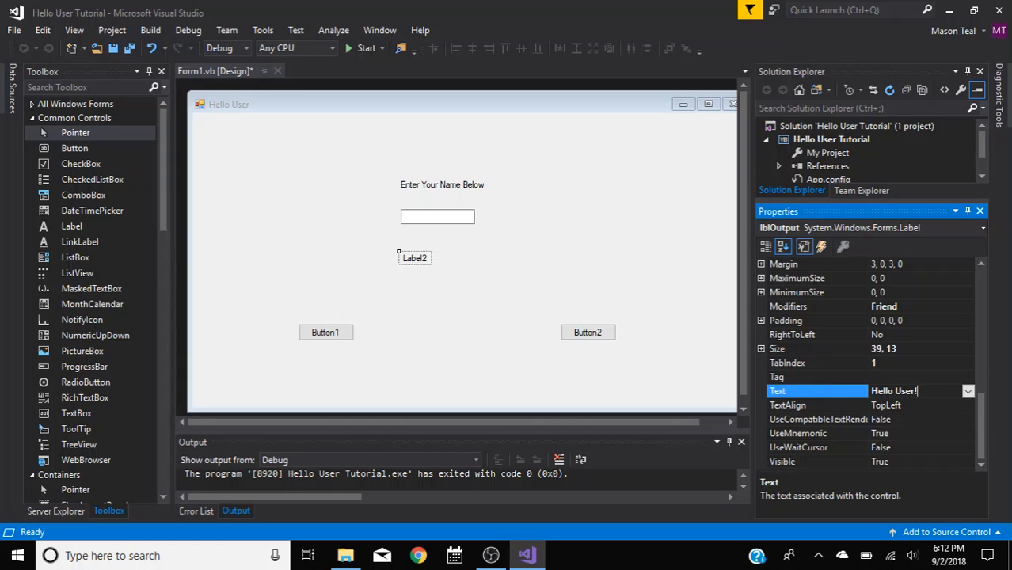
pyautogui.write('Welcome to Visual Studio 2017!')
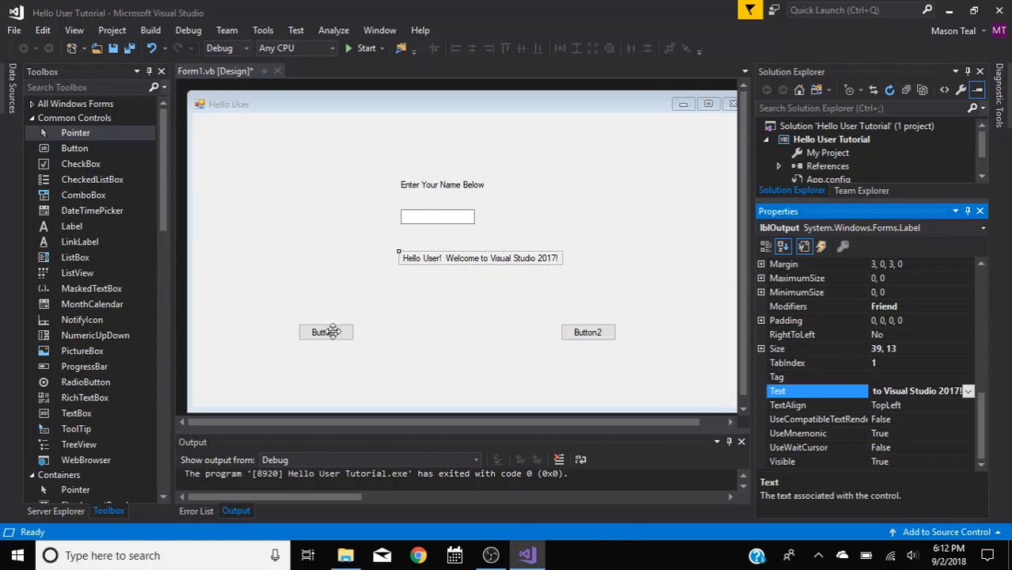
# - Set Button1's Text property to &OK so the button reads OK with O as its access key
pyautogui.click(326, 332)
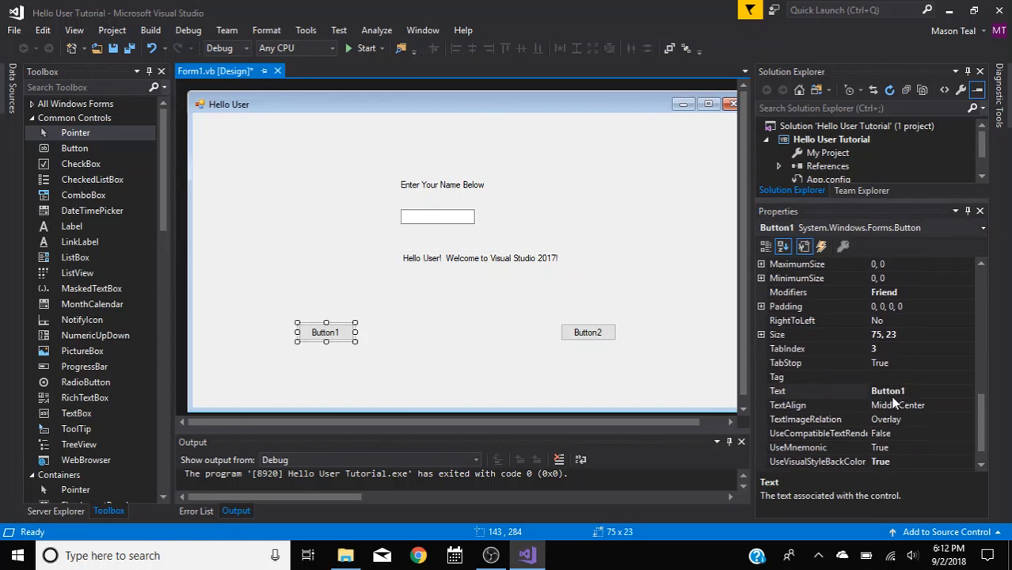
pyautogui.click(816, 390)
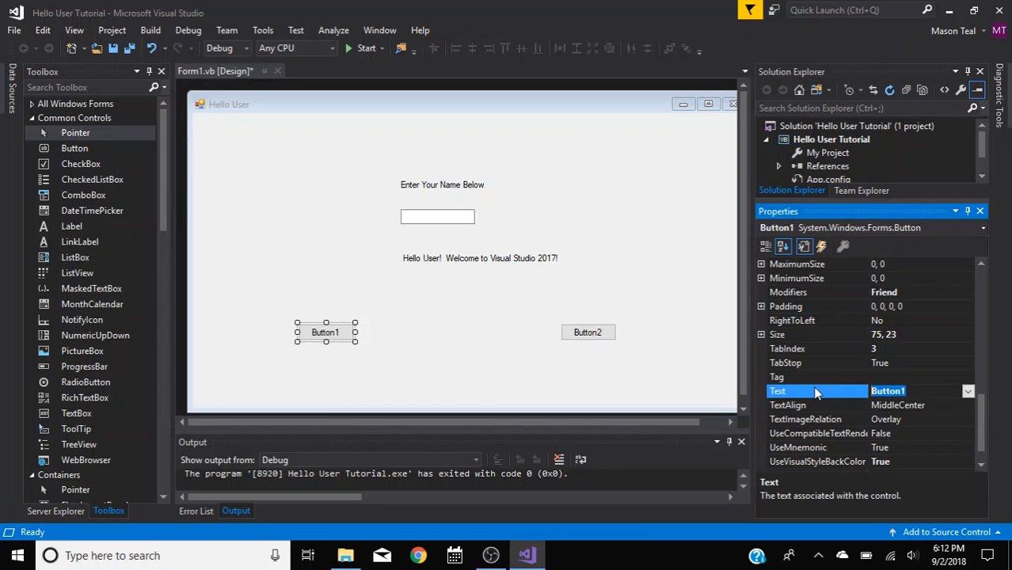
pyautogui.write('&O')
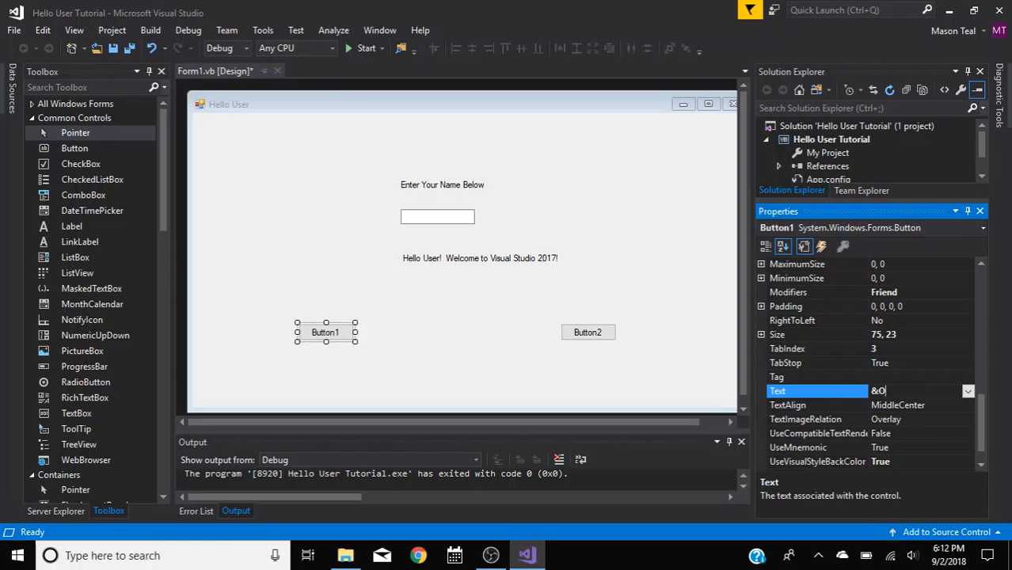
pyautogui.write('K')
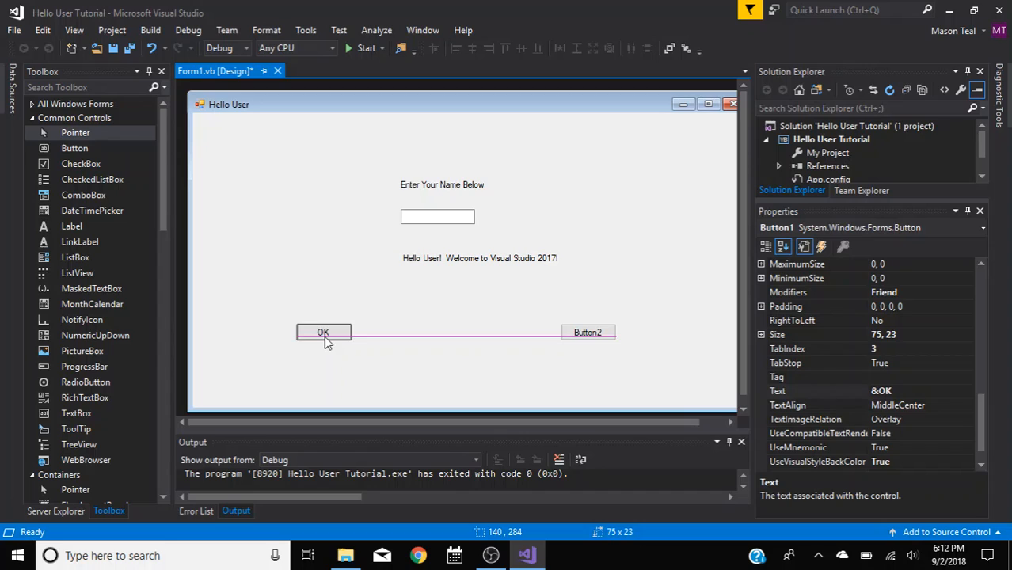
pyautogui.click(323, 333)
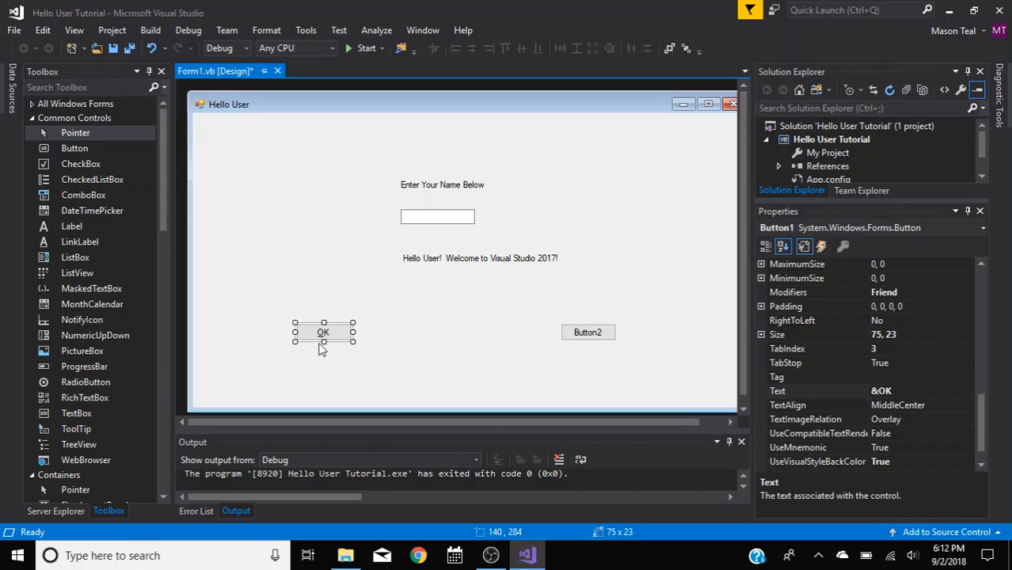
pyautogui.moveTo(394, 358)
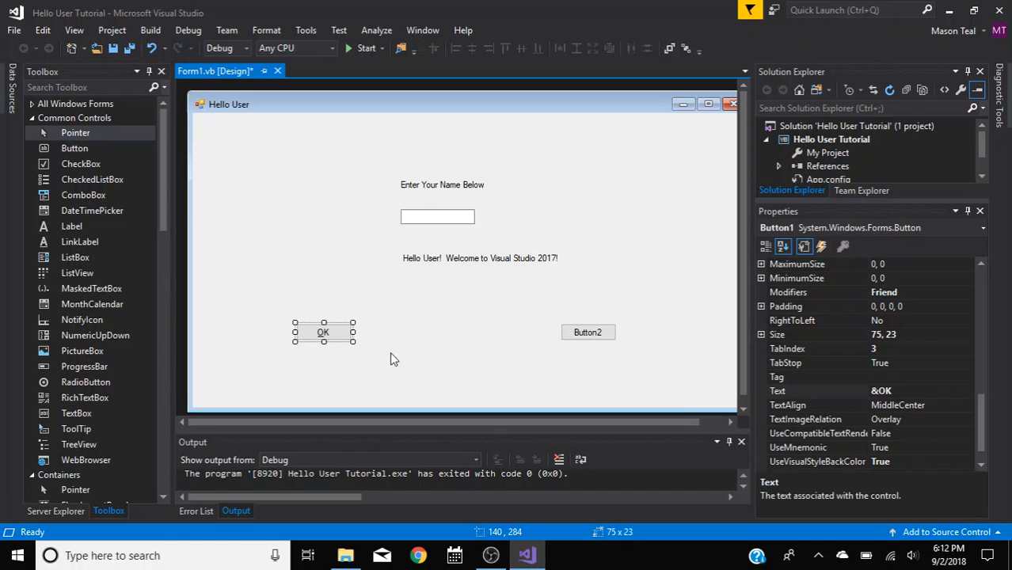
pyautogui.moveTo(399, 354)
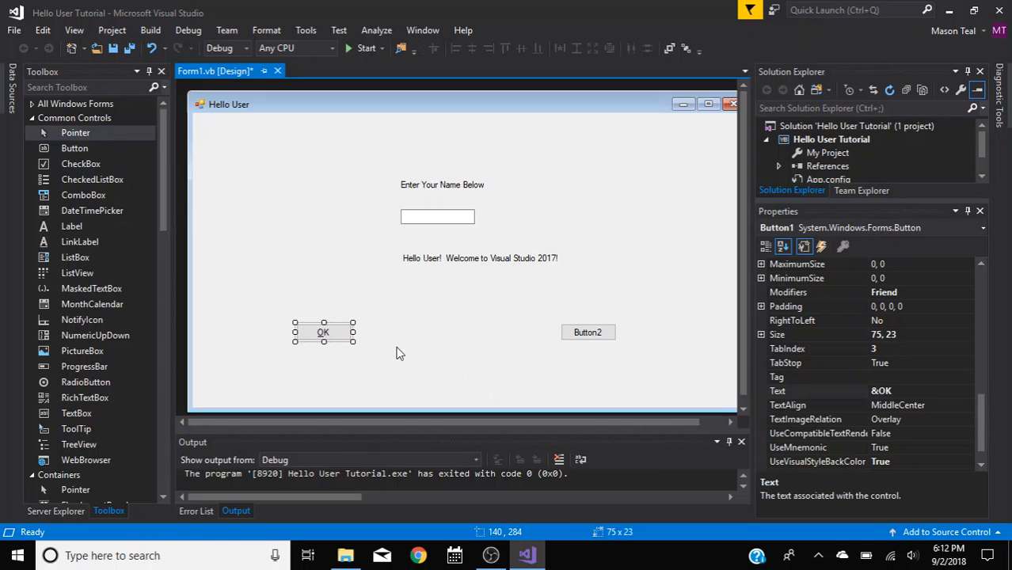
pyautogui.moveTo(405, 355)
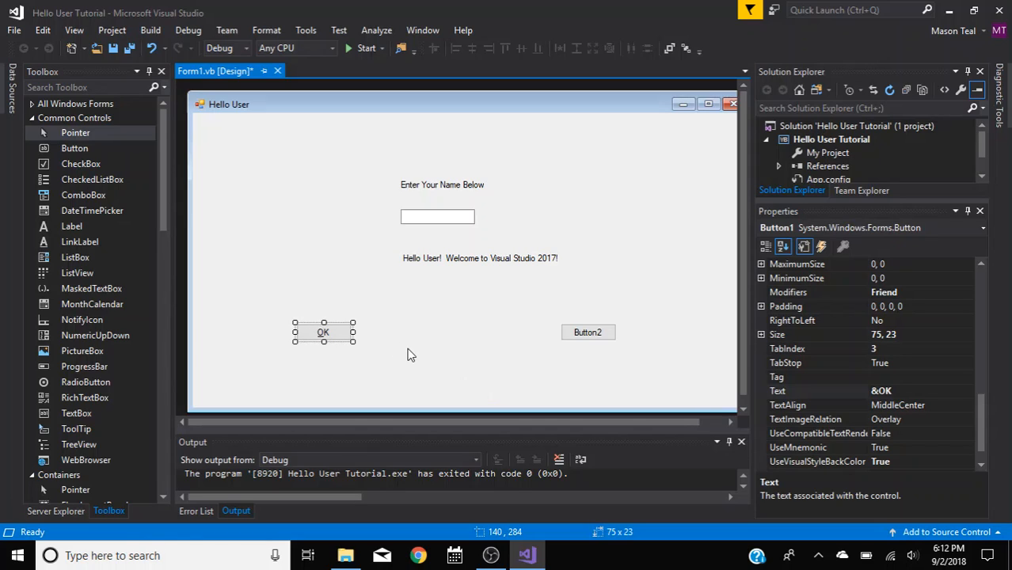
pyautogui.moveTo(446, 363)
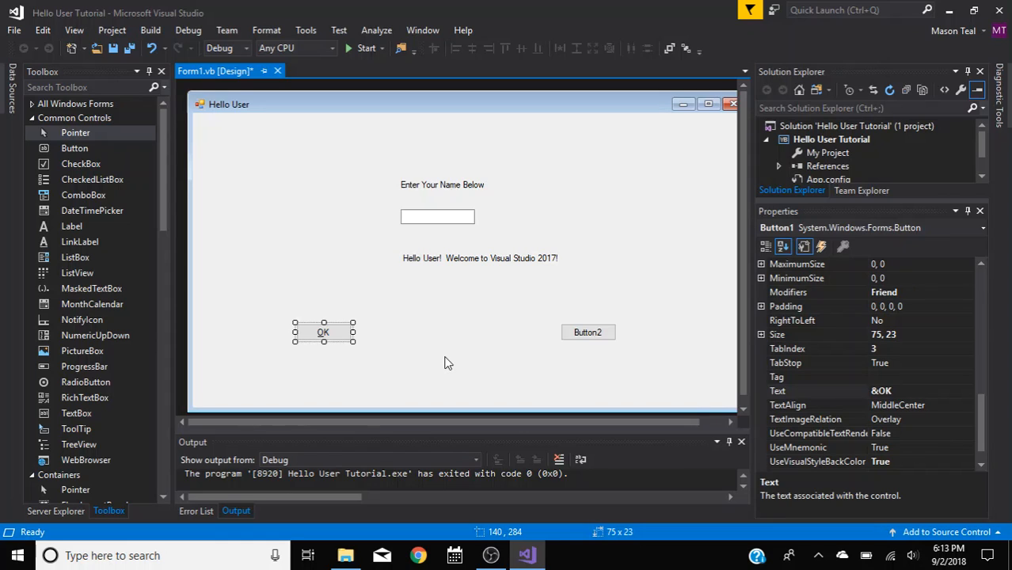
pyautogui.moveTo(444, 371)
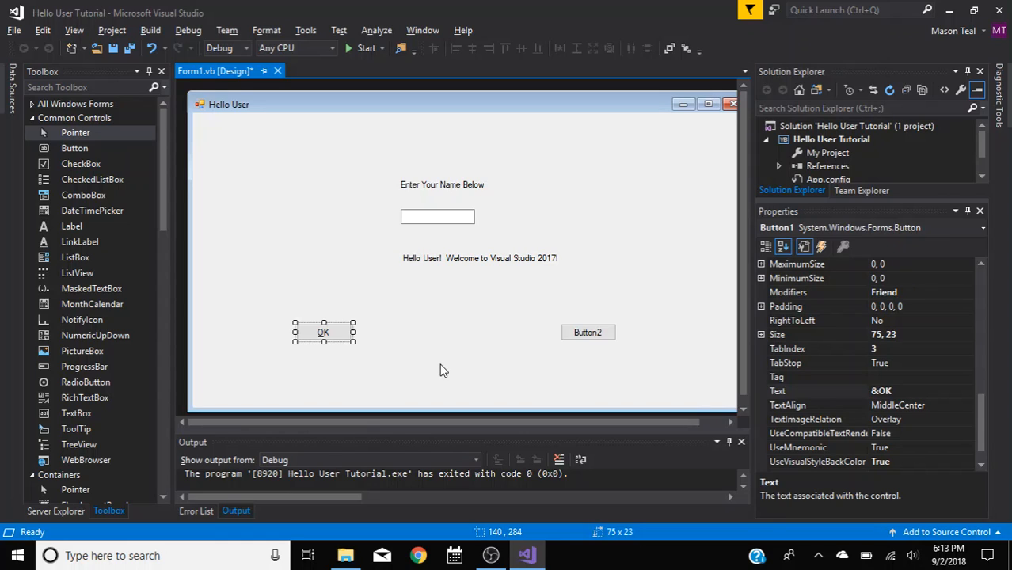
pyautogui.moveTo(324, 336)
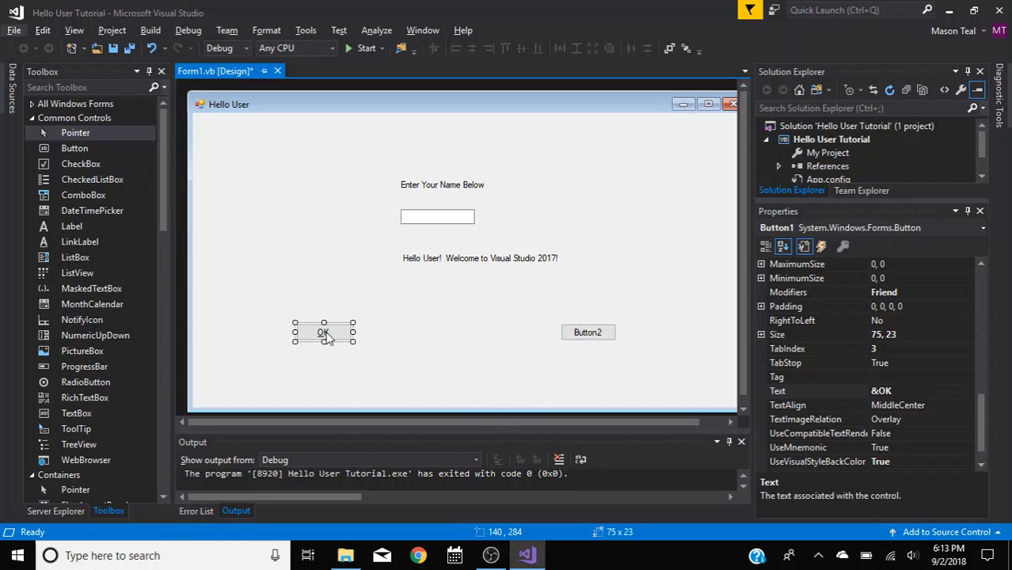
pyautogui.scroll(-3)
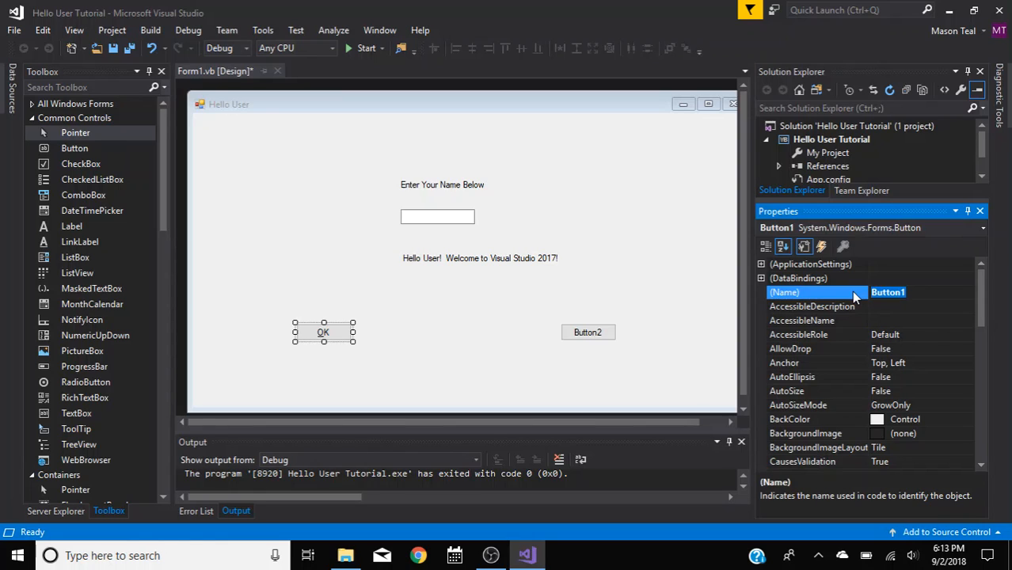
# - Name the first button btnOk and the second btnExit, captioned Exit
pyautogui.write('btnOk')
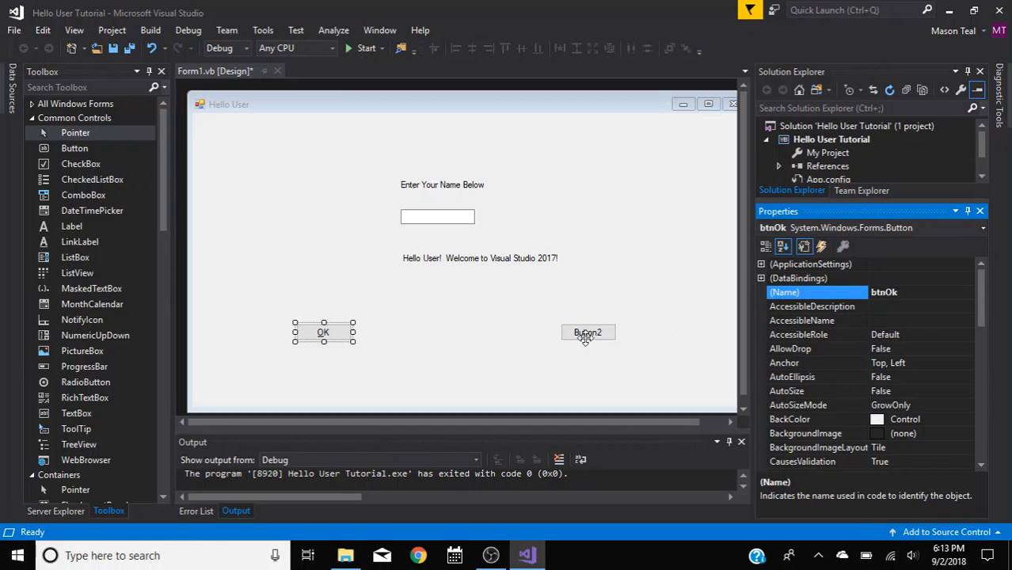
pyautogui.click(588, 332)
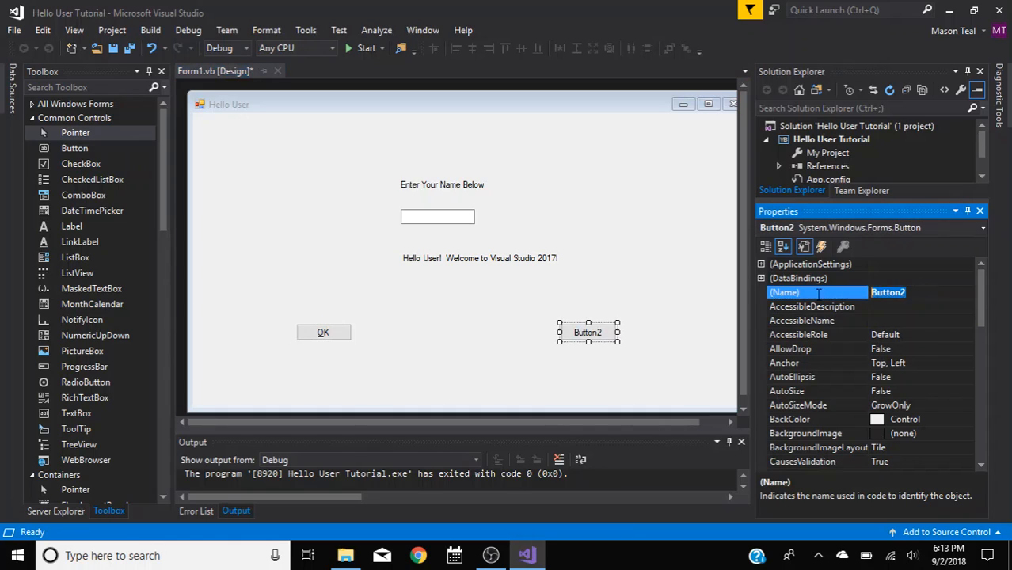
pyautogui.write('btnExit')
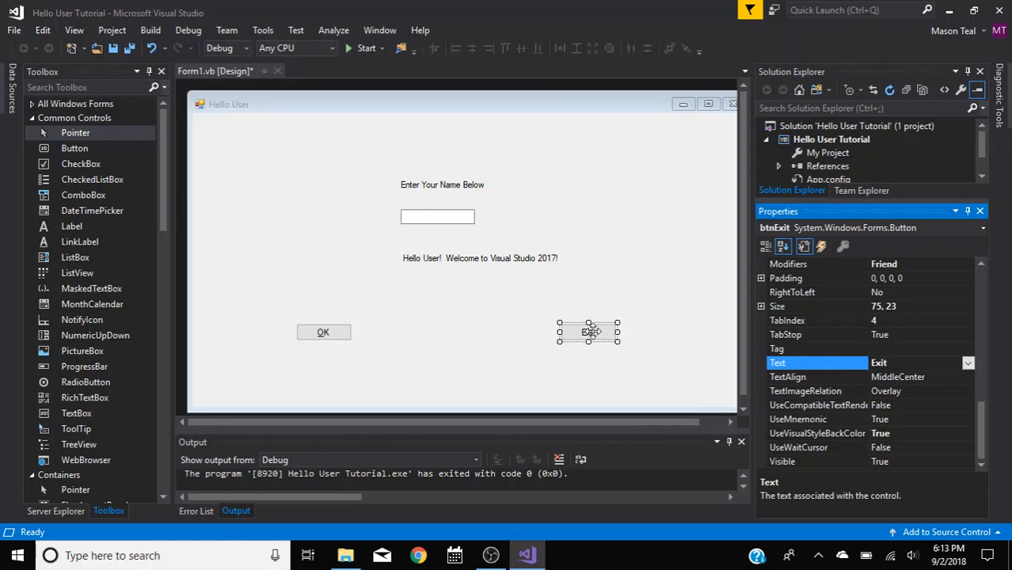
pyautogui.moveTo(491, 283)
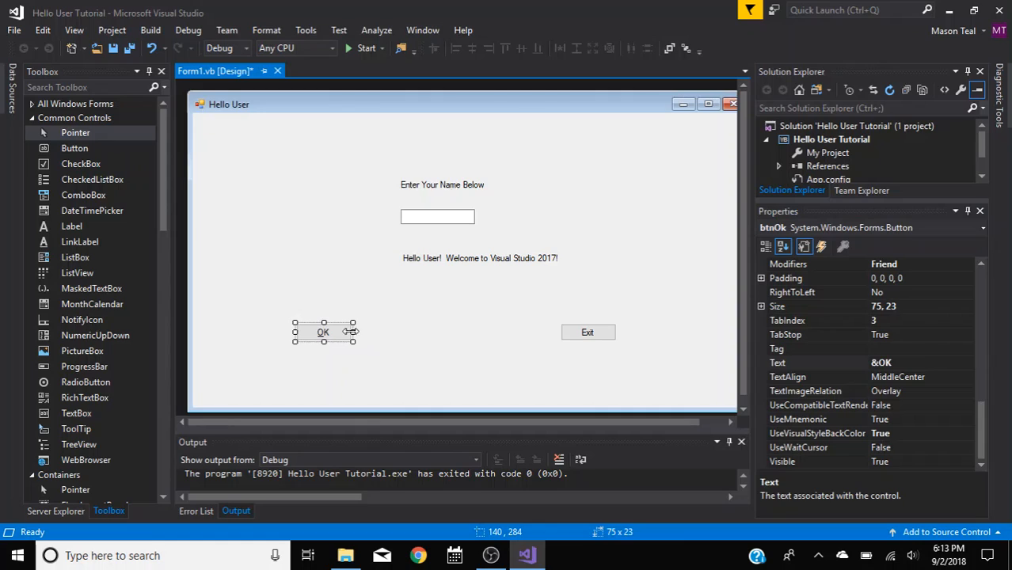
# - Enlarge the OK button to 148 by 66, nudge it left and up, then add the Exit button to the selection
pyautogui.moveTo(354, 343); pyautogui.dragTo(389, 368)
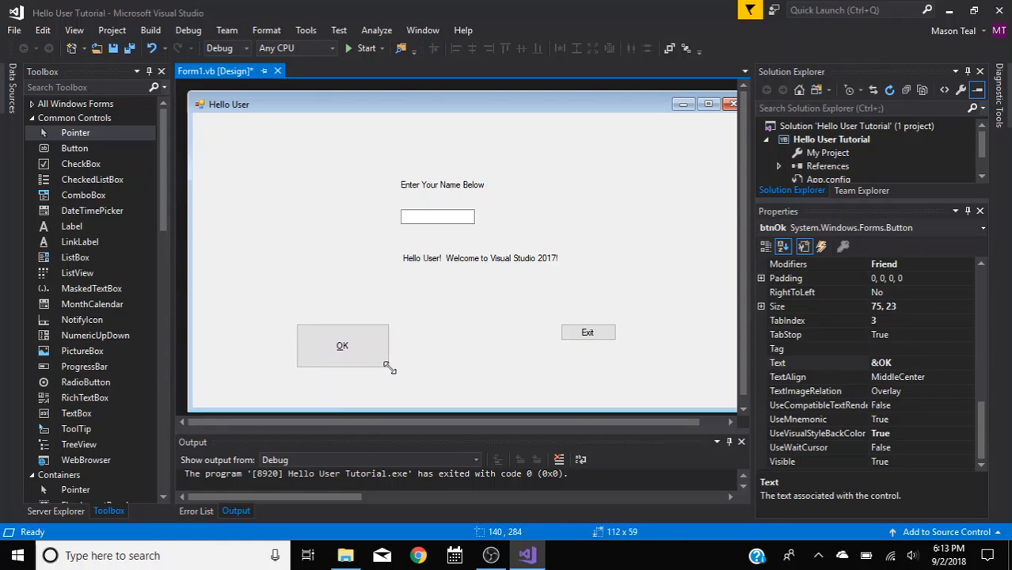
pyautogui.moveTo(388, 367); pyautogui.dragTo(406, 374)
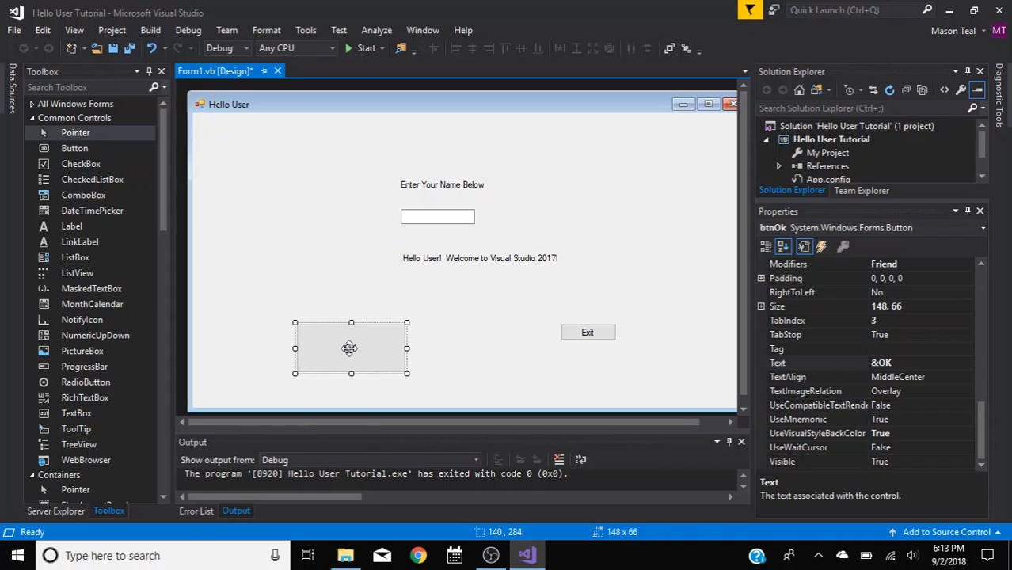
pyautogui.moveTo(352, 349); pyautogui.dragTo(313, 331)
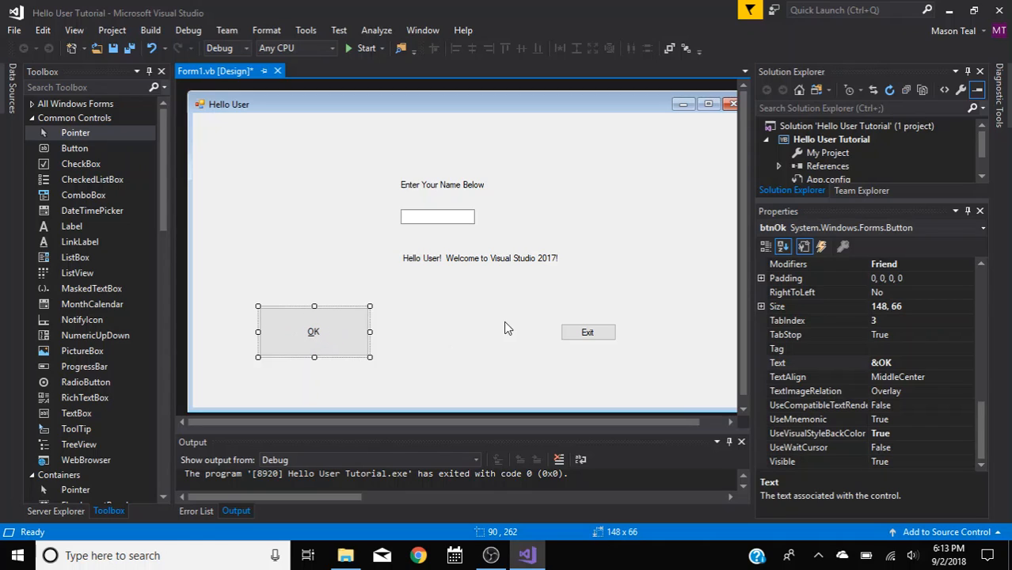
pyautogui.click(588, 332)
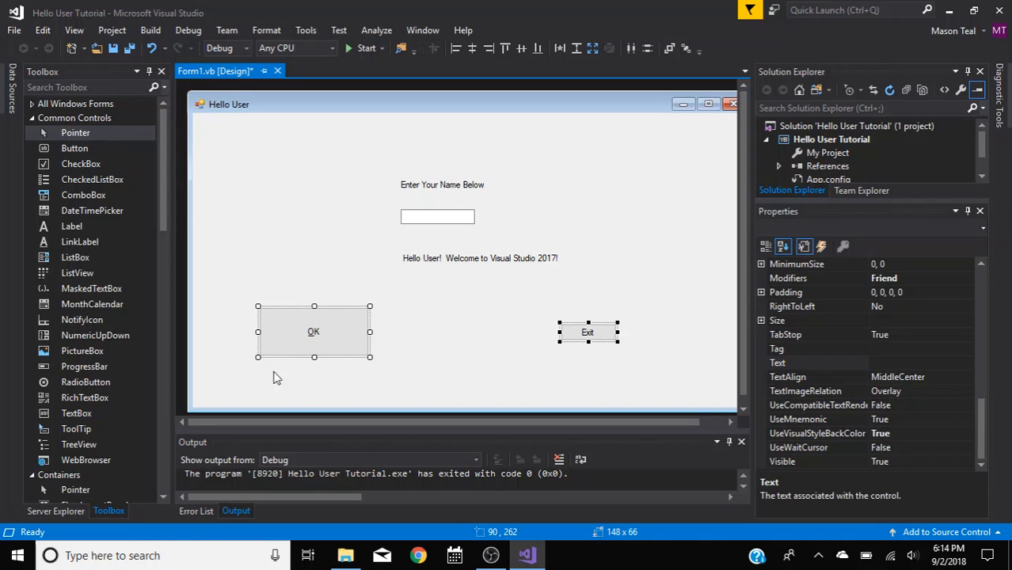
pyautogui.moveTo(314, 64)
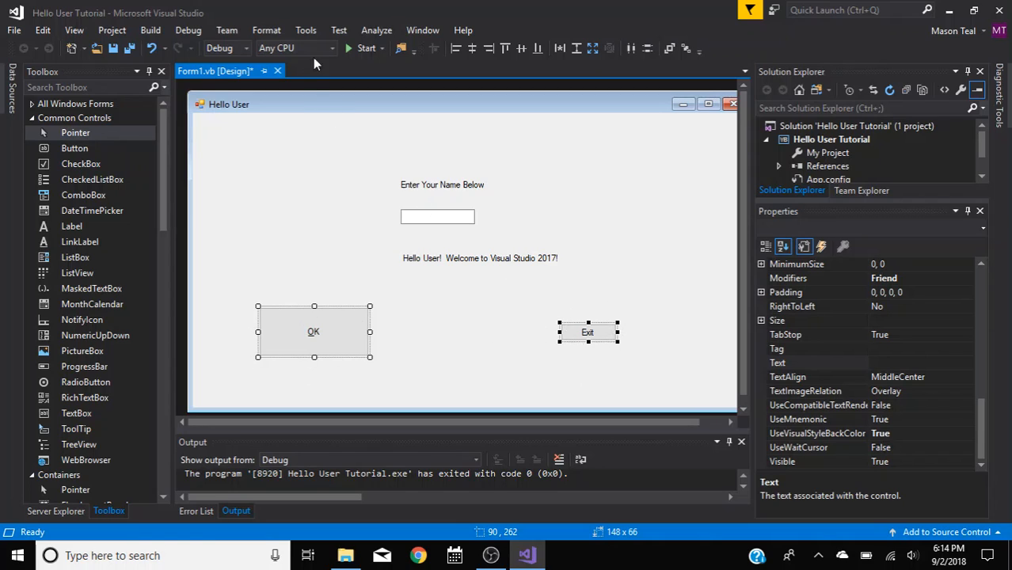
# - Make the Exit button the same size as the OK button via Format > Make Same Size > Both
pyautogui.click(267, 30)
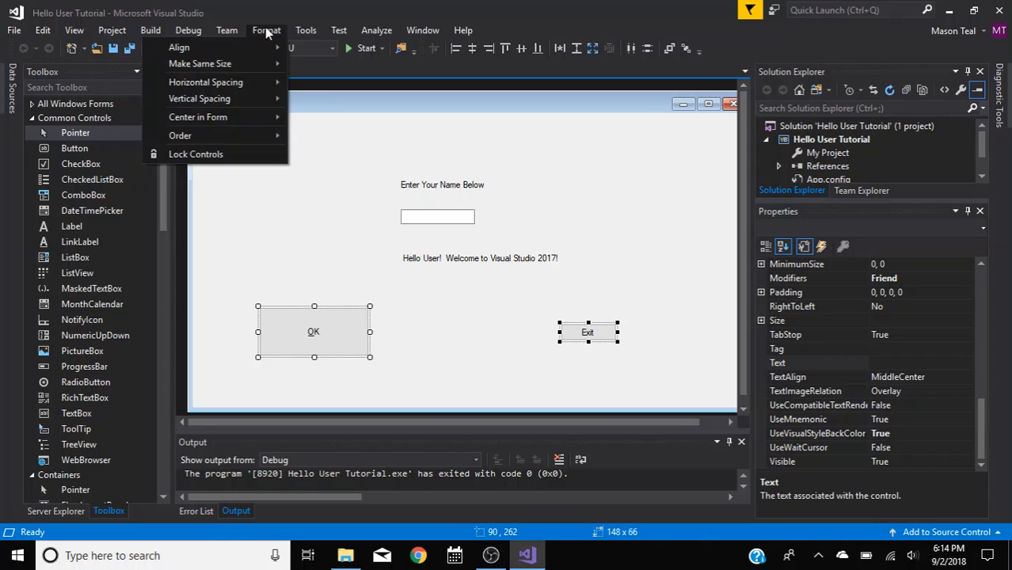
pyautogui.moveTo(200, 63)
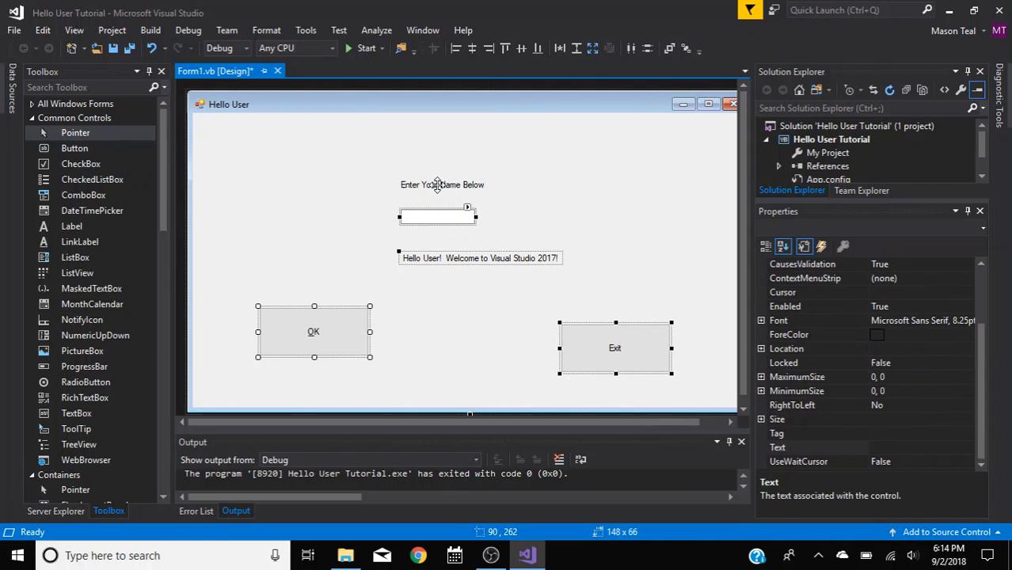
pyautogui.click(442, 184)
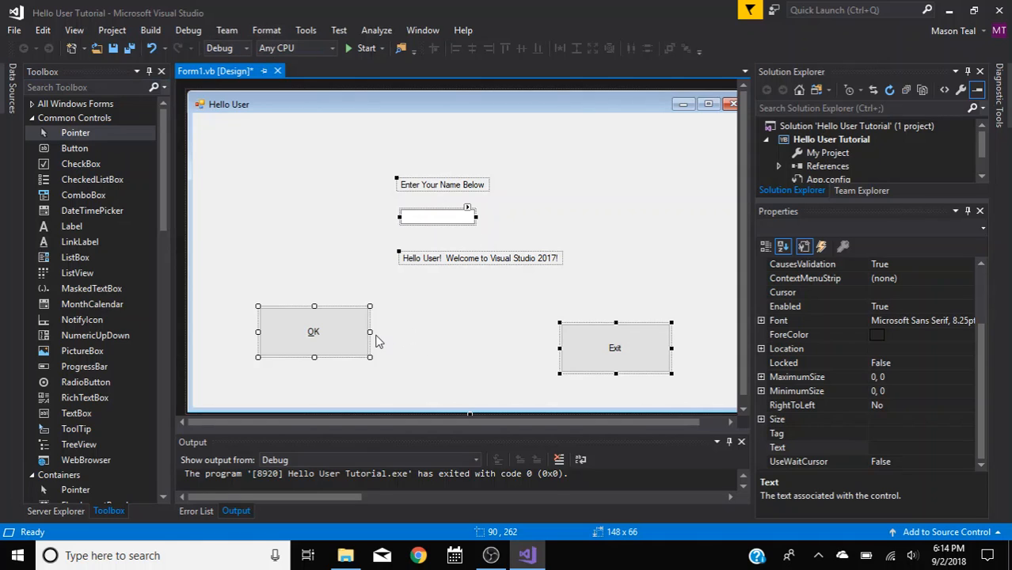
pyautogui.moveTo(304, 339)
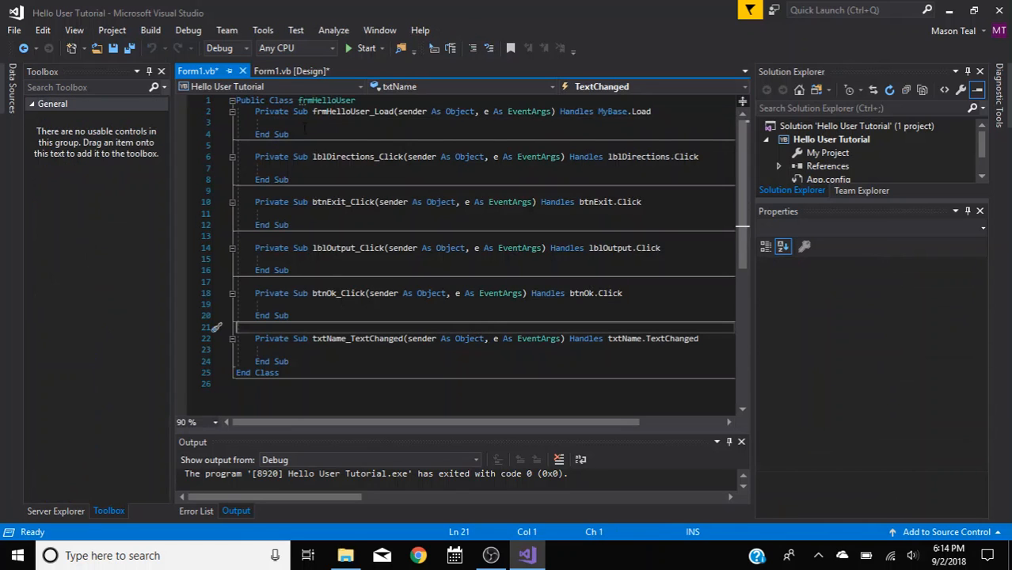
# - Return to the Form1.vb design view and browse the Build and Project menus
pyautogui.click(291, 69)
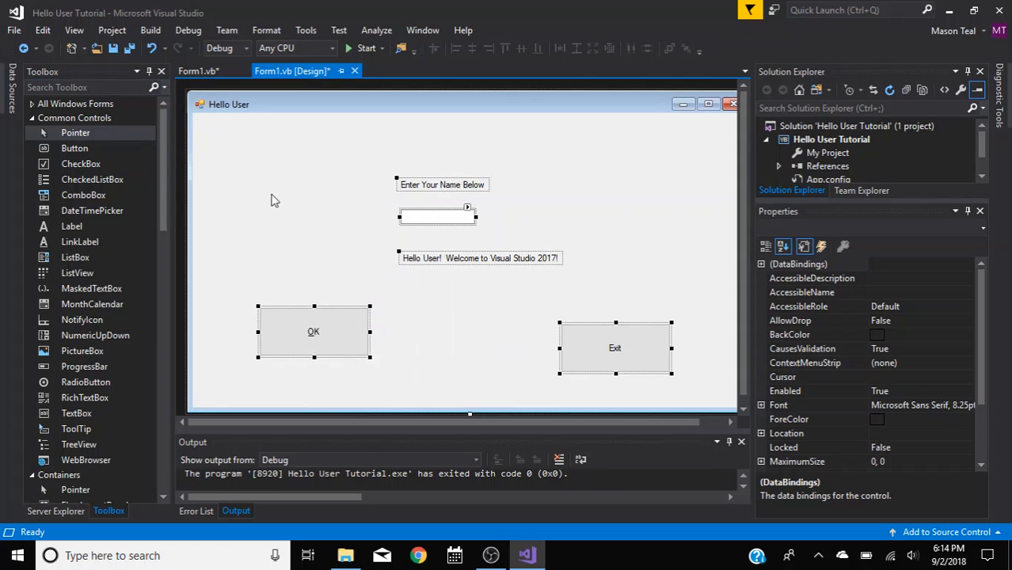
pyautogui.moveTo(434, 222)
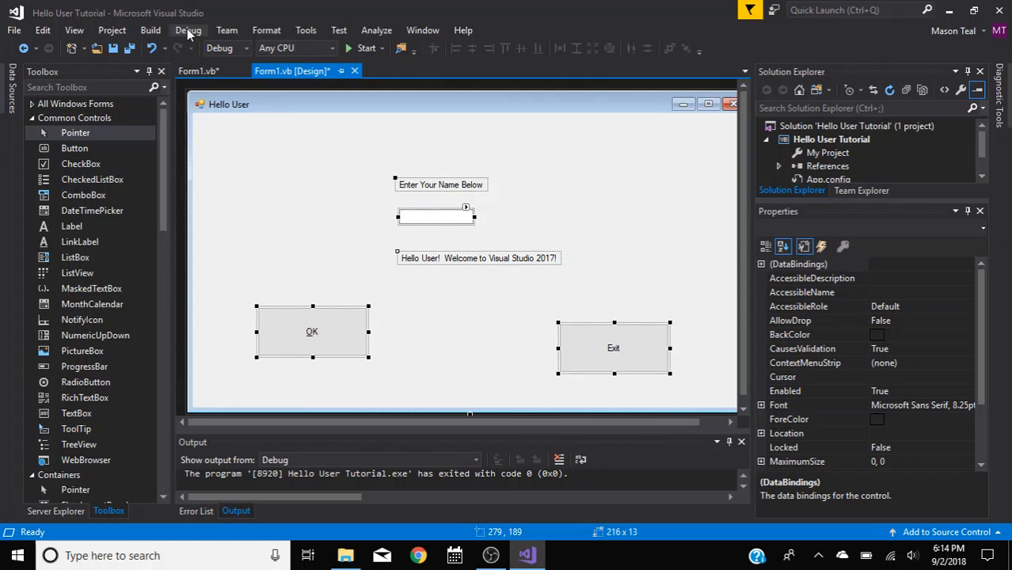
pyautogui.click(149, 30)
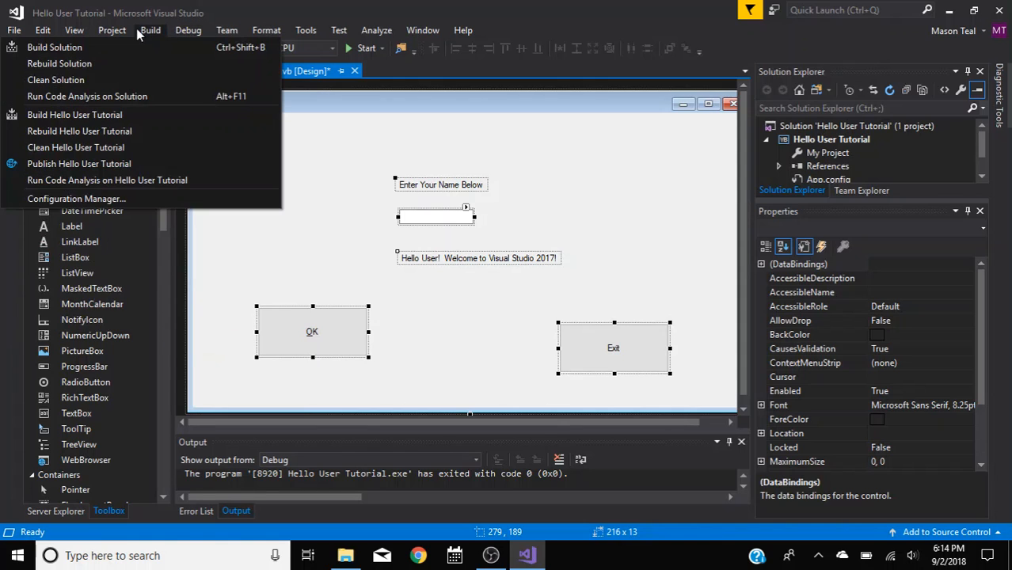
pyautogui.click(111, 30)
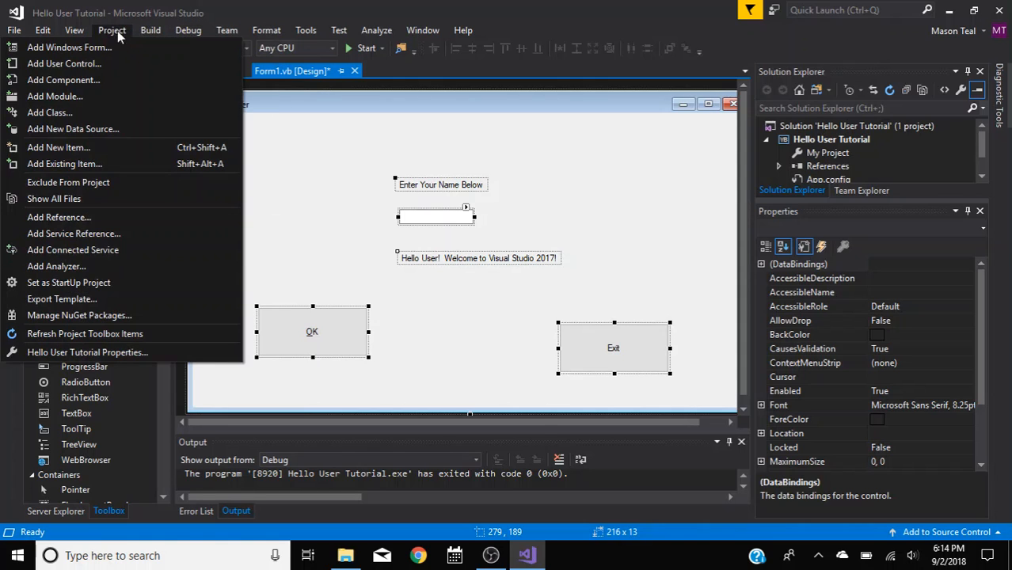